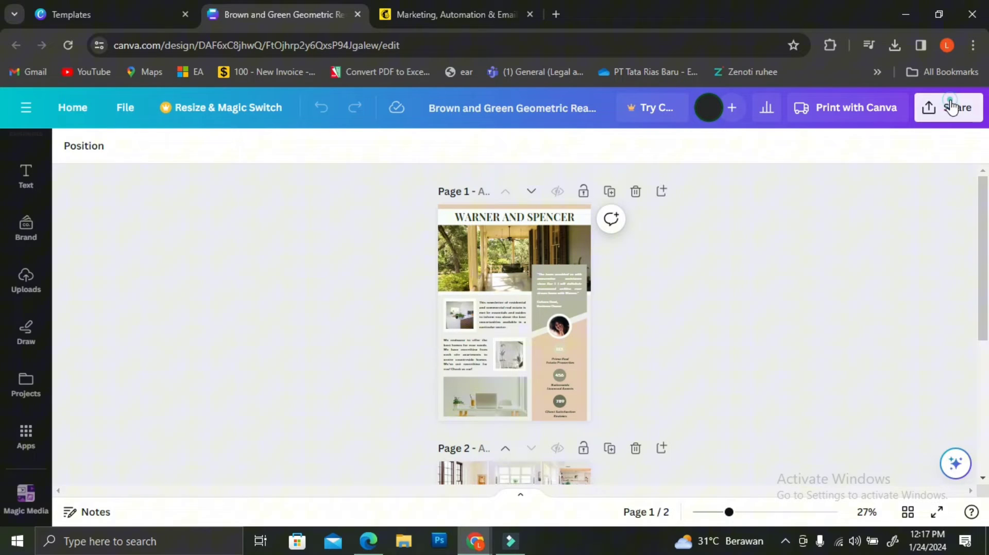
# Search the Canva design's sharing options for 'mail' publishing.
pyautogui.click(949, 107)
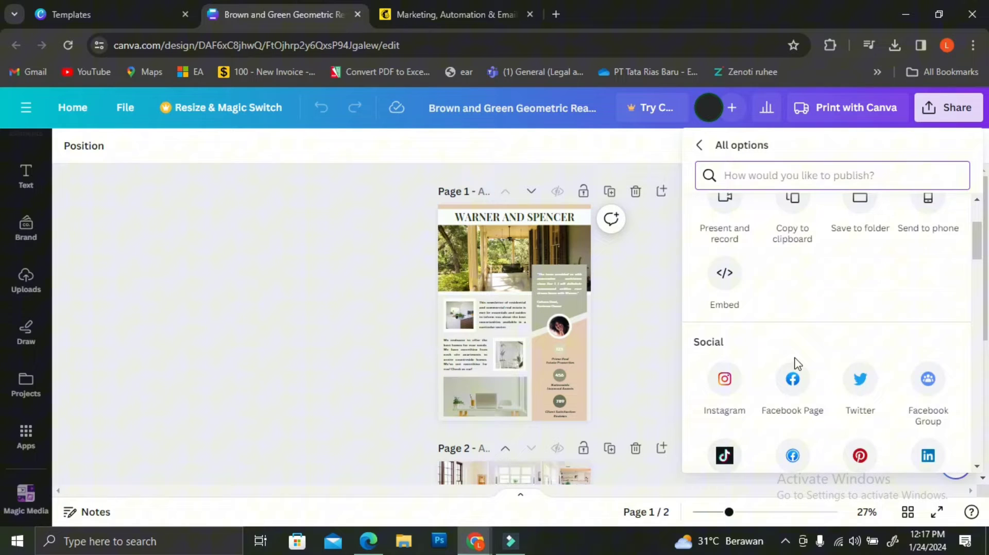
pyautogui.scroll(-3)
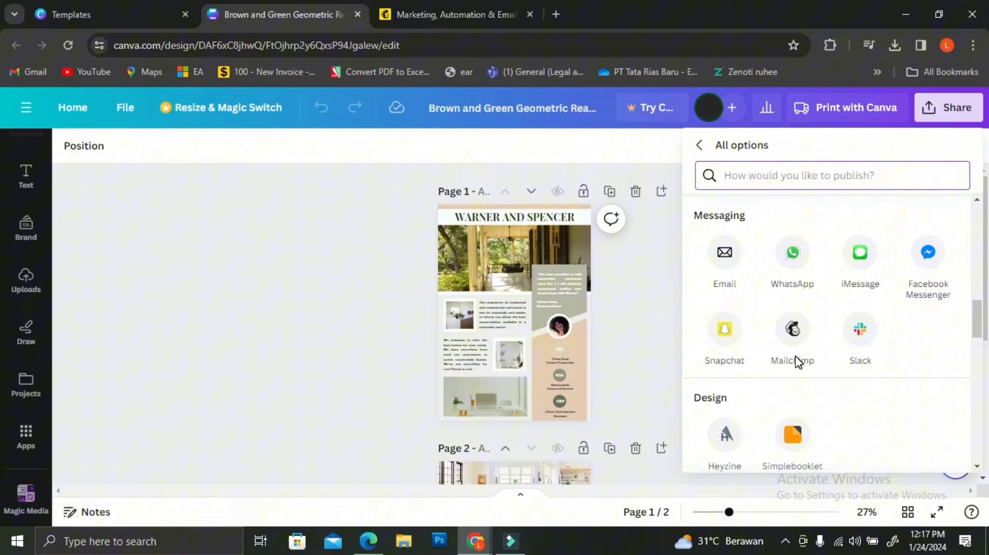
pyautogui.scroll(-3)
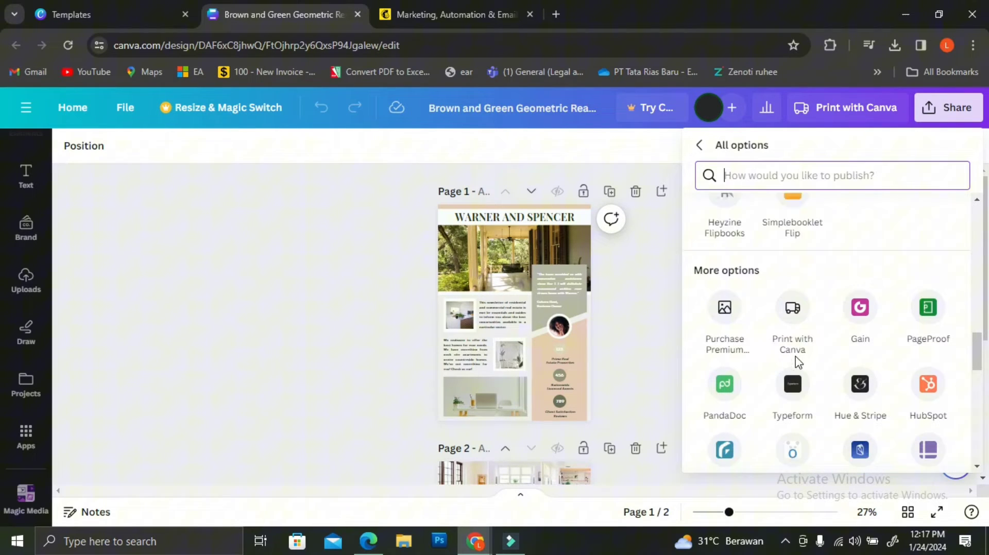
pyautogui.scroll(-3)
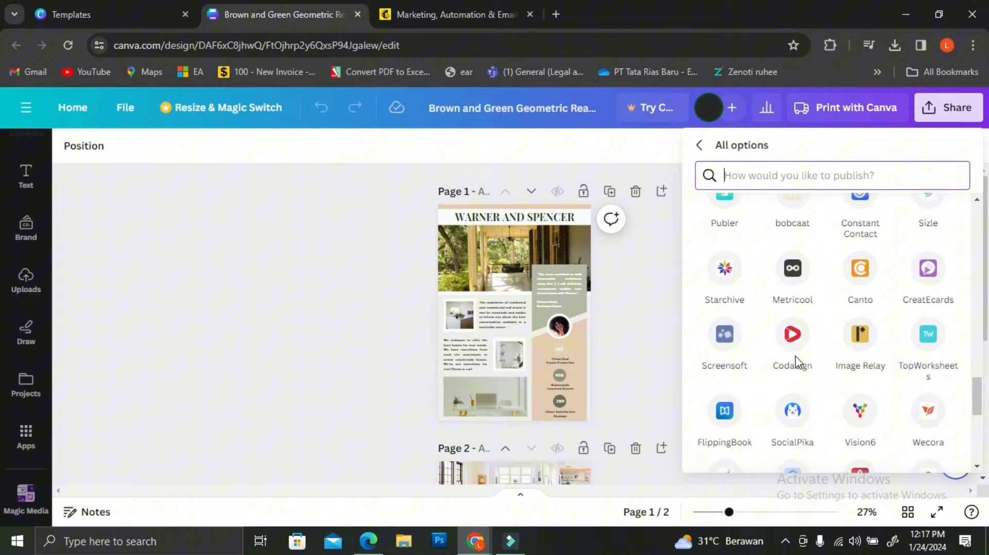
pyautogui.scroll(-3)
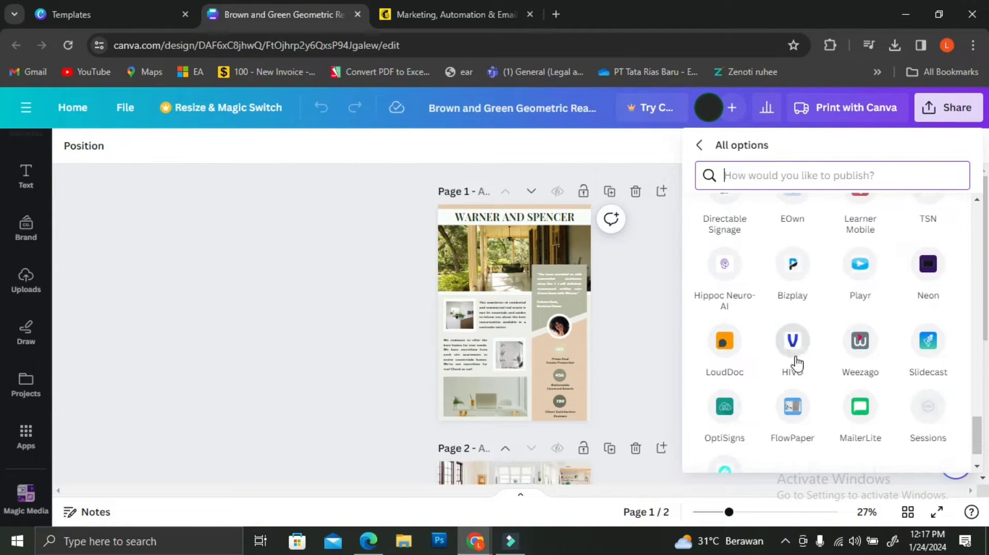
pyautogui.click(820, 175)
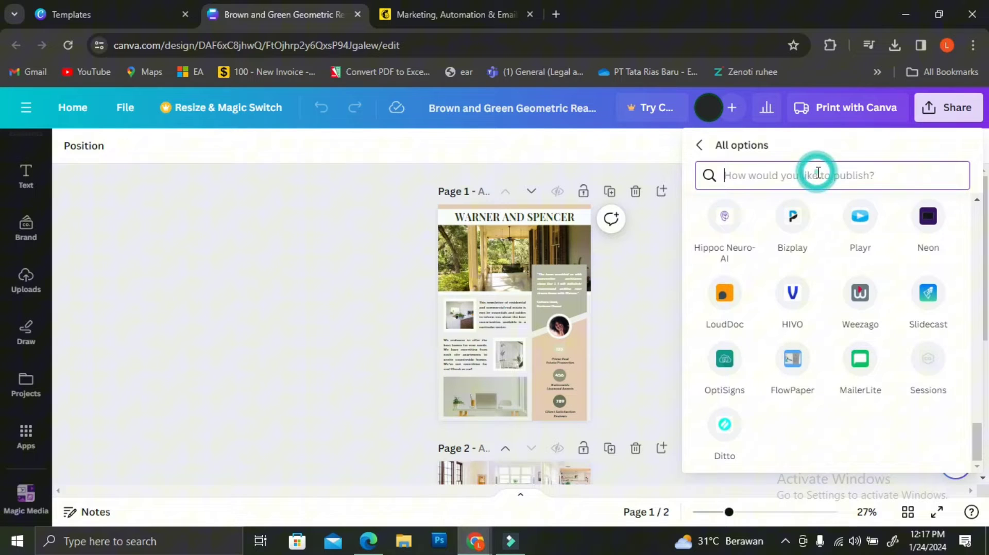
pyautogui.write('mail')
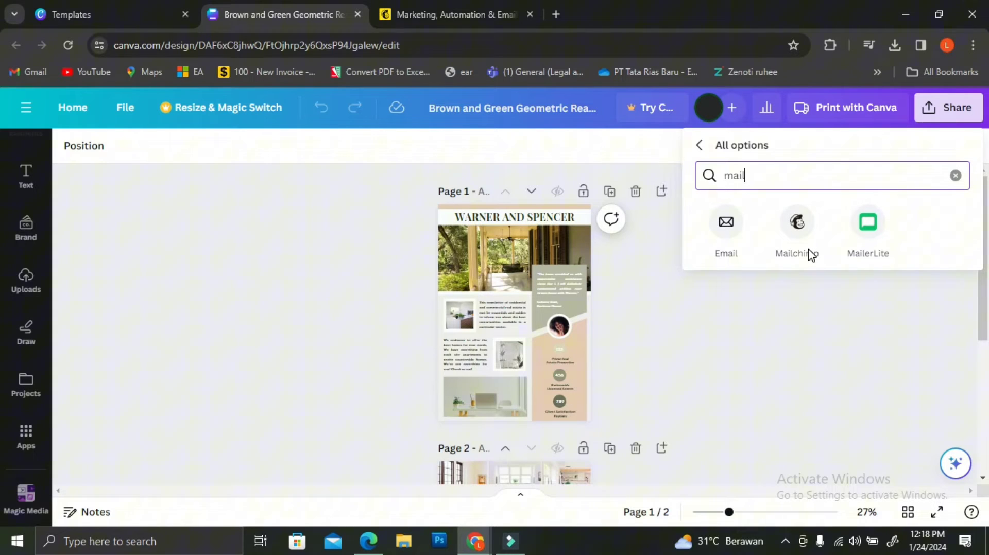
pyautogui.click(955, 176)
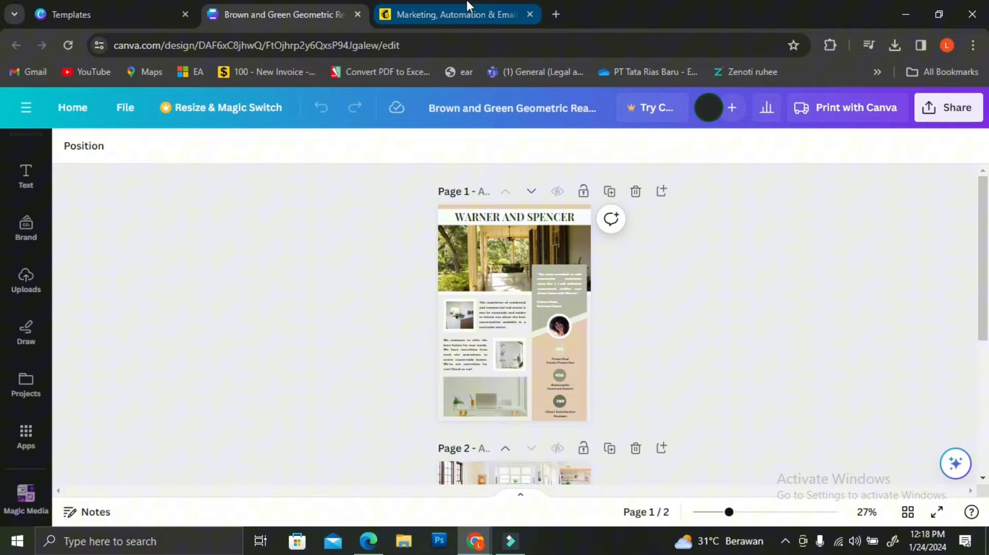
# Decline the Mailchimp feedback survey and start the Free plan signup from pricing.
pyautogui.click(454, 14)
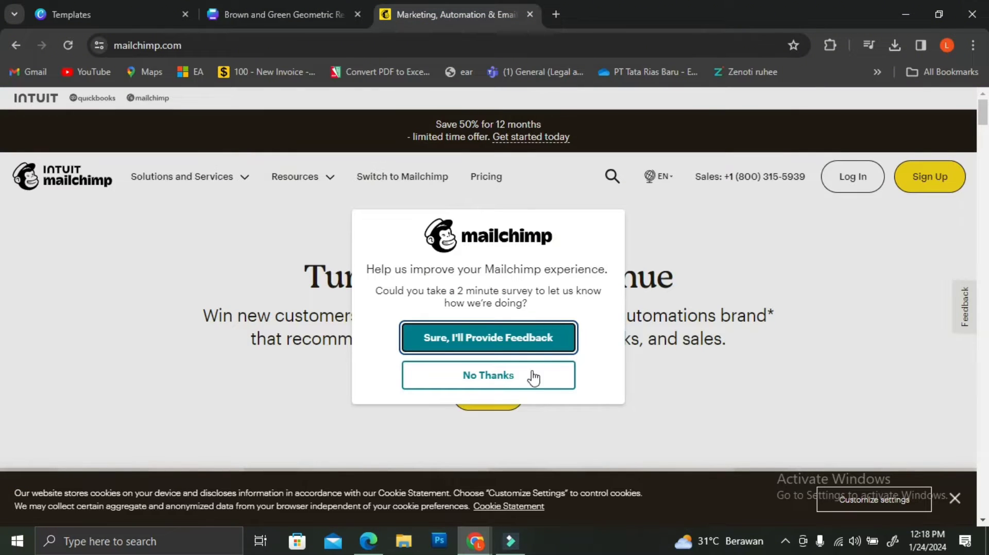
pyautogui.click(487, 376)
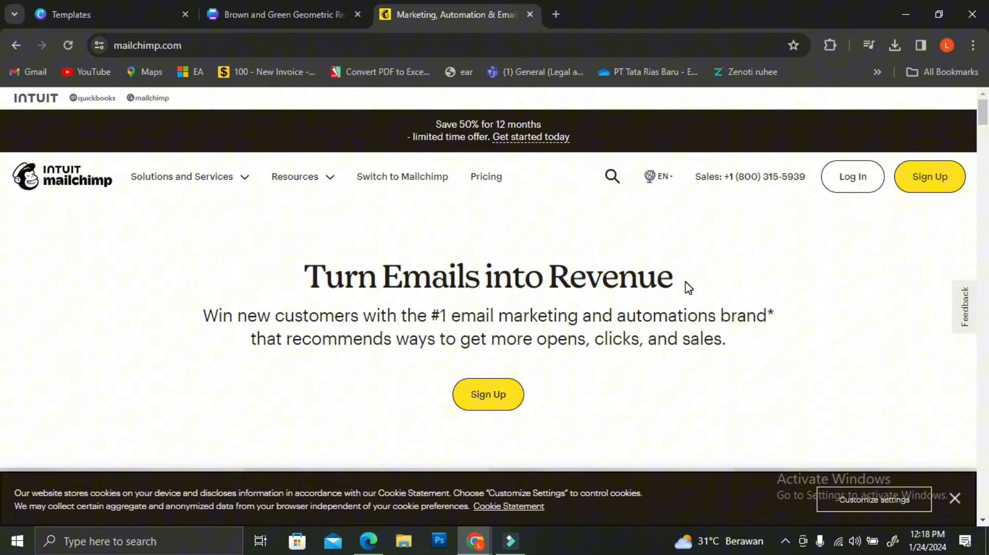
pyautogui.moveTo(775, 238)
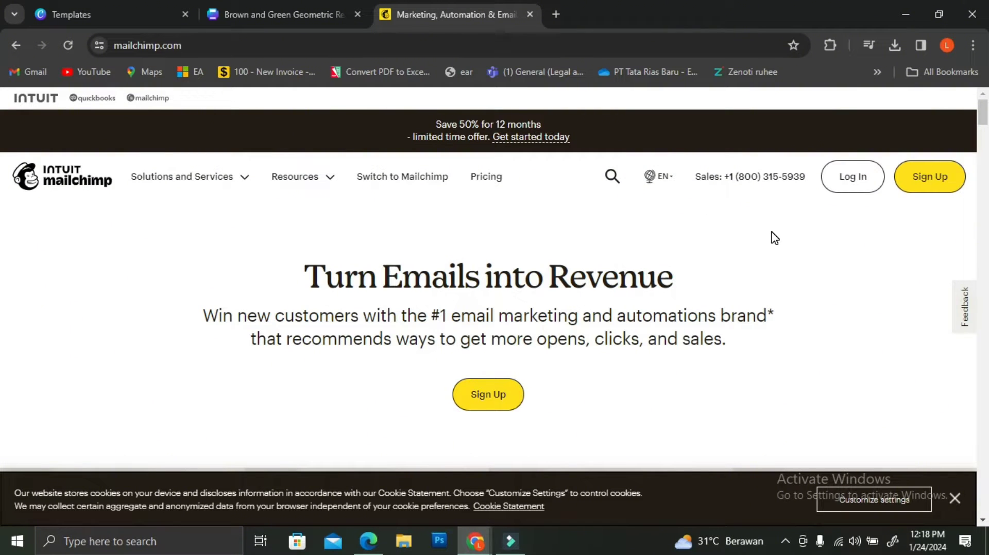
pyautogui.moveTo(929, 175)
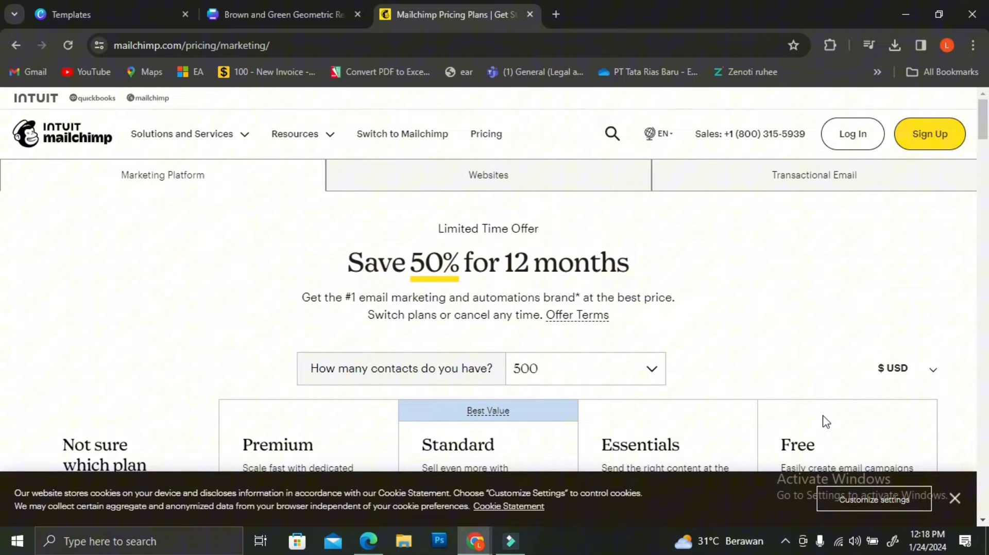
pyautogui.scroll(-3)
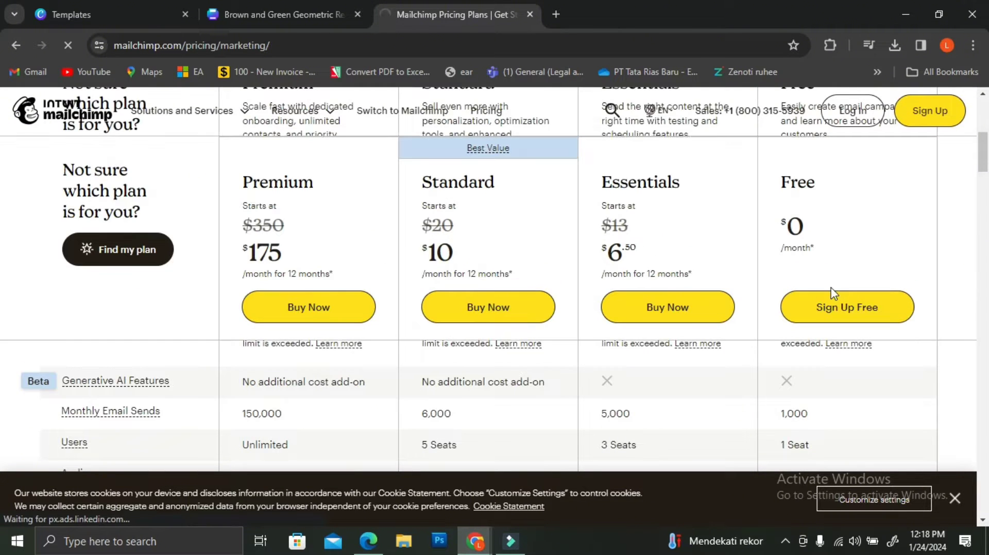
pyautogui.click(845, 308)
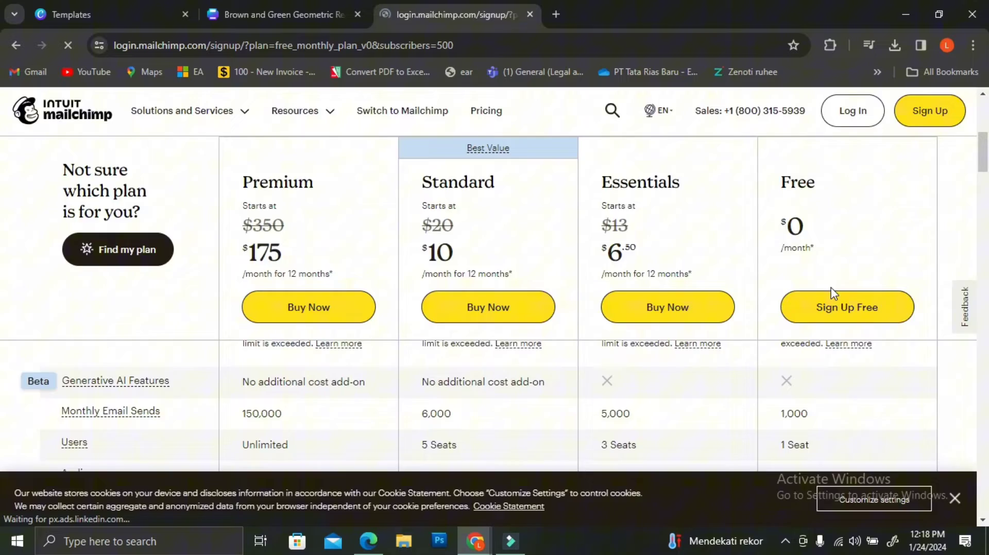
# Fill the signup form's business email with a saved address.
pyautogui.click(846, 307)
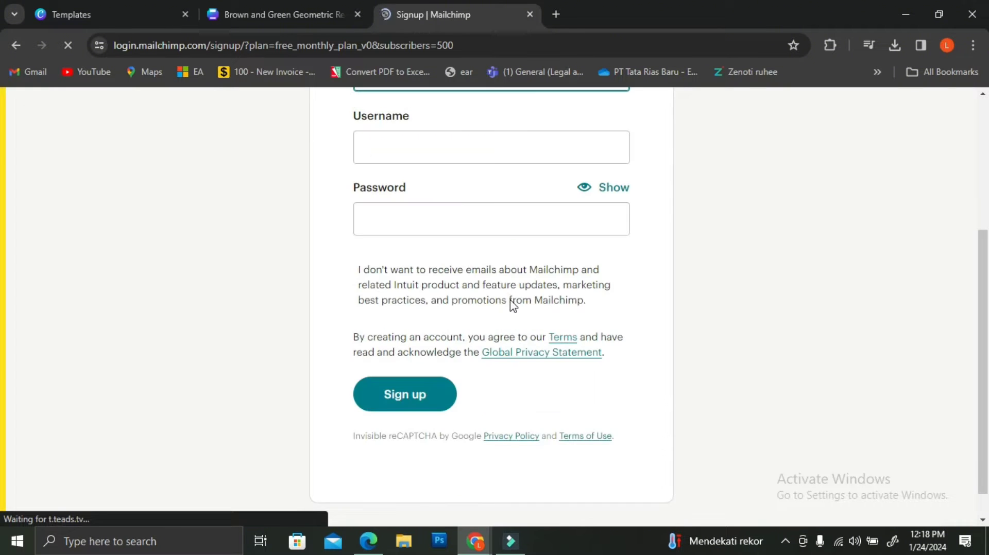
pyautogui.scroll(3)
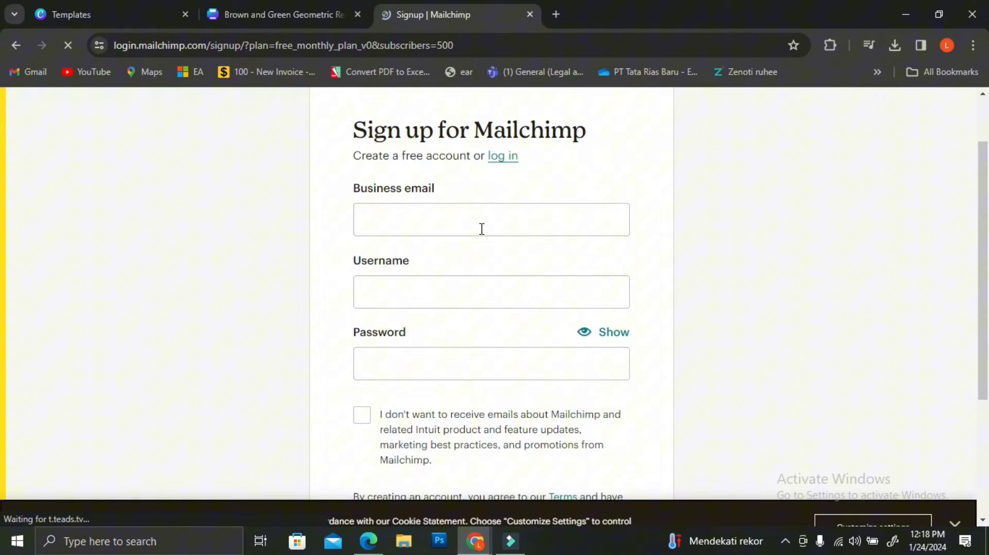
pyautogui.click(491, 219)
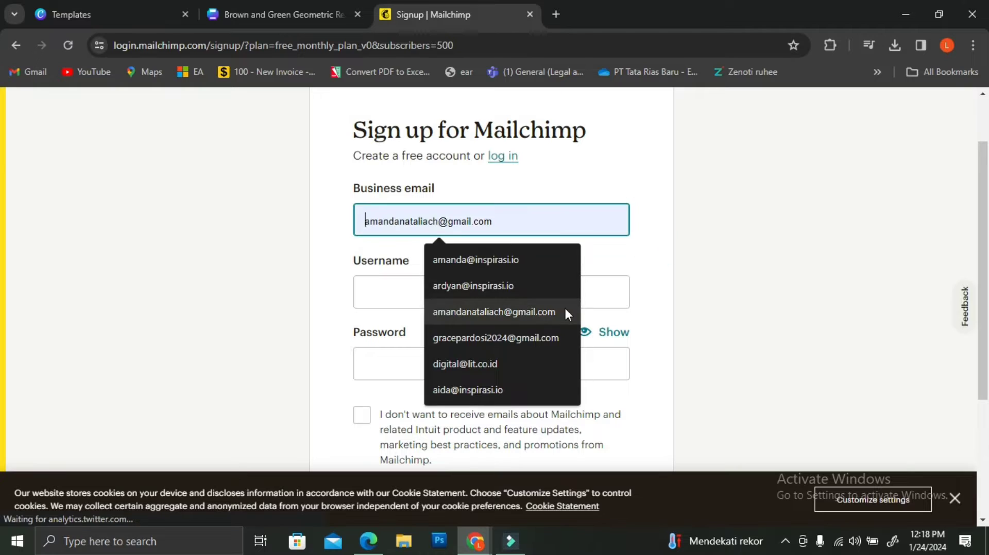
pyautogui.click(494, 312)
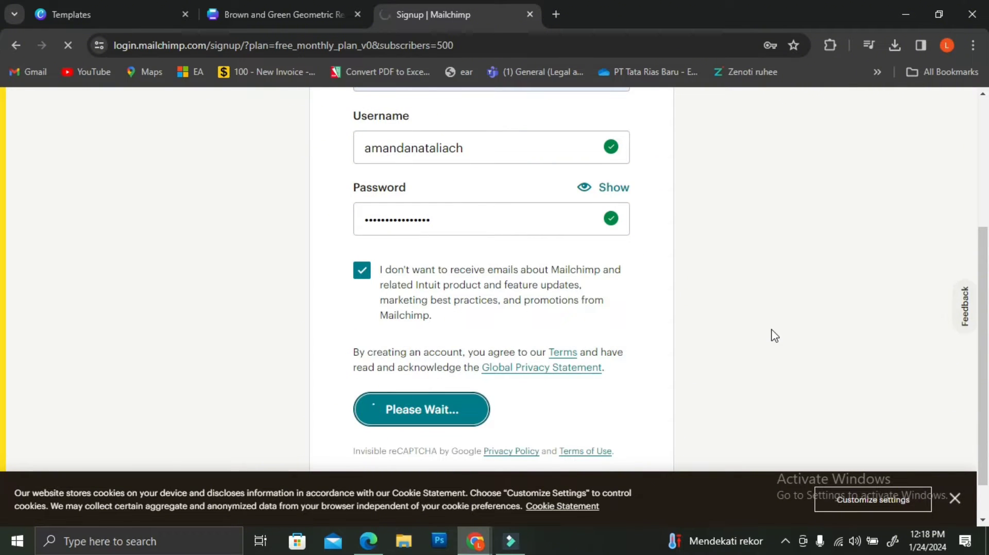
# Enter first name 'Amand', last name 'Natalia' and business name 'Another Type'.
pyautogui.click(421, 409)
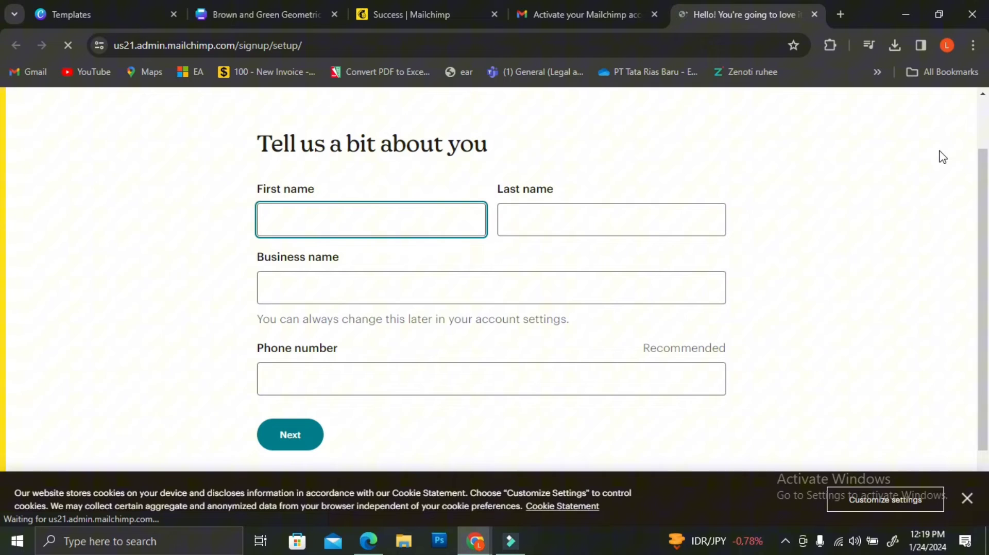
pyautogui.write('Amand')
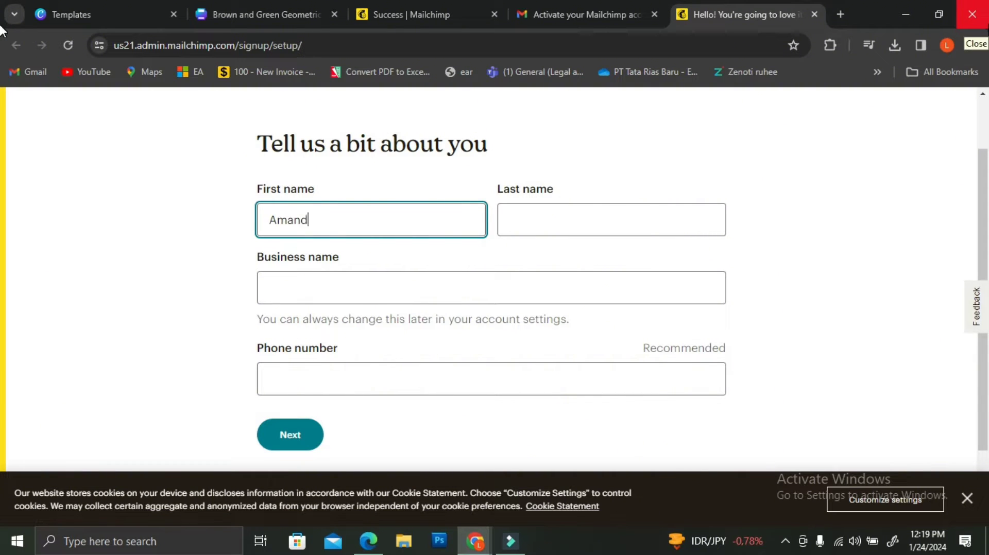
pyautogui.click(610, 220)
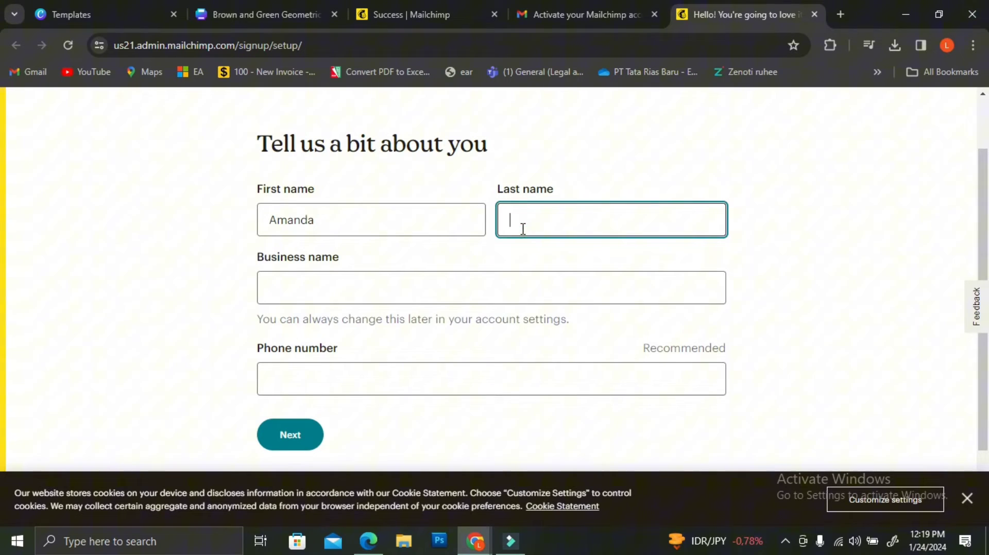
pyautogui.write('Natalia')
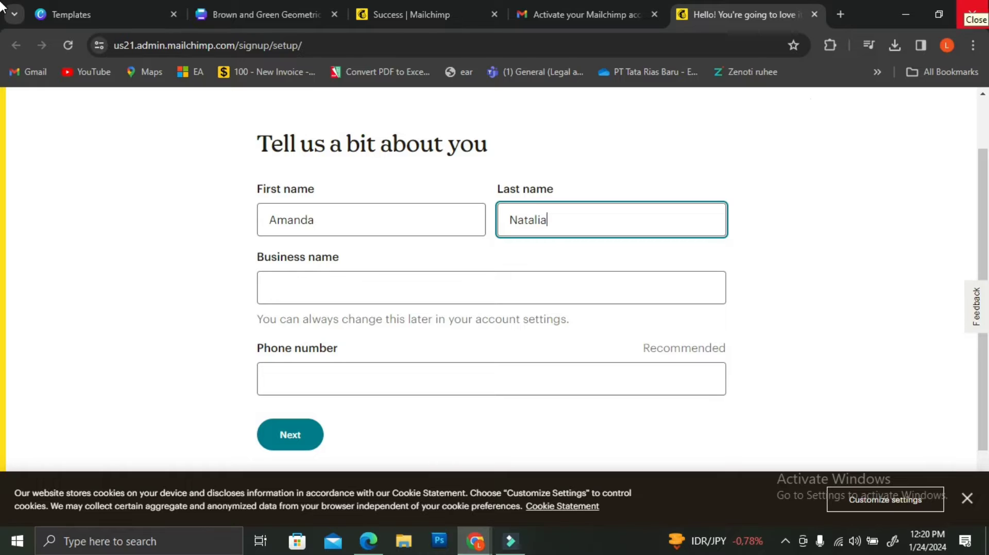
pyautogui.click(491, 288)
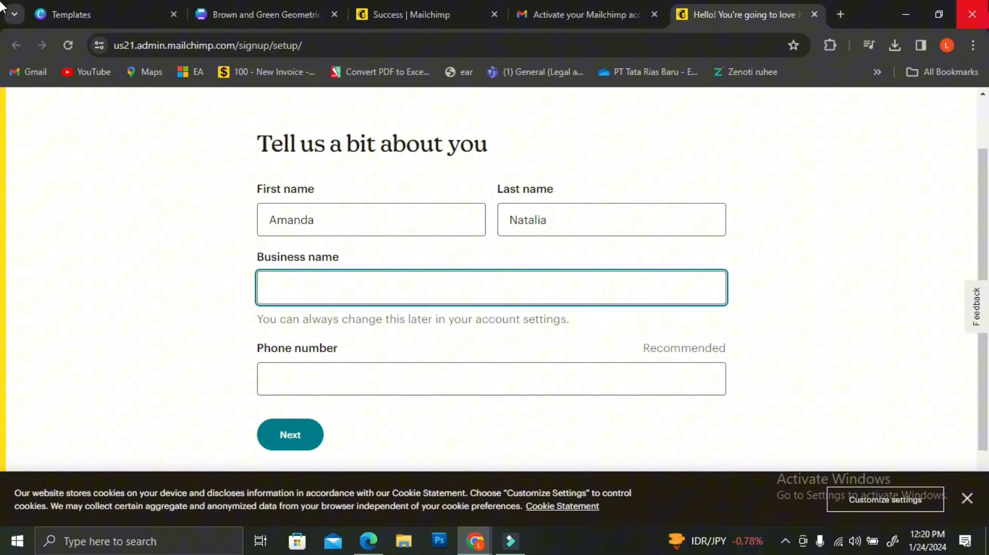
pyautogui.write('Ano')
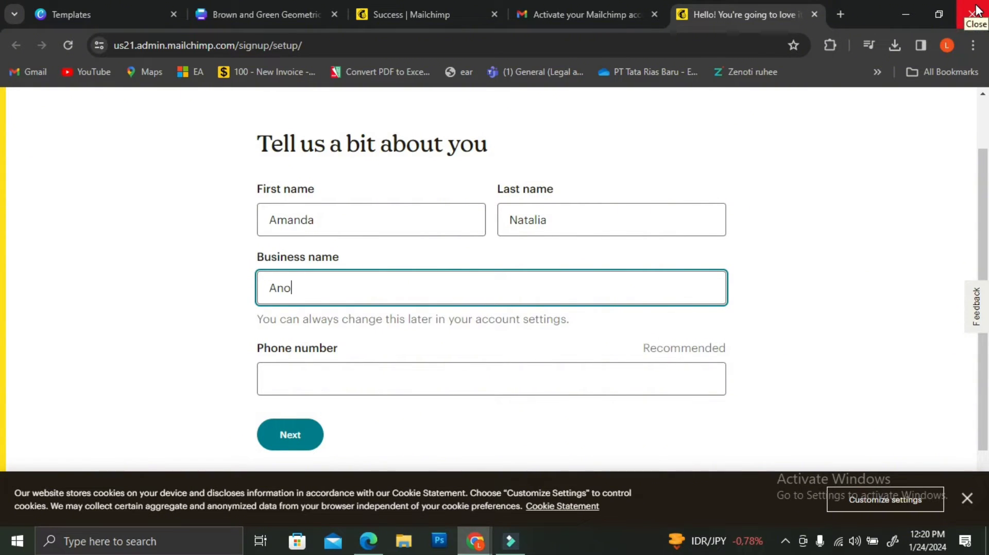
pyautogui.click(491, 379)
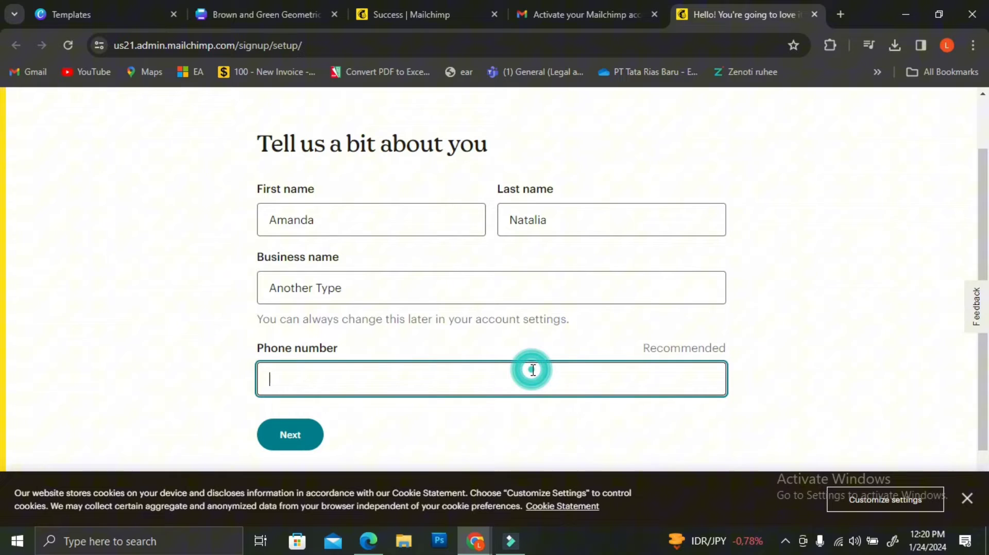
pyautogui.scroll(-3)
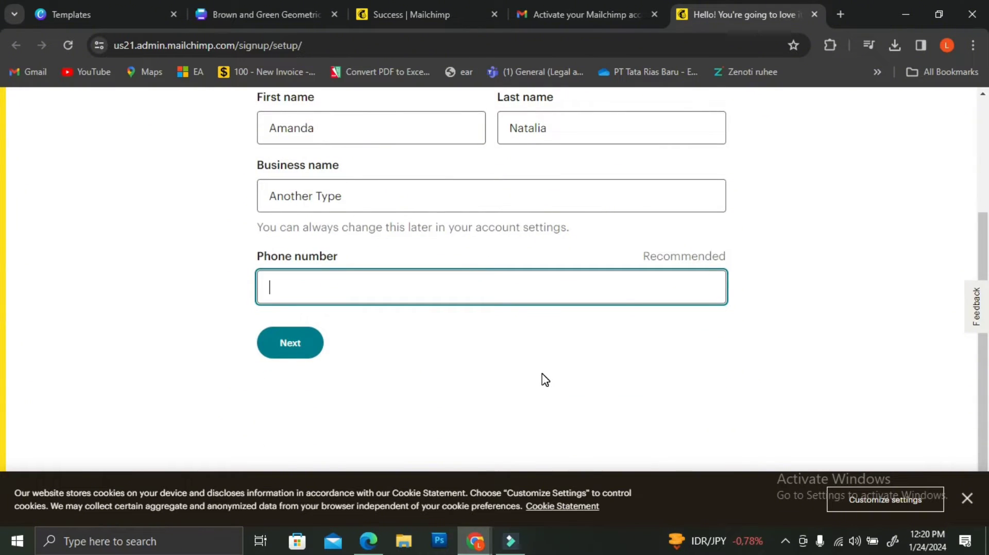
pyautogui.click(289, 342)
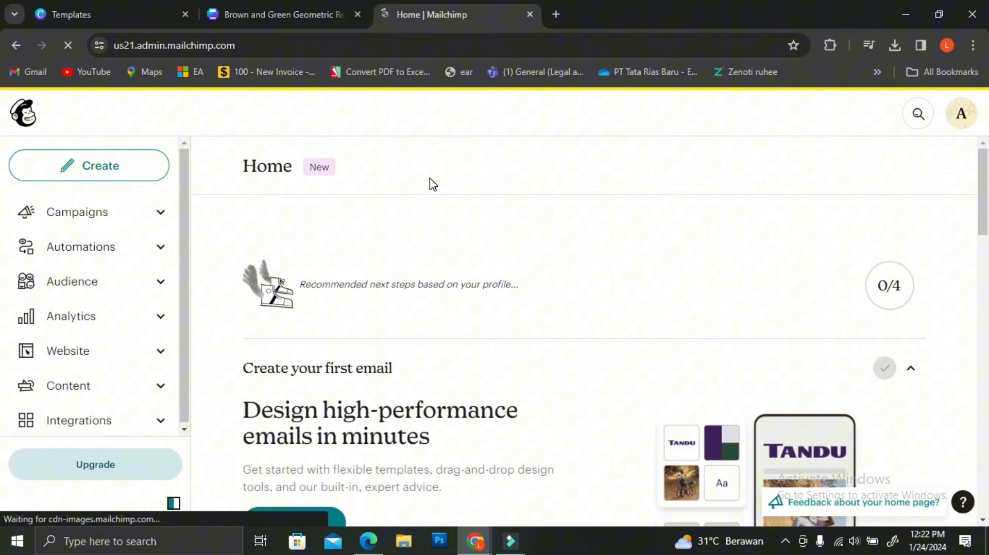
pyautogui.scroll(-3)
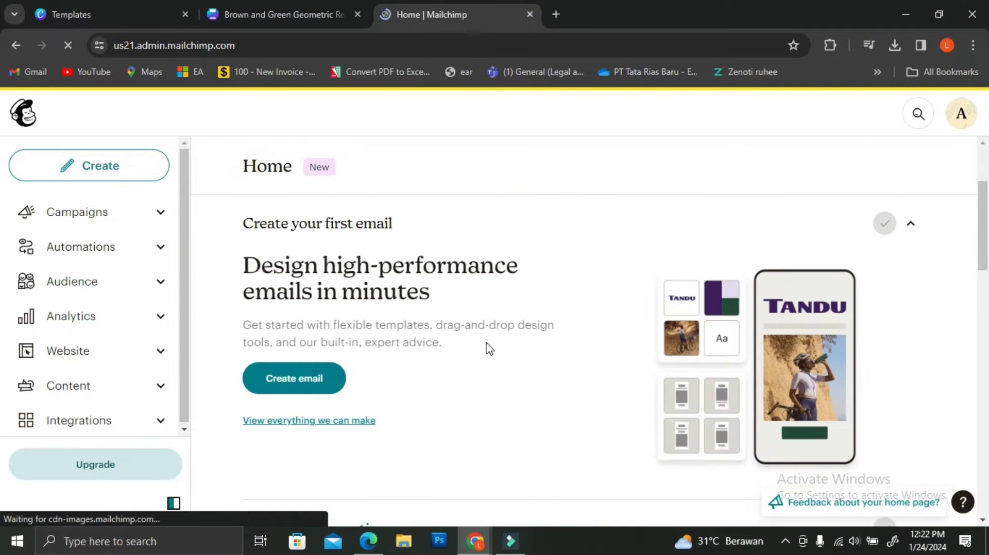
pyautogui.moveTo(532, 314)
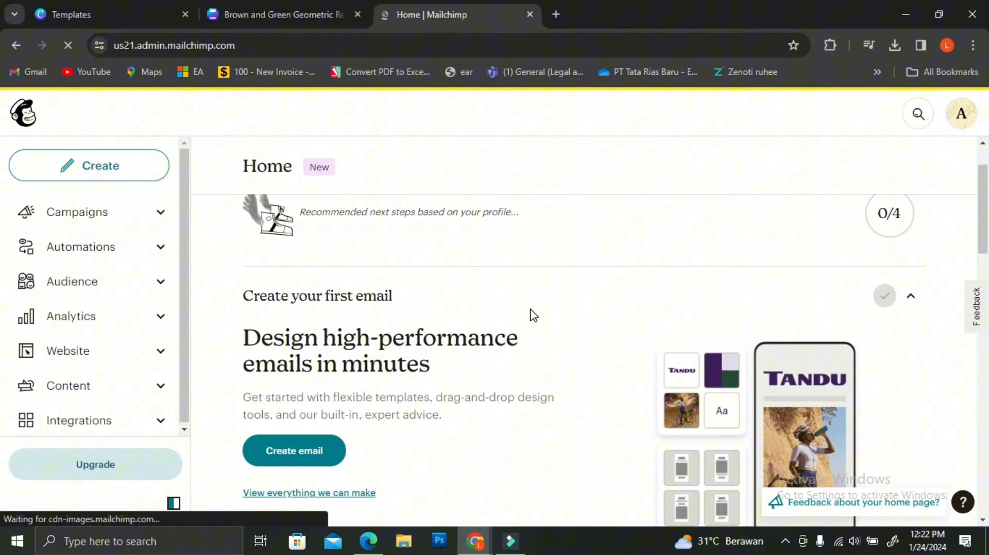
pyautogui.click(961, 115)
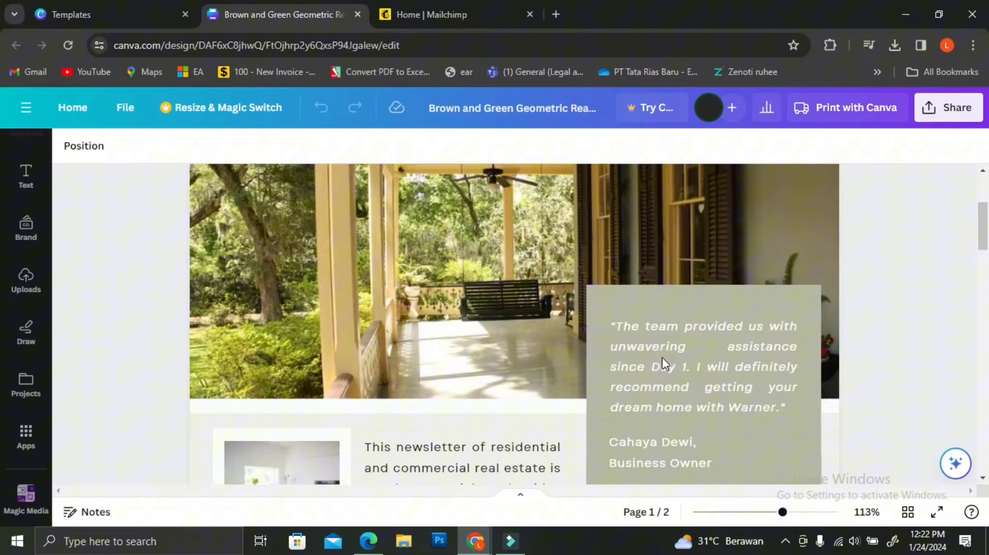
# Review both newsletter pages and delete page 2, leaving only page 1.
pyautogui.click(388, 300)
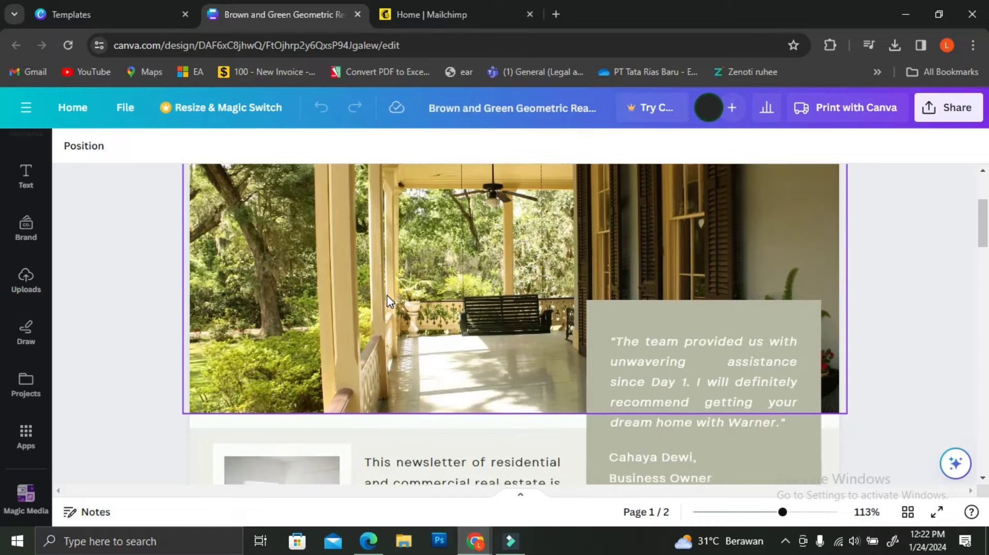
pyautogui.scroll(-3)
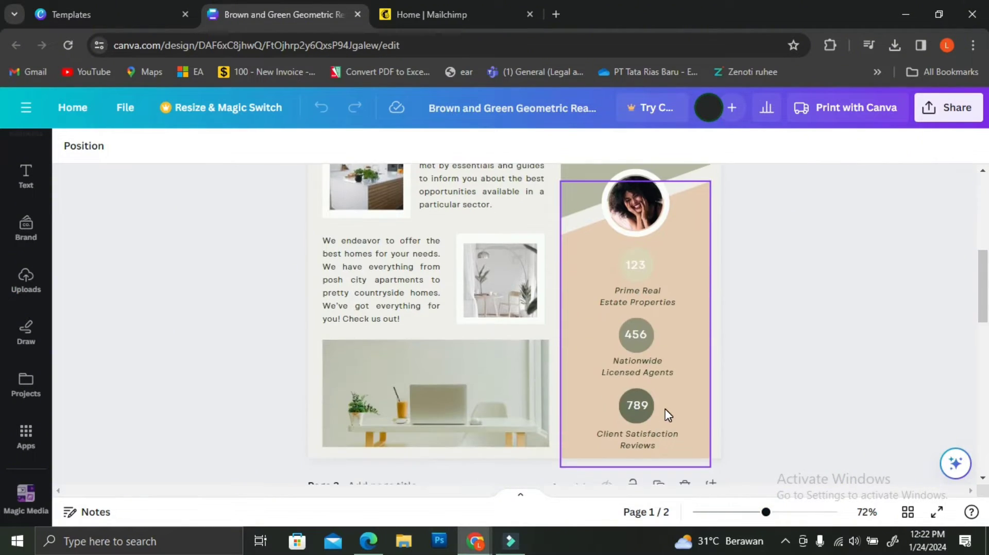
pyautogui.click(756, 371)
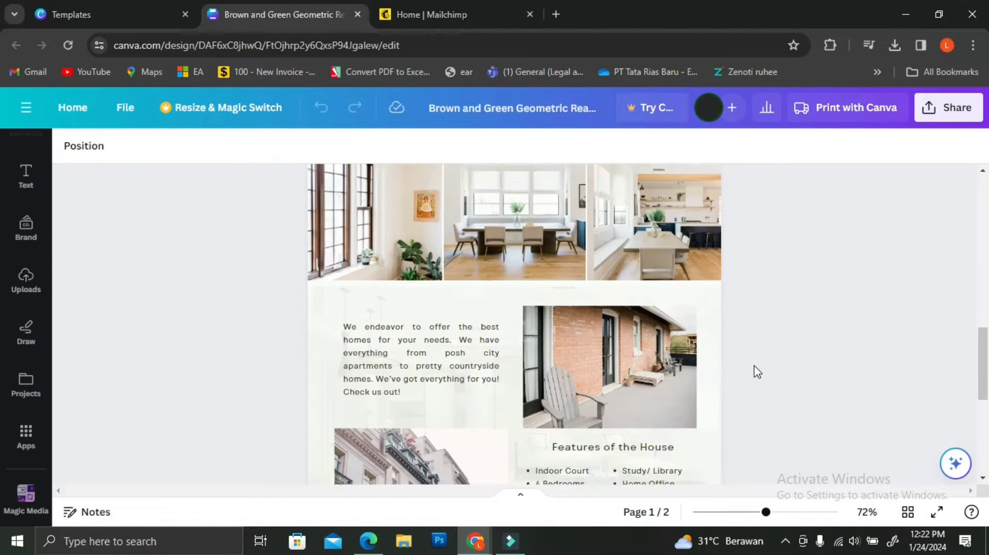
pyautogui.scroll(-3)
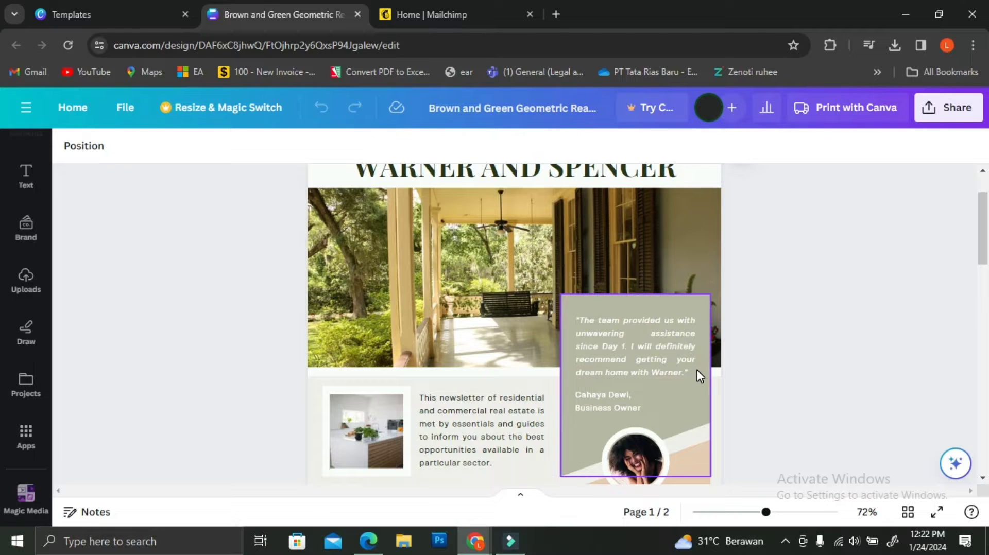
pyautogui.click(634, 345)
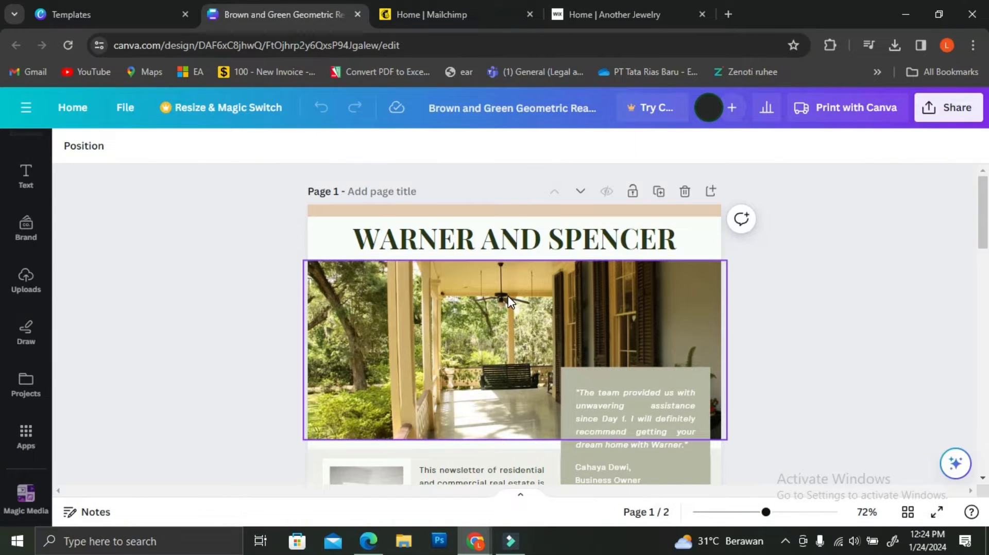
pyautogui.rightClick(508, 301)
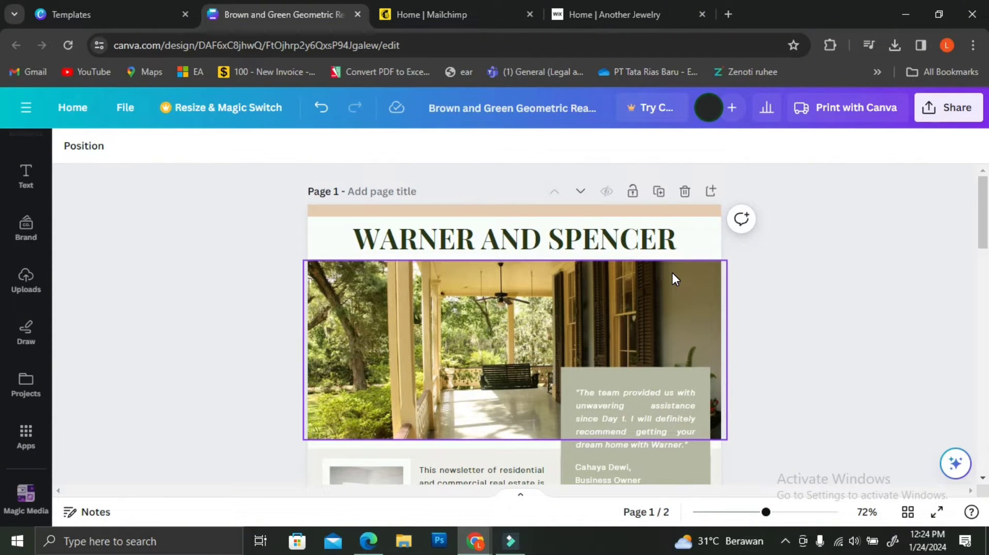
pyautogui.scroll(-3)
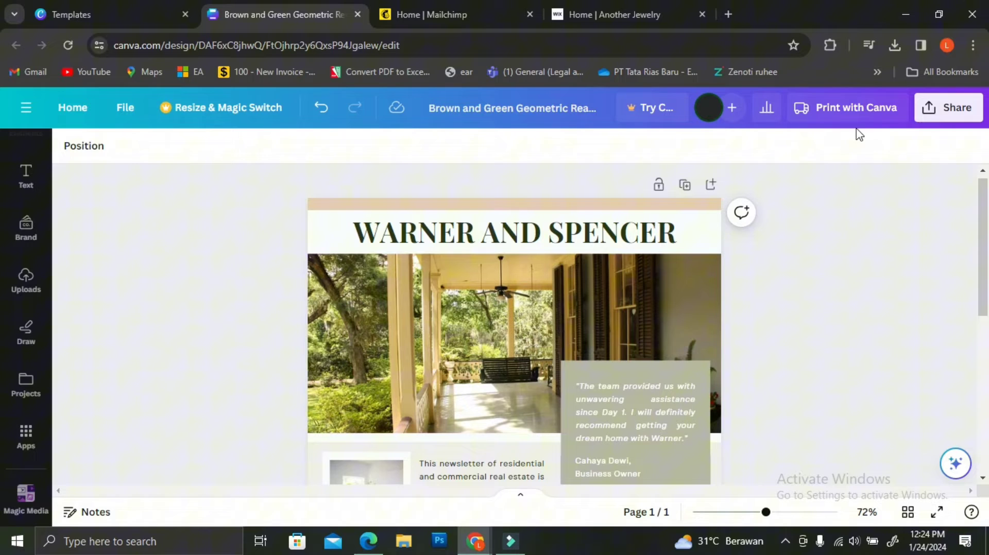
# Pick Mailchimp from Canva's share options via search 'ma' and begin connecting.
pyautogui.click(949, 108)
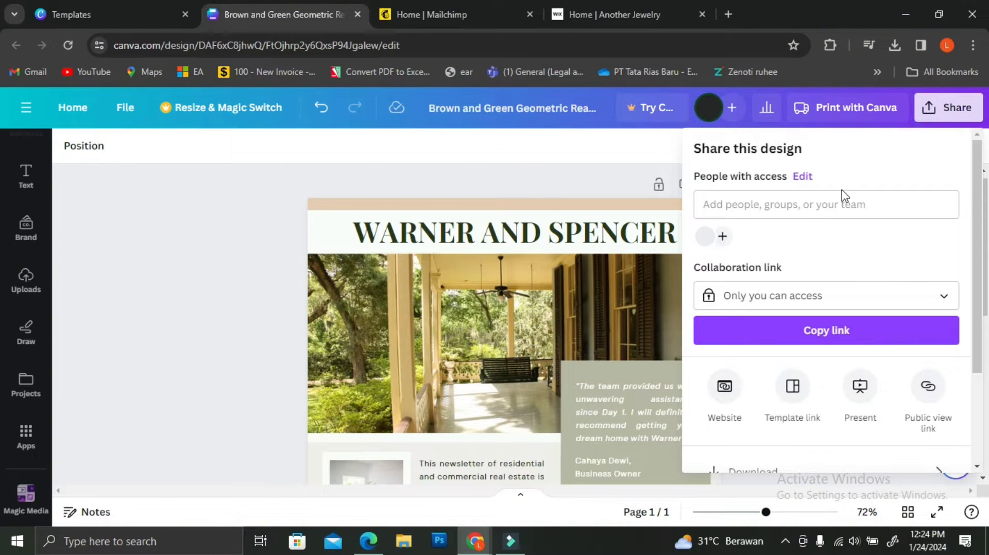
pyautogui.scroll(-3)
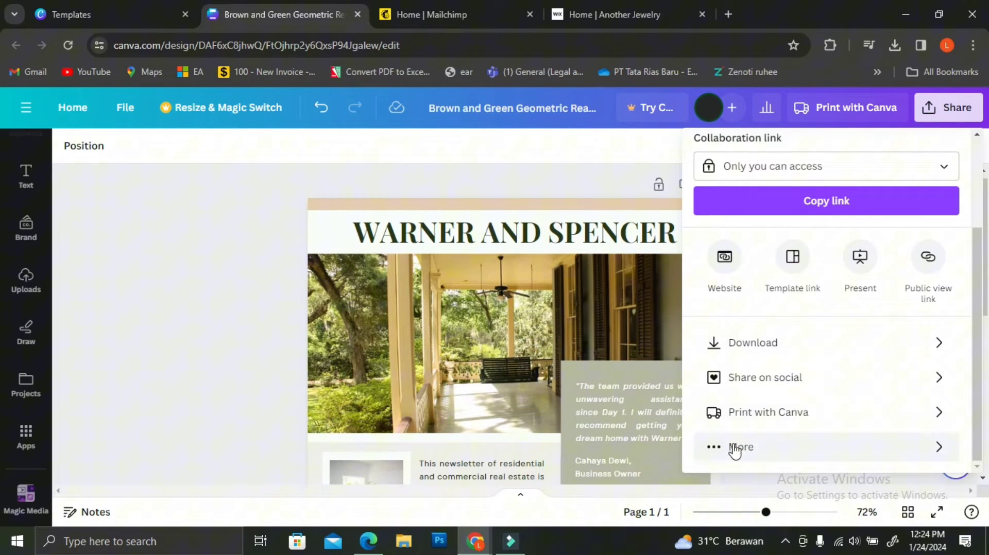
pyautogui.click(739, 446)
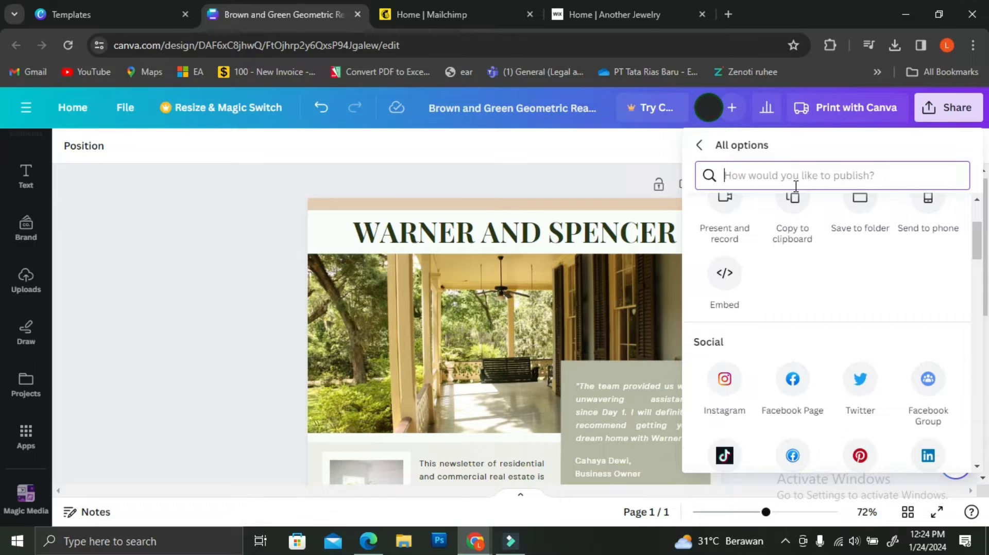
pyautogui.write('ma')
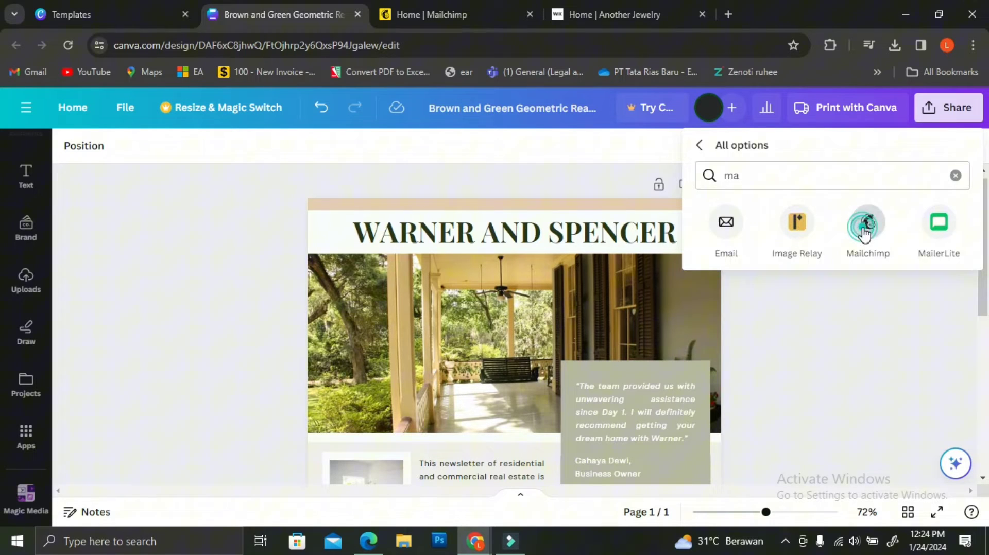
pyautogui.click(867, 222)
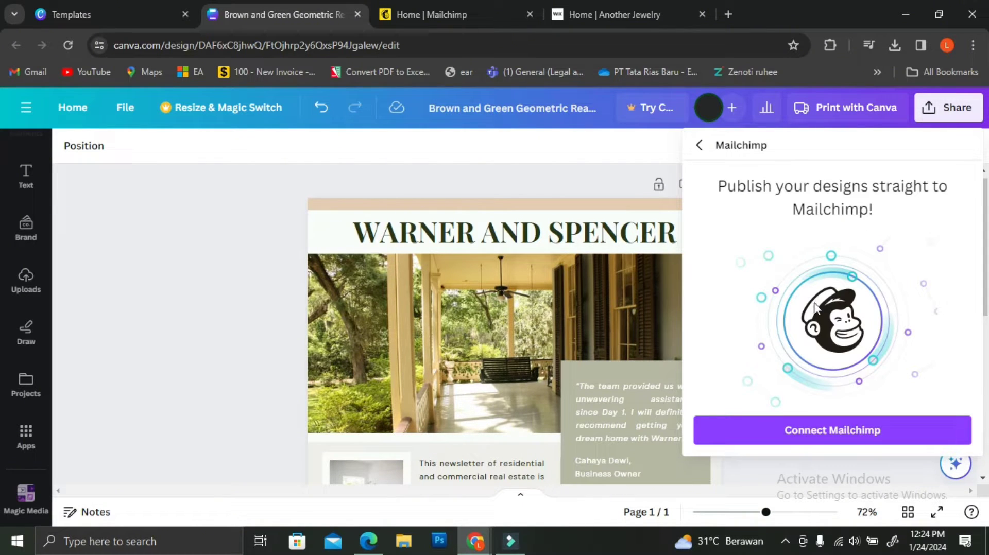
pyautogui.click(832, 430)
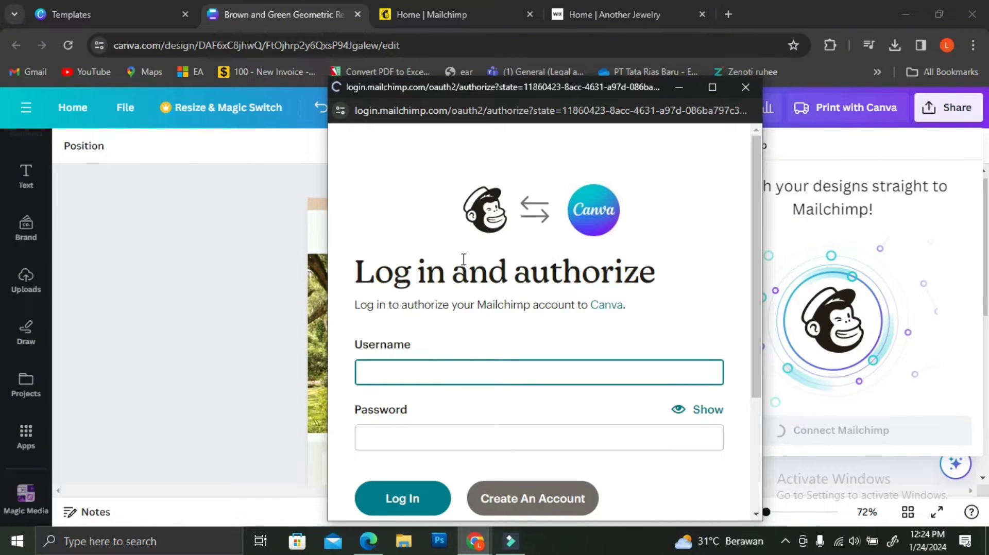
# Log in to Mailchimp as 'amand' and allow Canva access to the account.
pyautogui.write('amandanataliah')
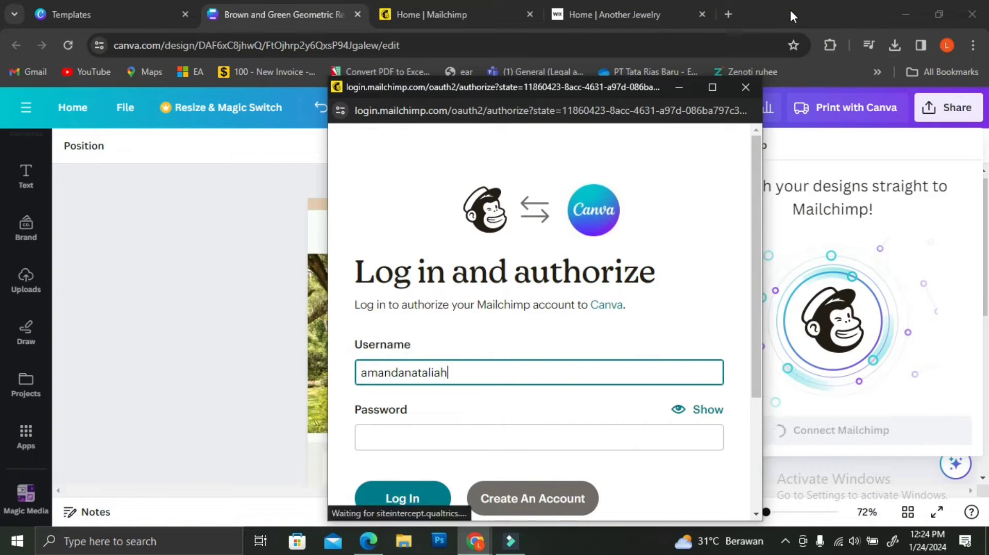
pyautogui.write('ch')
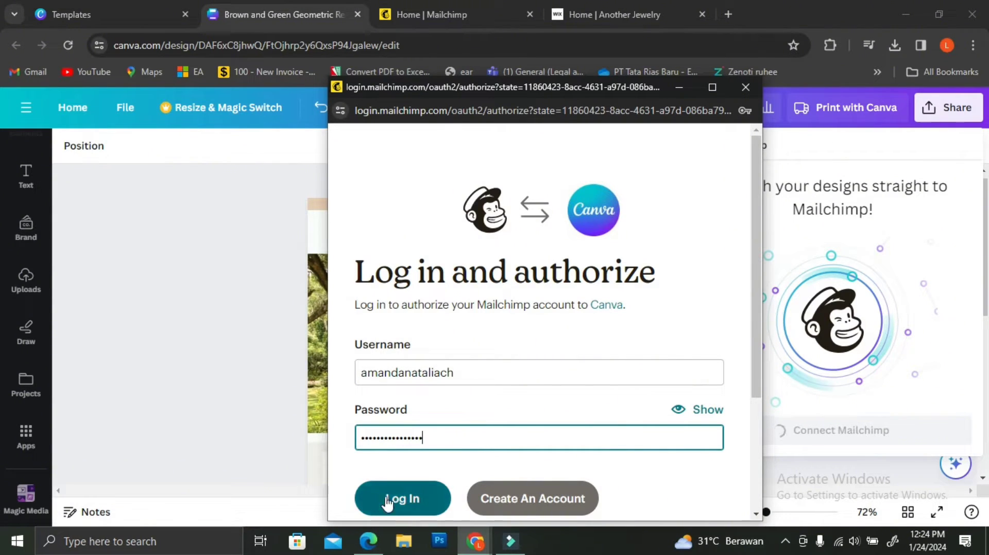
pyautogui.click(402, 499)
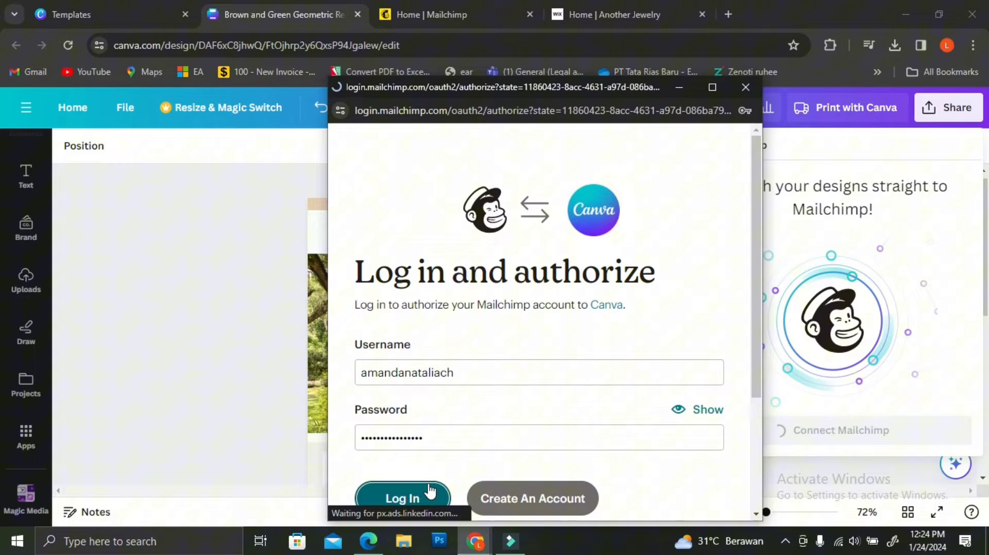
pyautogui.click(402, 498)
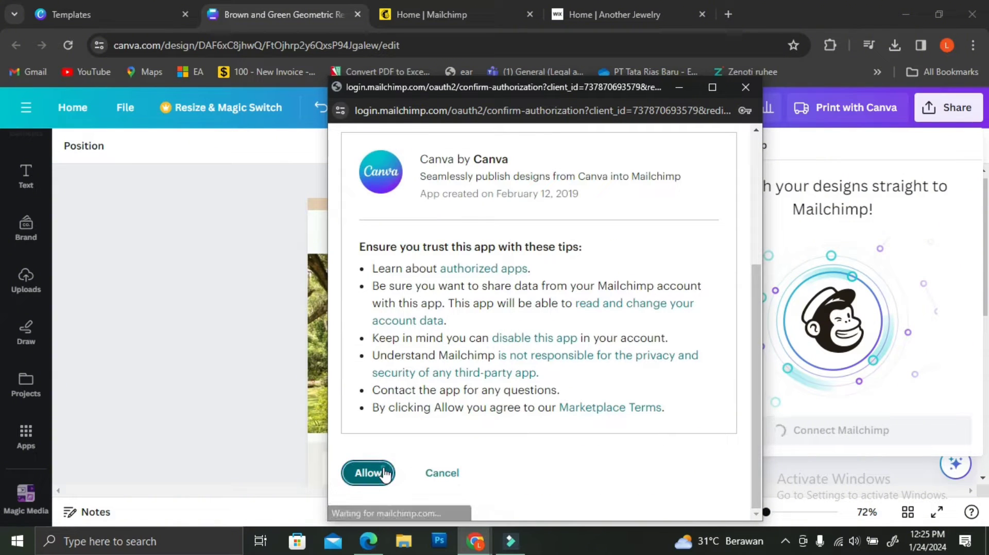
pyautogui.click(368, 472)
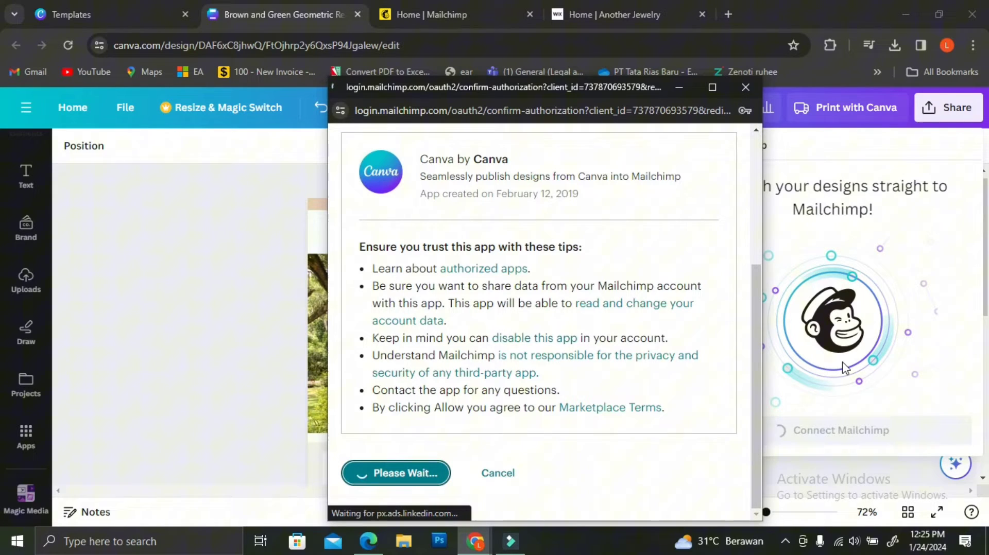
pyautogui.click(395, 473)
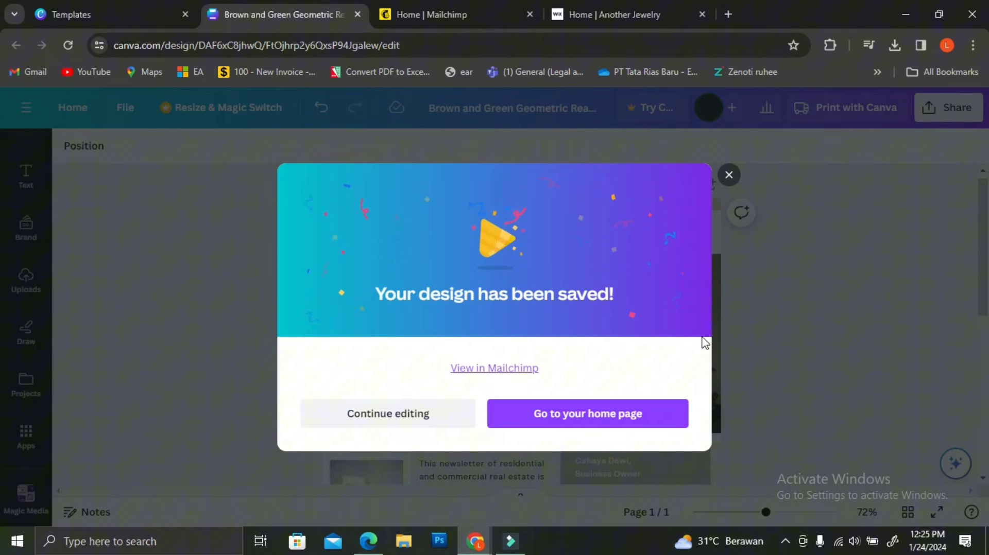
pyautogui.moveTo(708, 197)
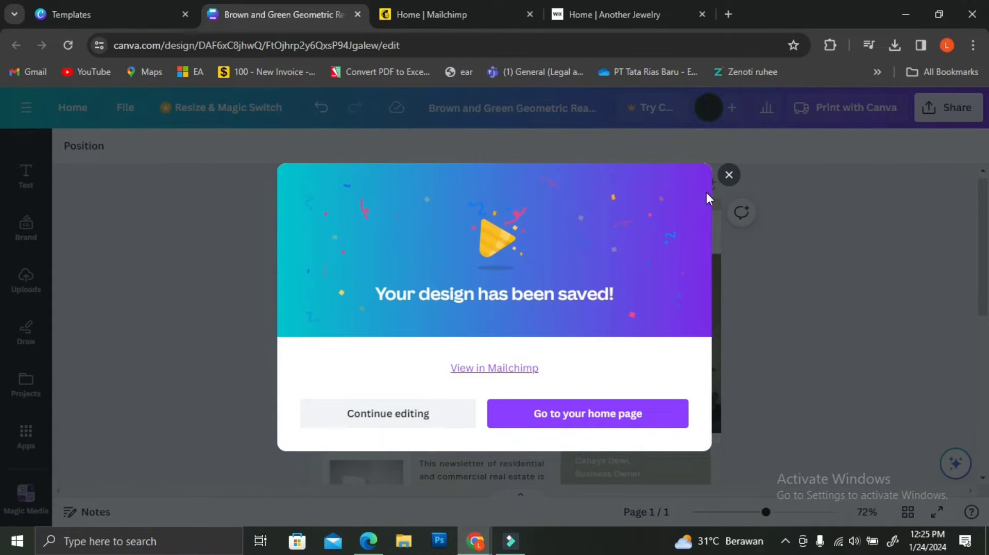
# Return to the refreshed Mailchimp home page and head to the content files.
pyautogui.click(586, 413)
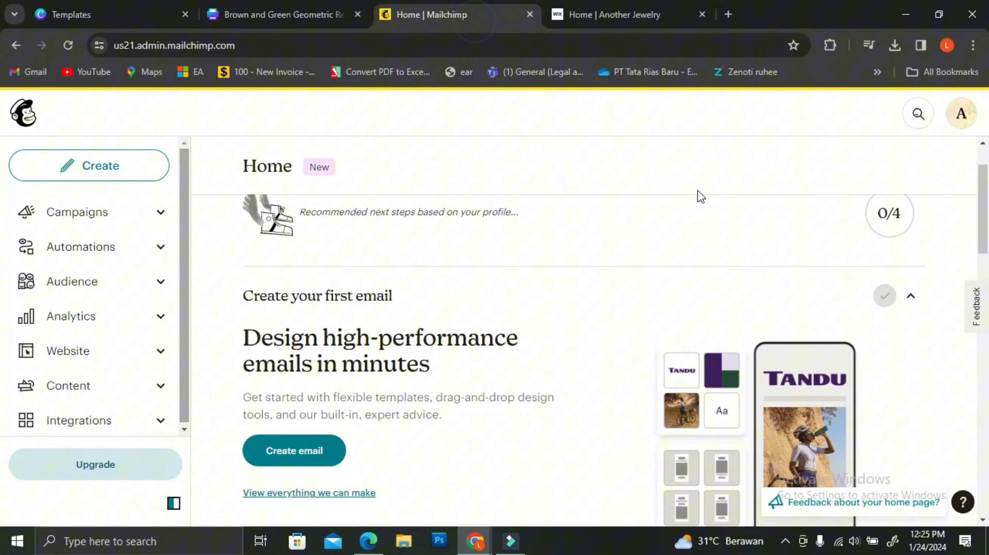
pyautogui.click(65, 45)
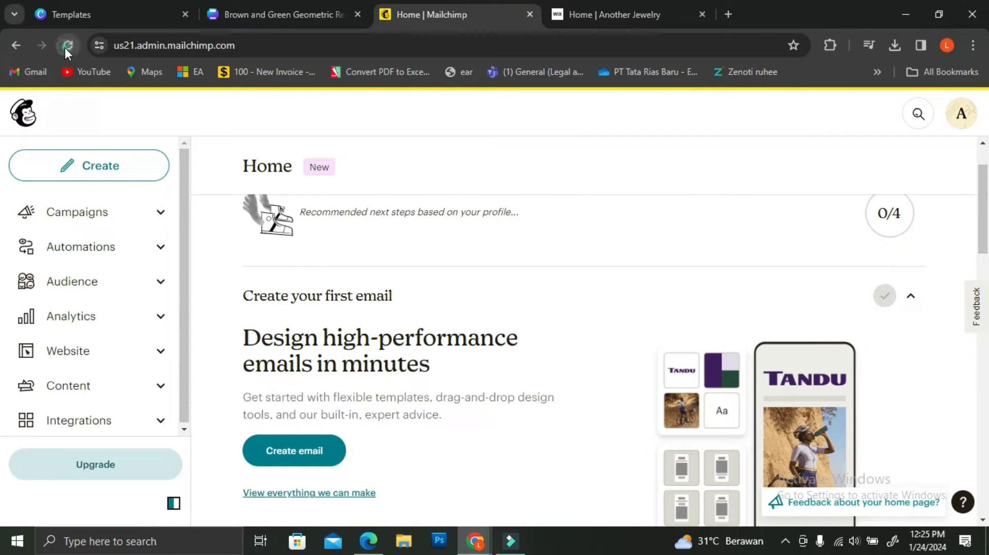
pyautogui.click(67, 45)
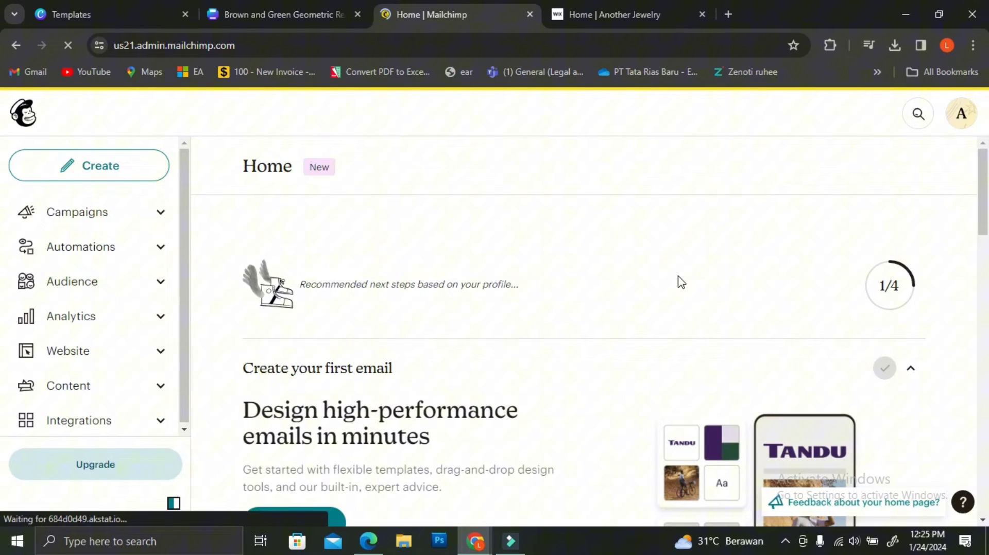
pyautogui.scroll(-3)
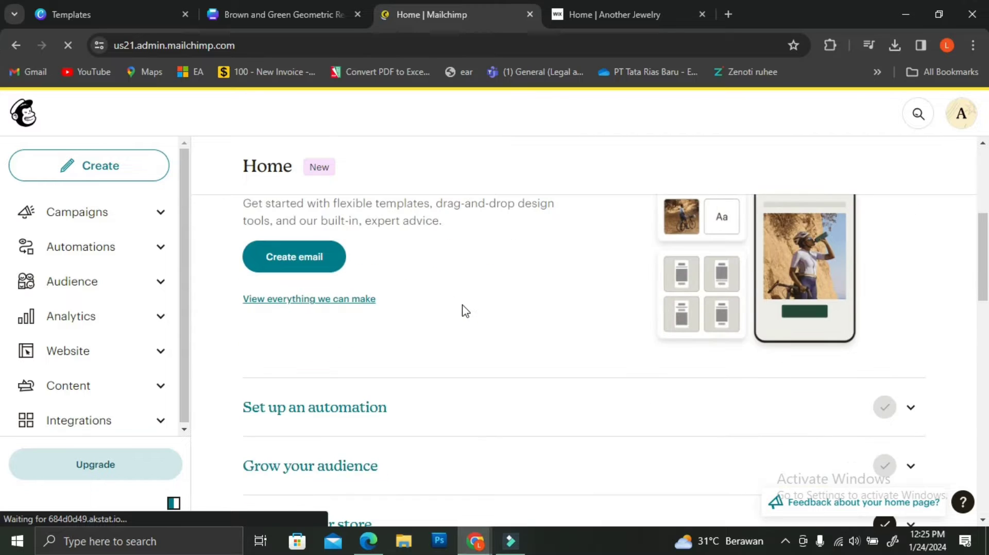
pyautogui.scroll(-3)
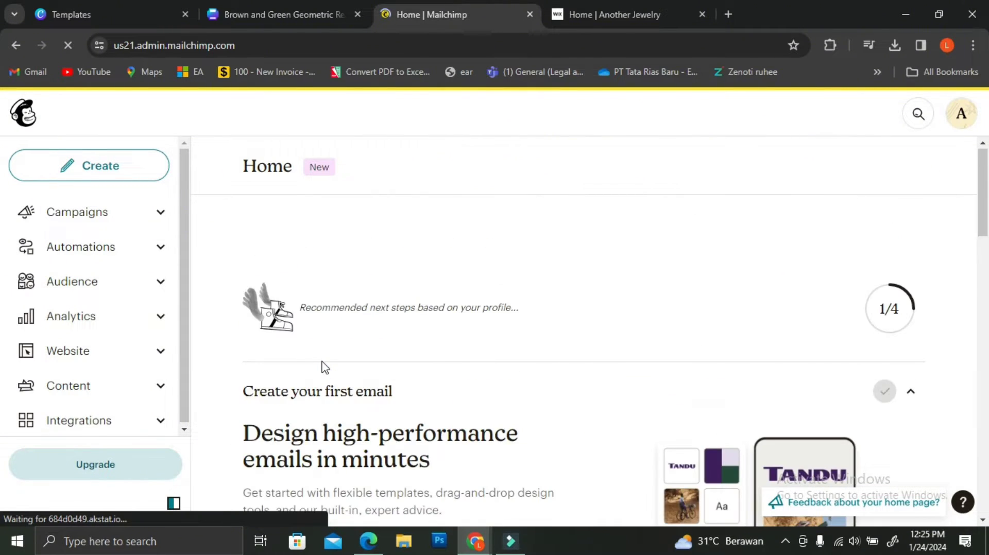
pyautogui.click(68, 386)
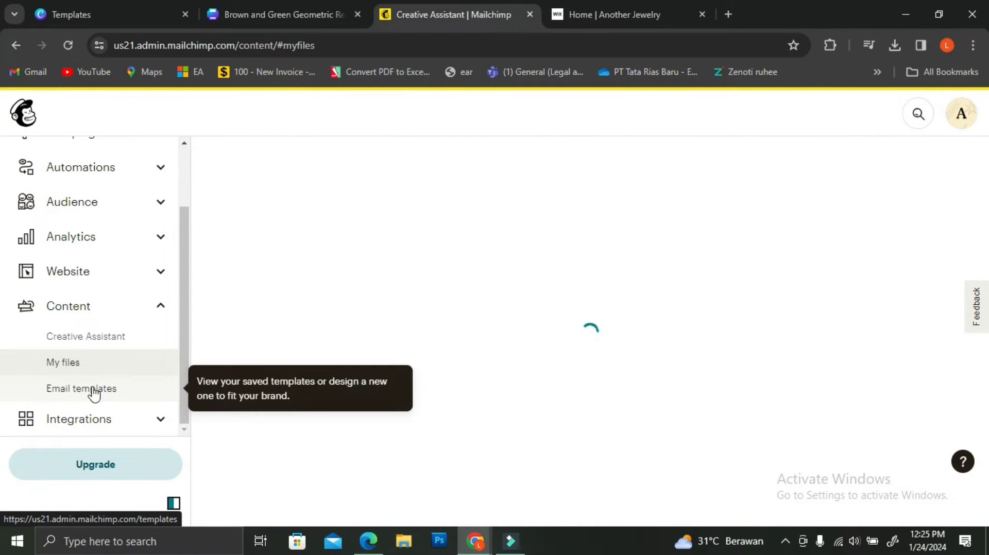
pyautogui.moveTo(602, 362)
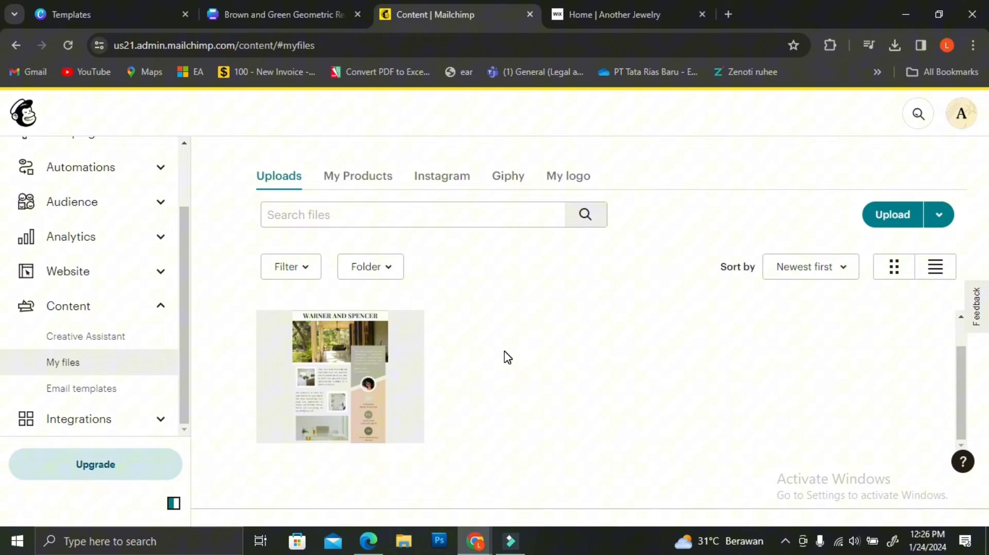
pyautogui.moveTo(380, 362)
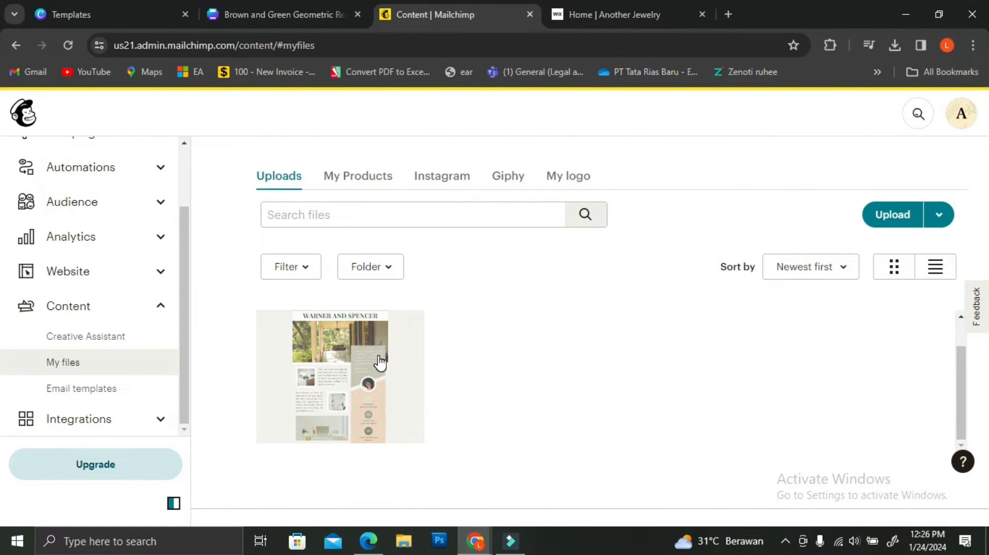
pyautogui.moveTo(85, 336)
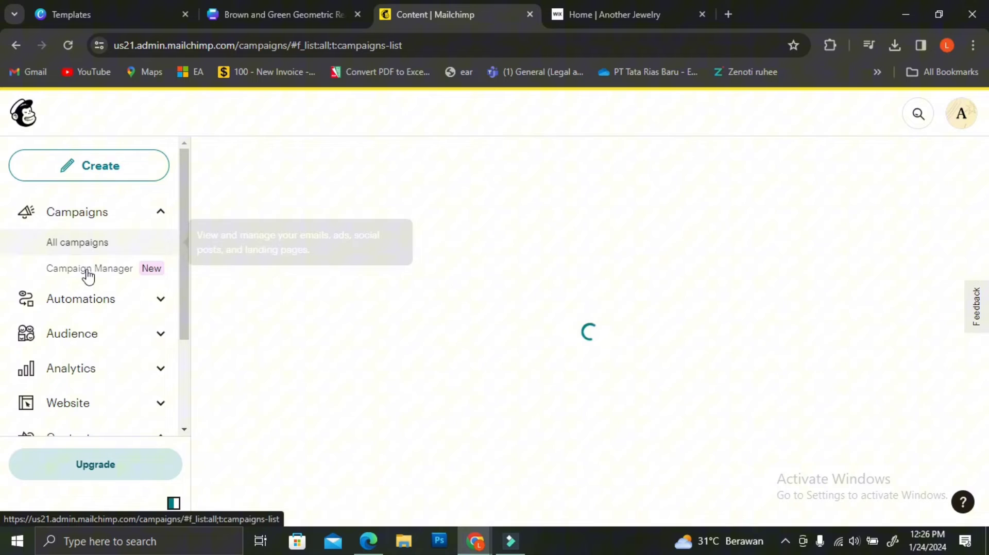
# Expand Campaigns and go to the All campaigns list.
pyautogui.click(88, 268)
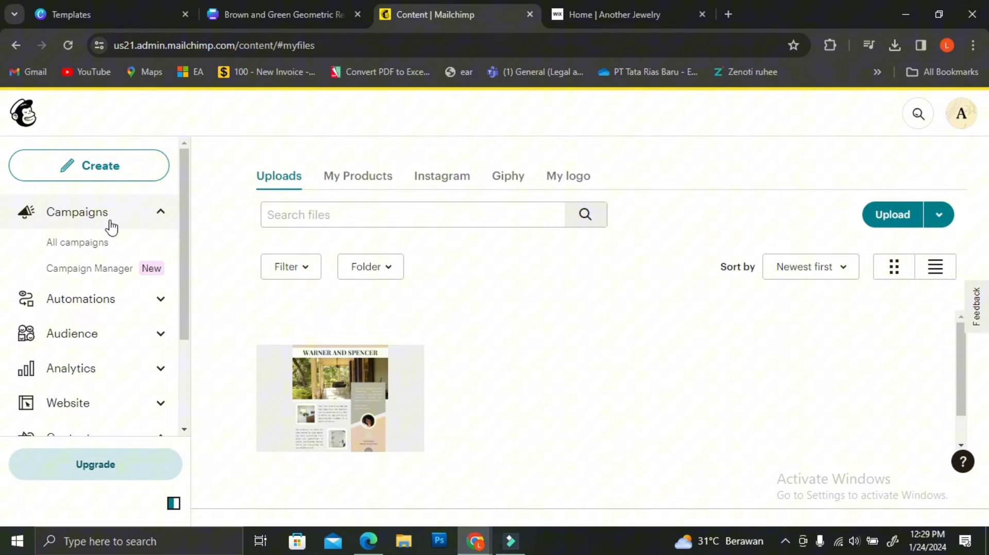
pyautogui.click(78, 242)
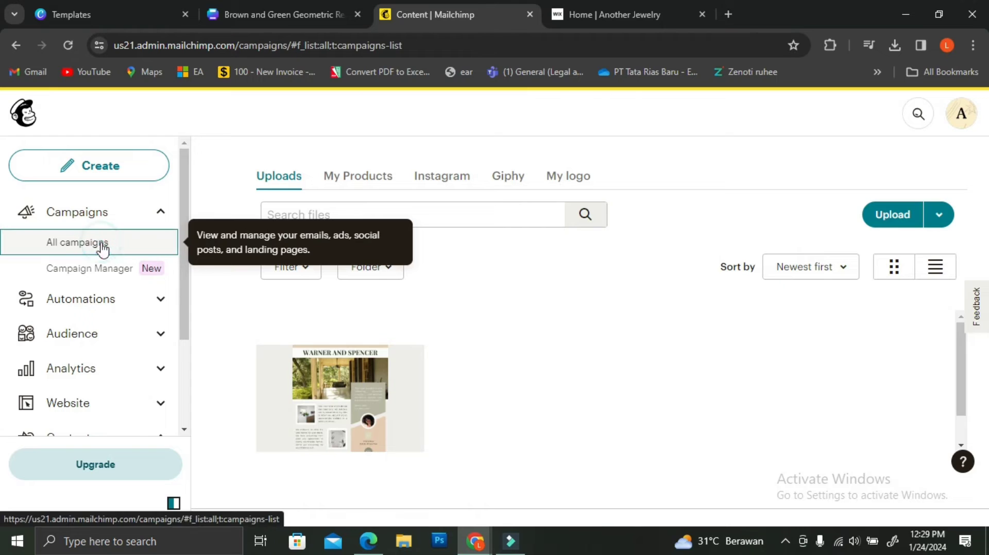
pyautogui.click(76, 242)
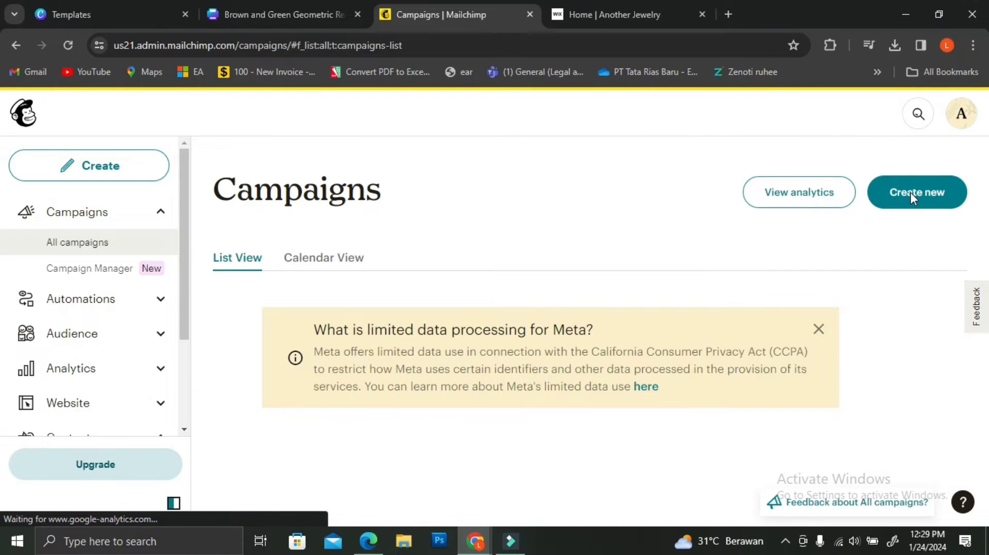
pyautogui.moveTo(903, 213)
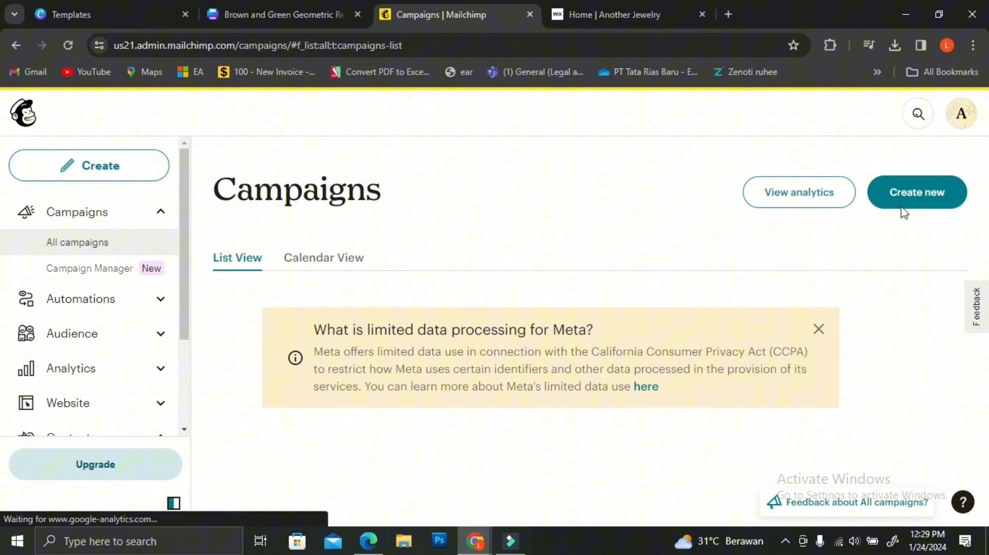
# Create a new campaign and choose Design Email for a regular email.
pyautogui.click(916, 193)
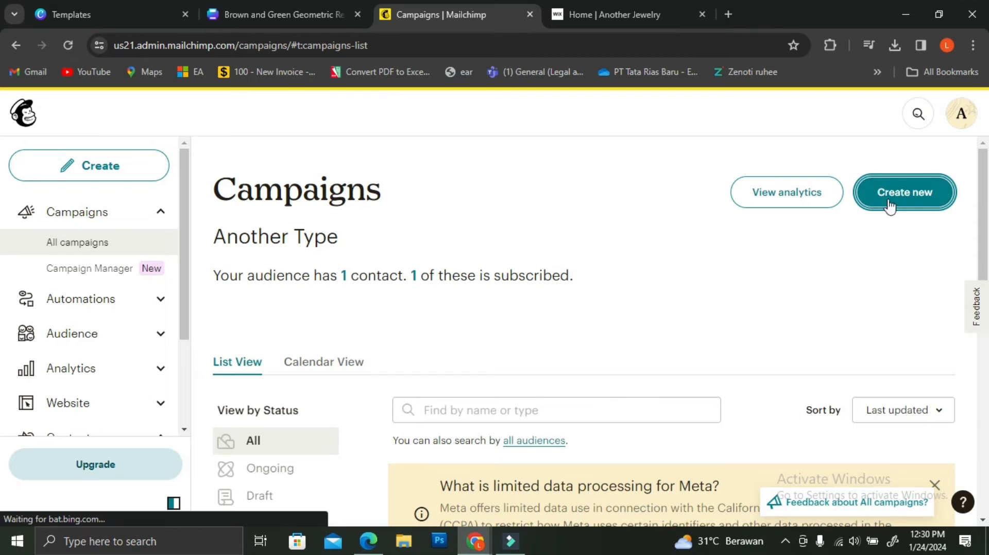
pyautogui.click(903, 193)
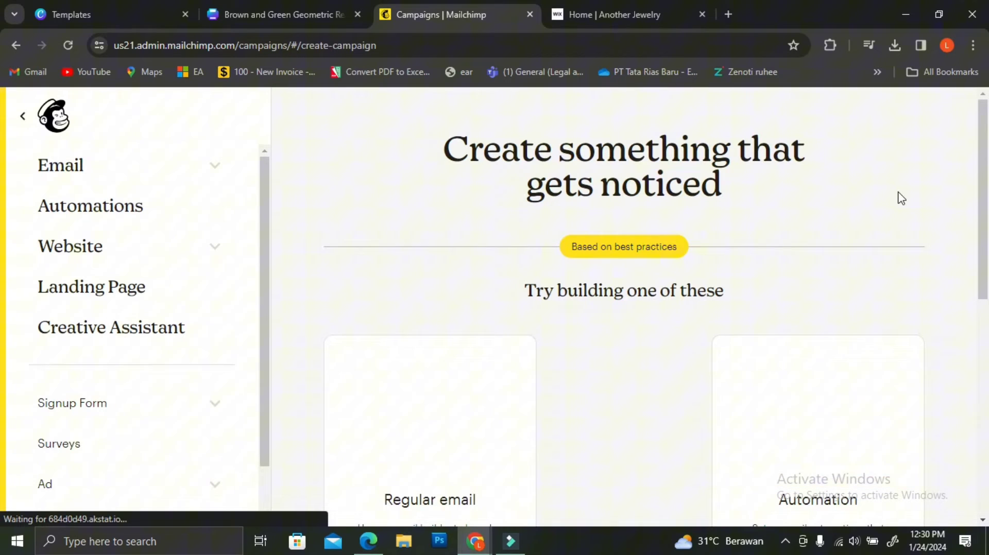
pyautogui.scroll(-3)
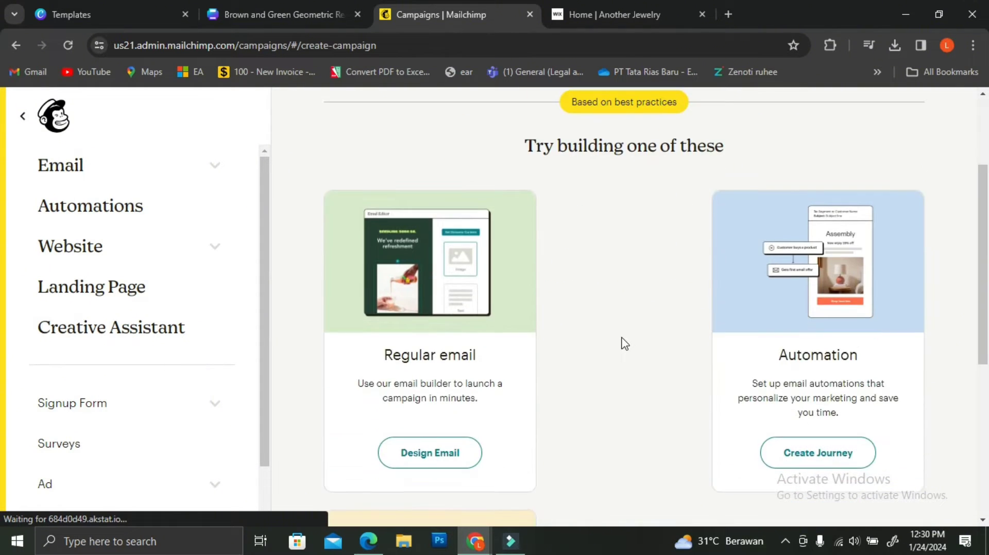
pyautogui.scroll(-3)
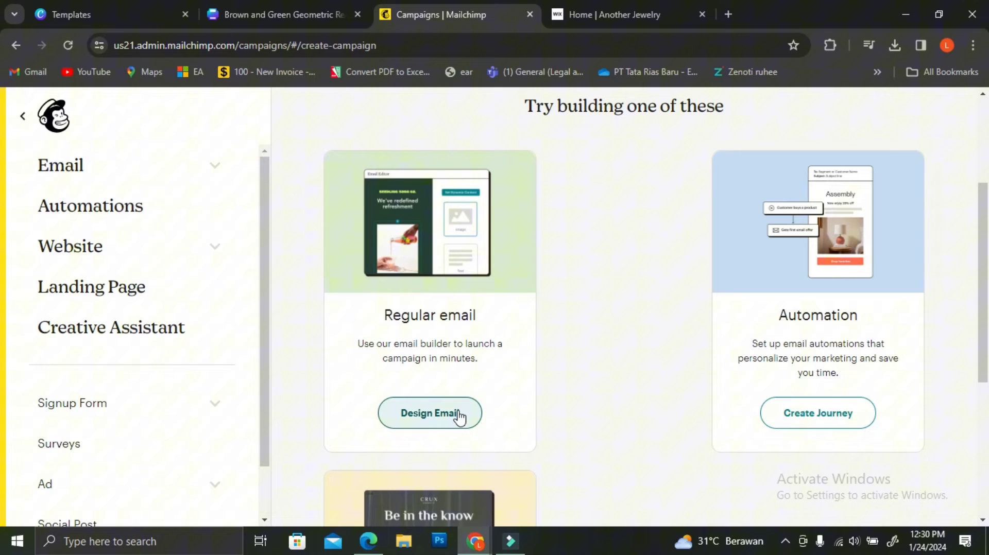
pyautogui.click(430, 413)
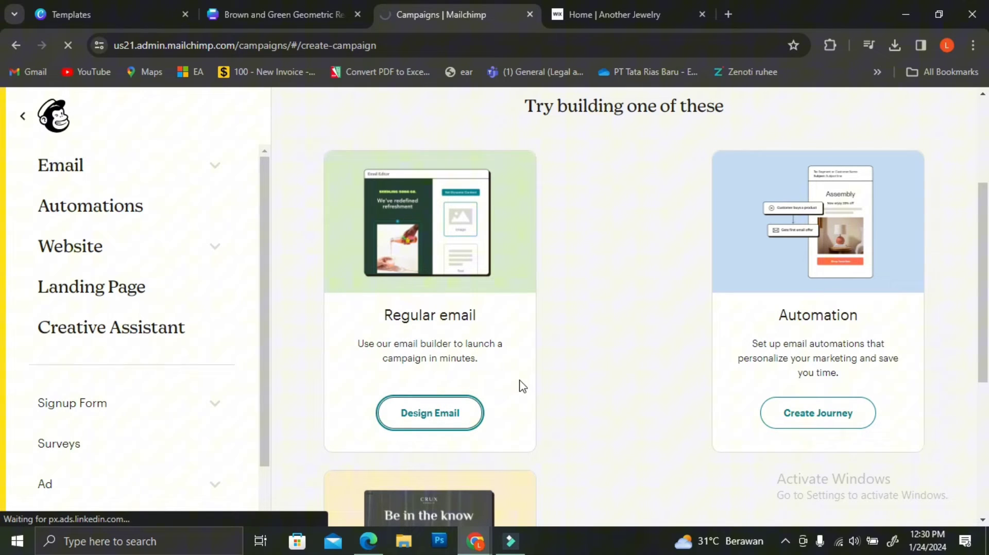
# Start the regular email and look over the Untitled draft's setup page.
pyautogui.click(430, 413)
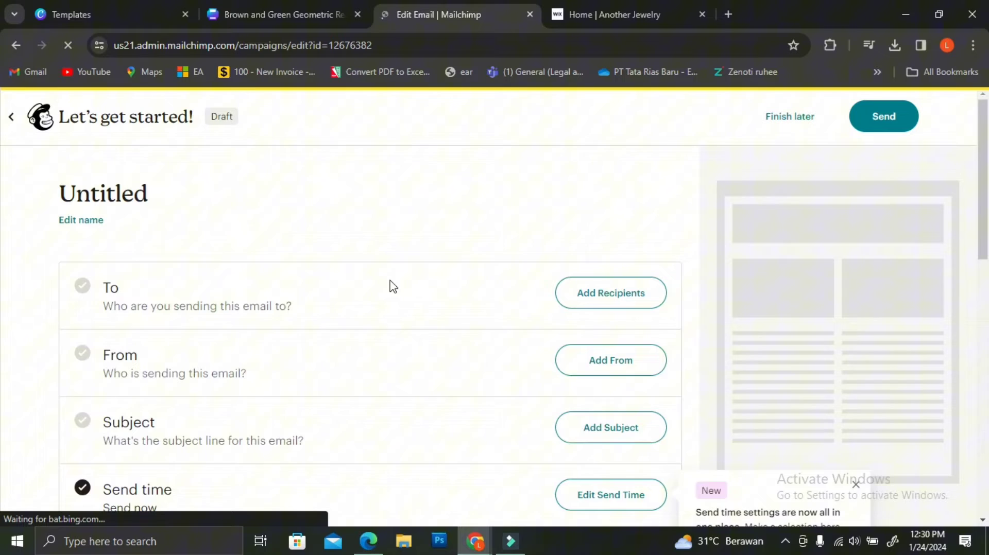
pyautogui.scroll(-3)
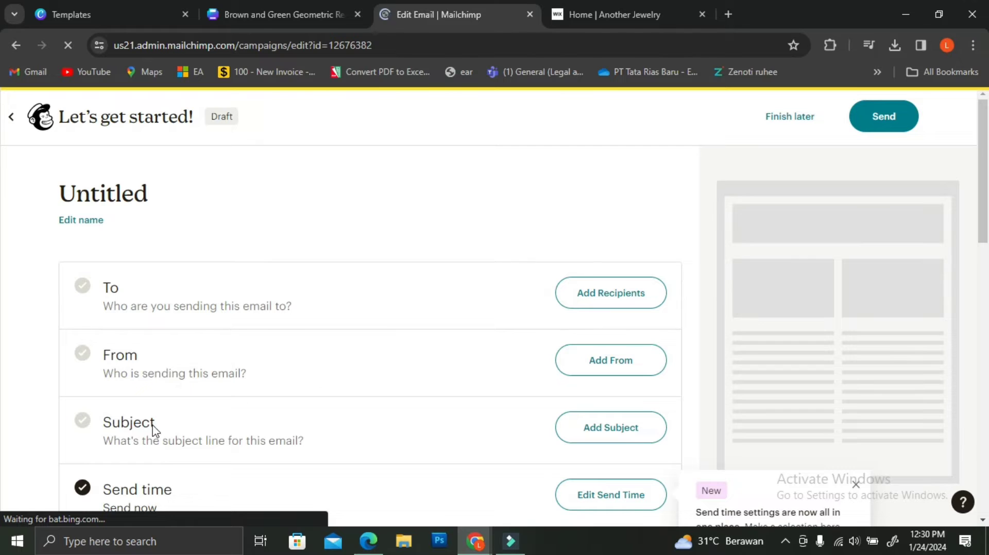
pyautogui.scroll(-3)
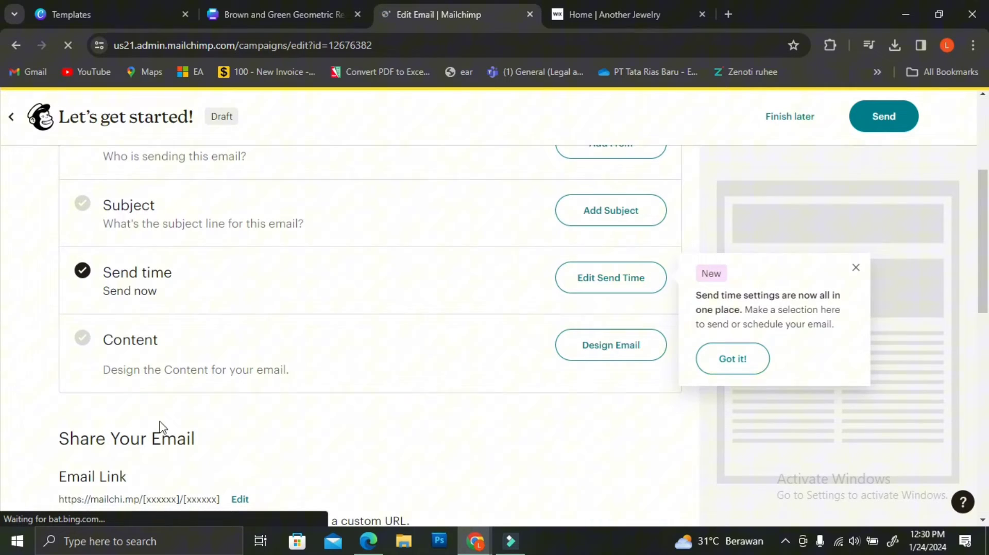
pyautogui.scroll(-3)
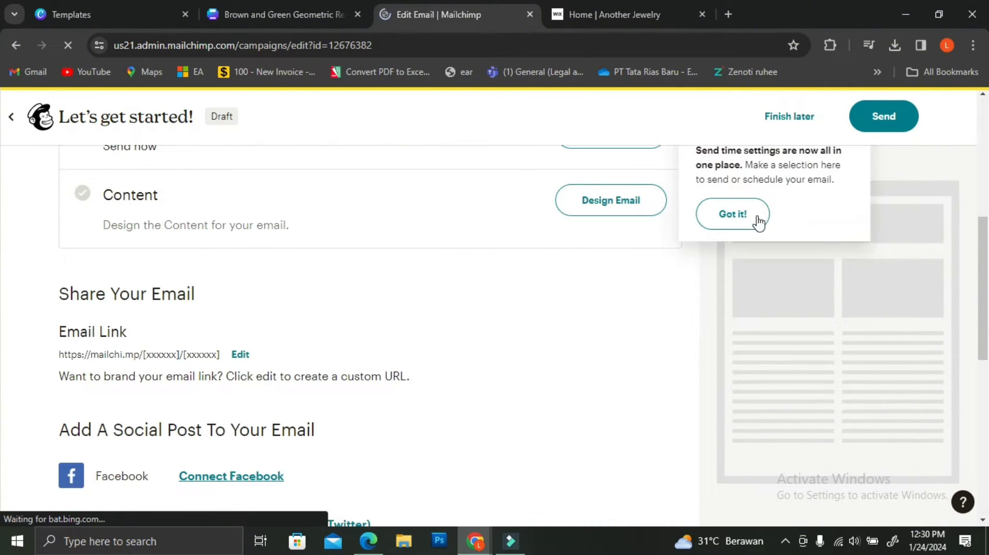
pyautogui.scroll(-3)
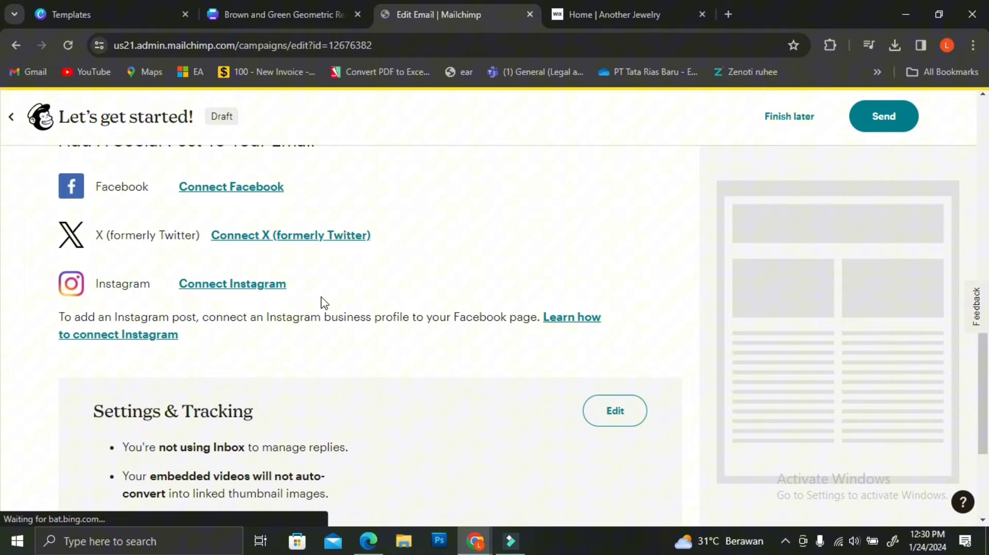
pyautogui.scroll(3)
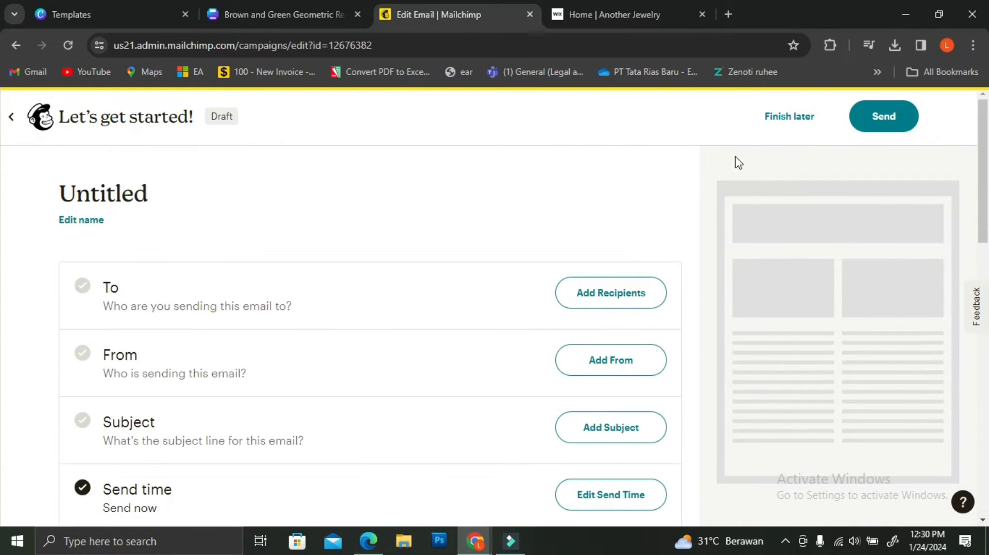
pyautogui.moveTo(93, 261)
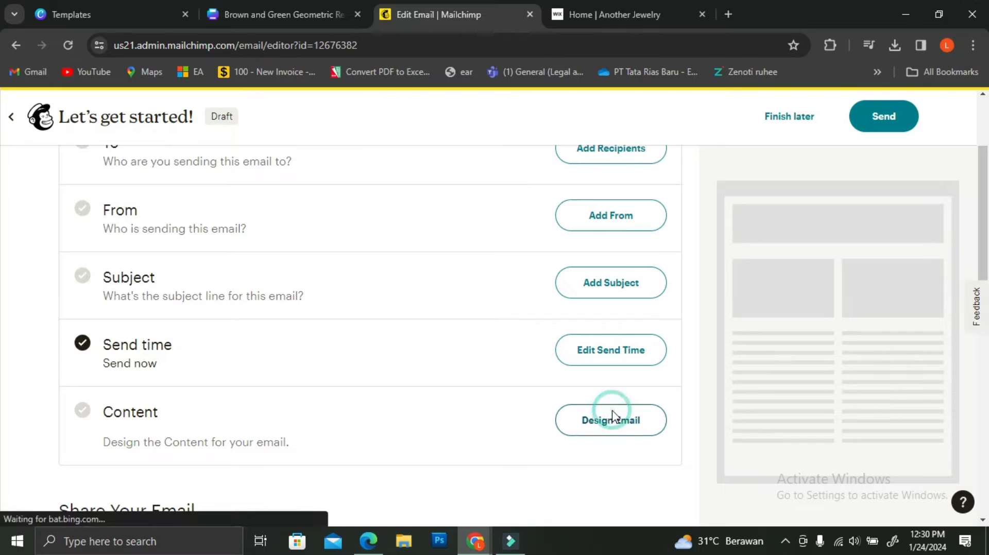
# Open the content designer, browse Mailchimp Templates and apply Minimal.
pyautogui.click(609, 420)
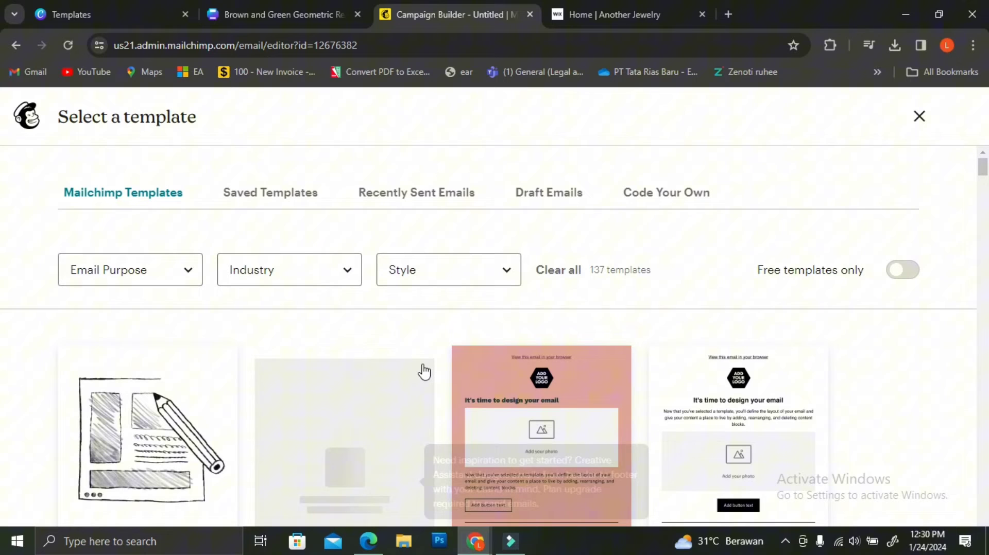
pyautogui.scroll(-3)
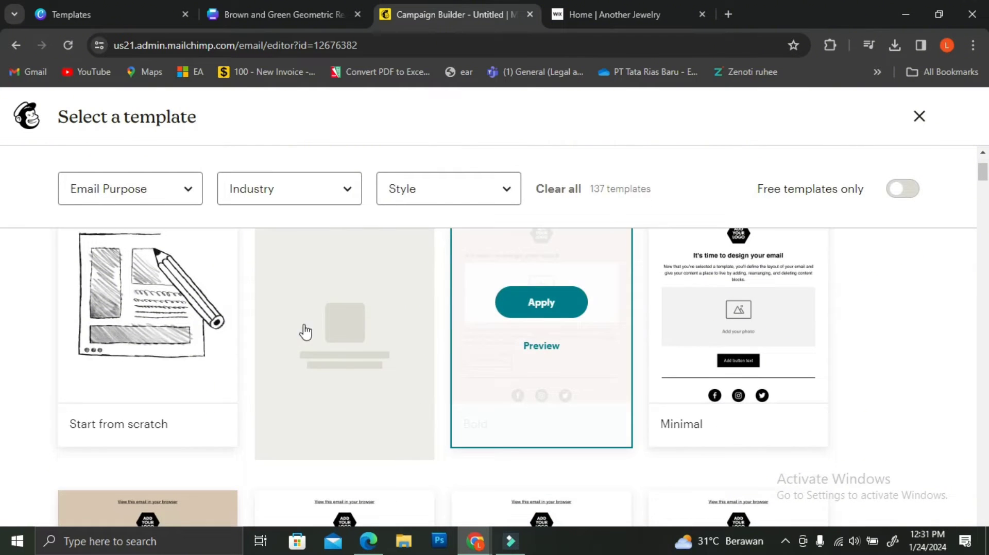
pyautogui.scroll(-3)
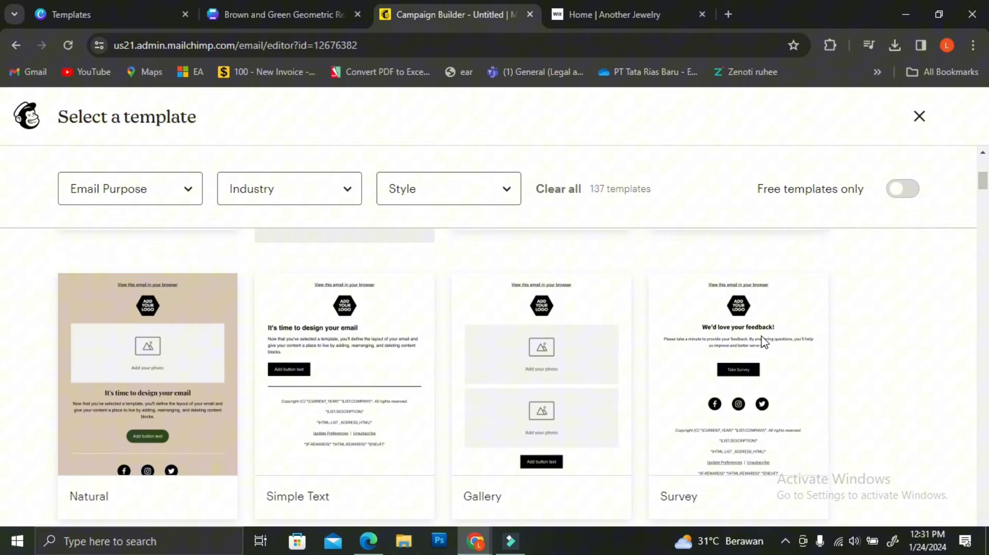
pyautogui.scroll(-3)
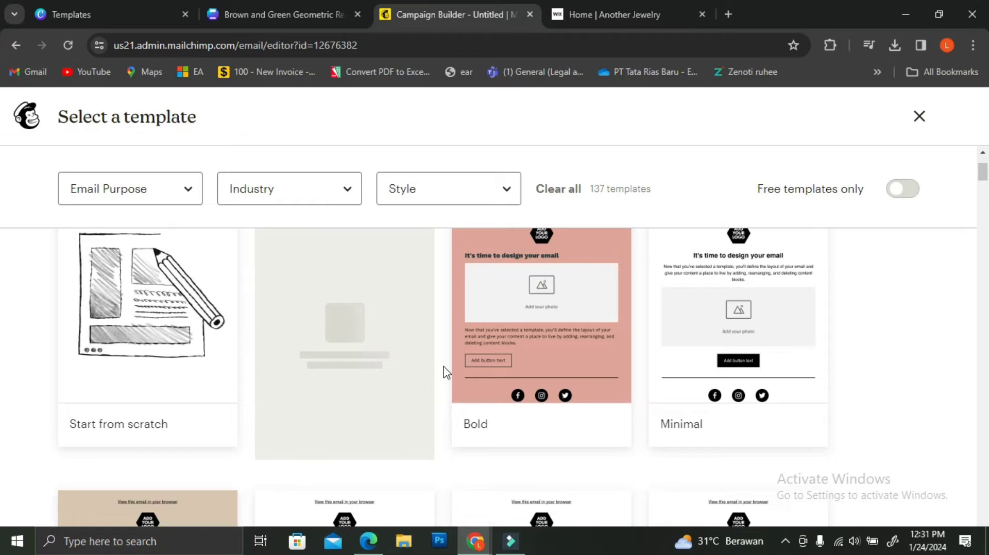
pyautogui.moveTo(738, 306)
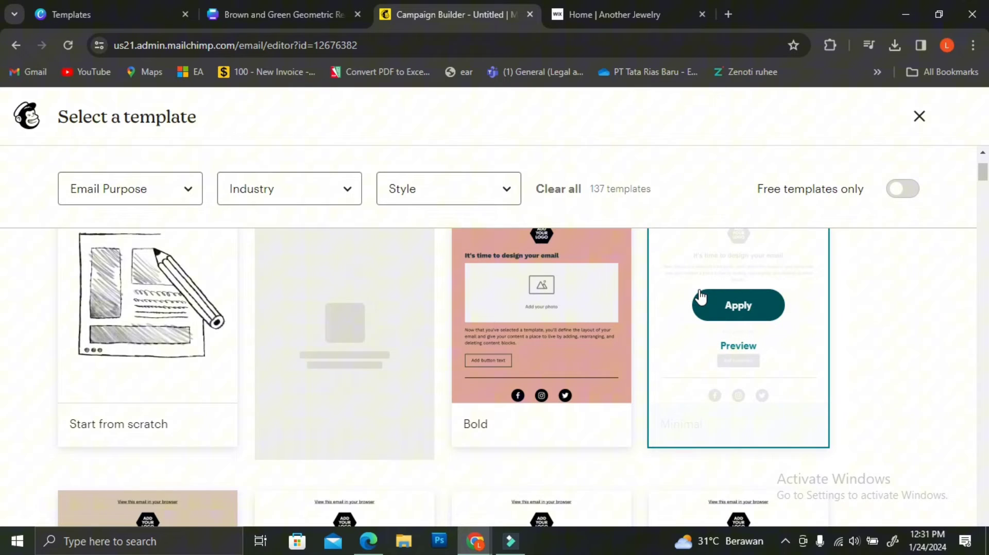
pyautogui.click(737, 305)
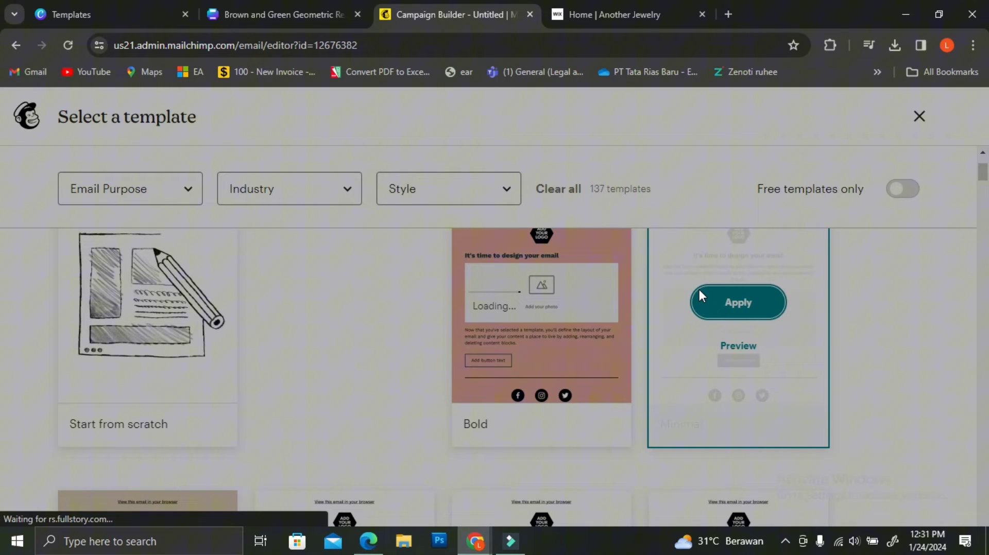
# Apply the Minimal template and dismiss the add-content tip.
pyautogui.click(737, 302)
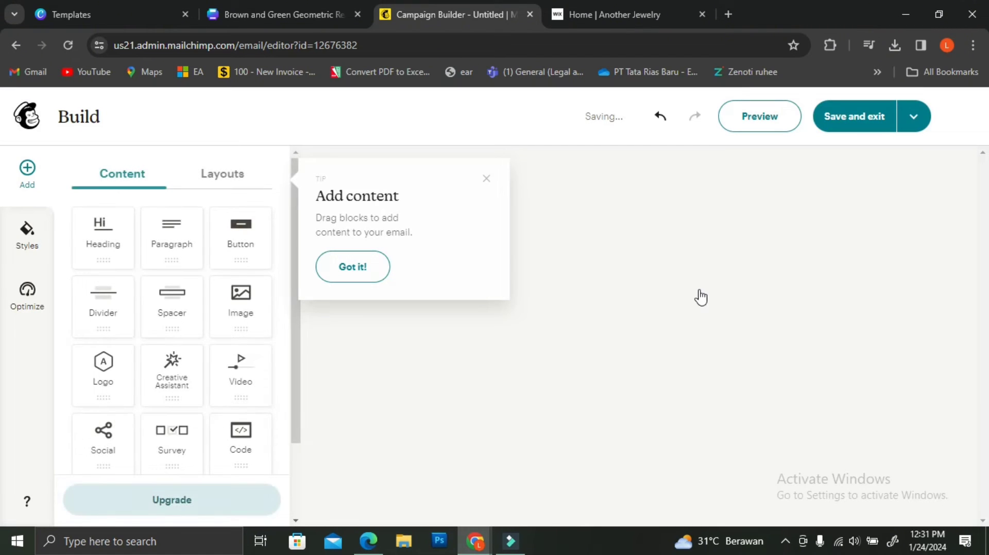
pyautogui.click(486, 178)
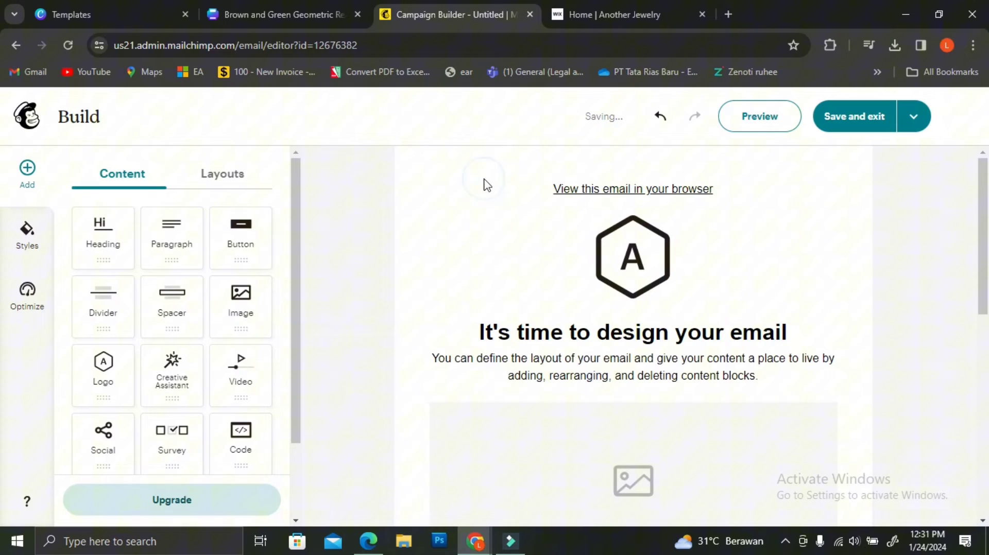
pyautogui.scroll(-3)
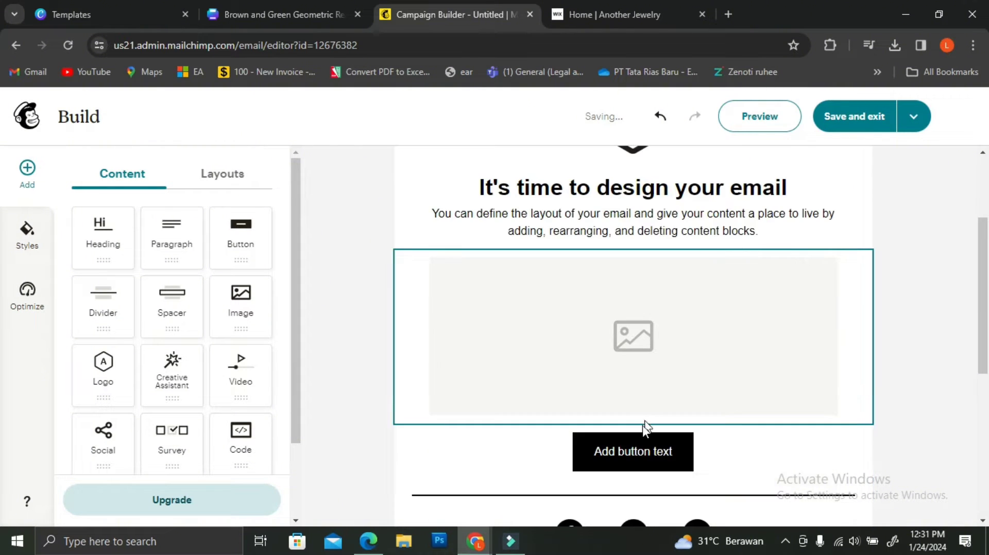
# Insert the Warner and Spencer newsletter image into the empty image block and open the preview.
pyautogui.click(632, 336)
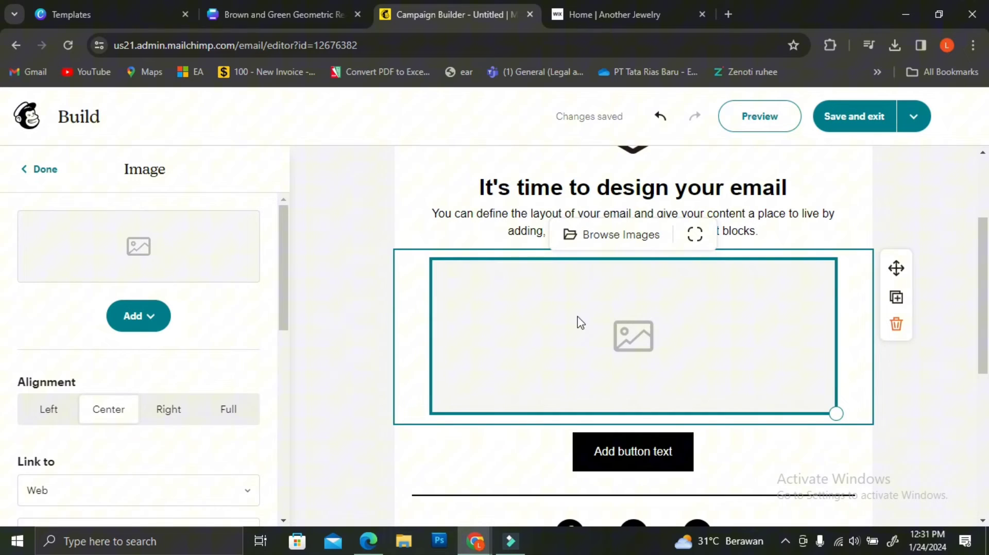
pyautogui.moveTo(582, 336)
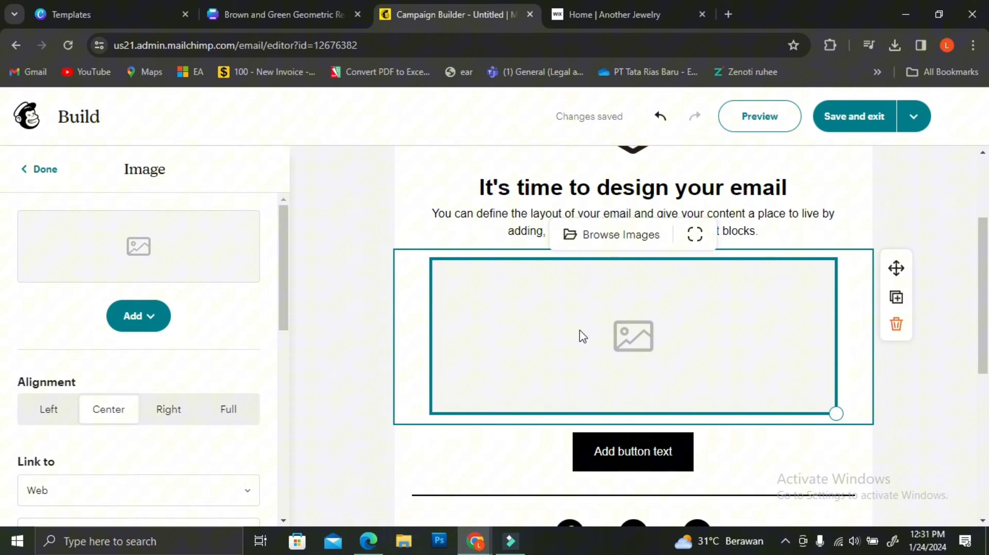
pyautogui.click(619, 235)
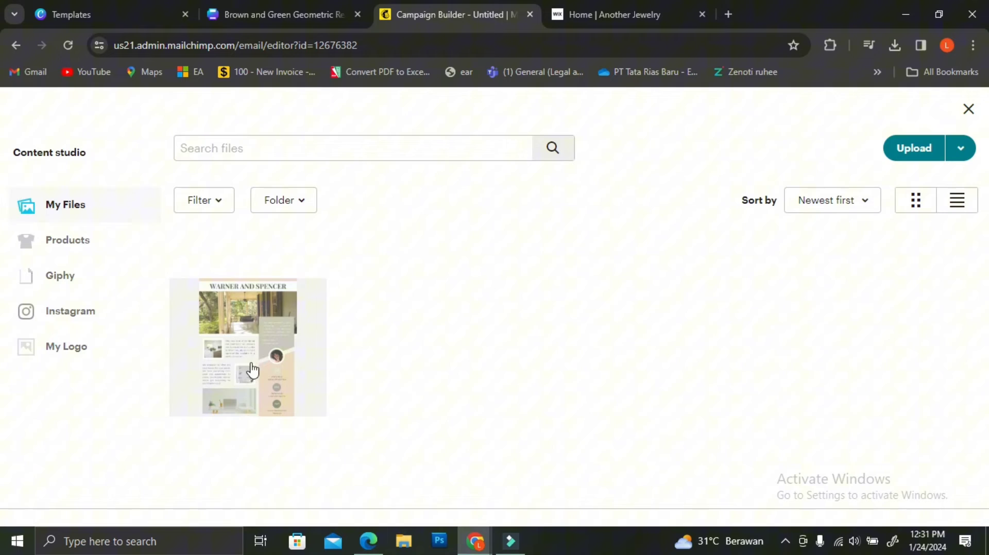
pyautogui.click(247, 348)
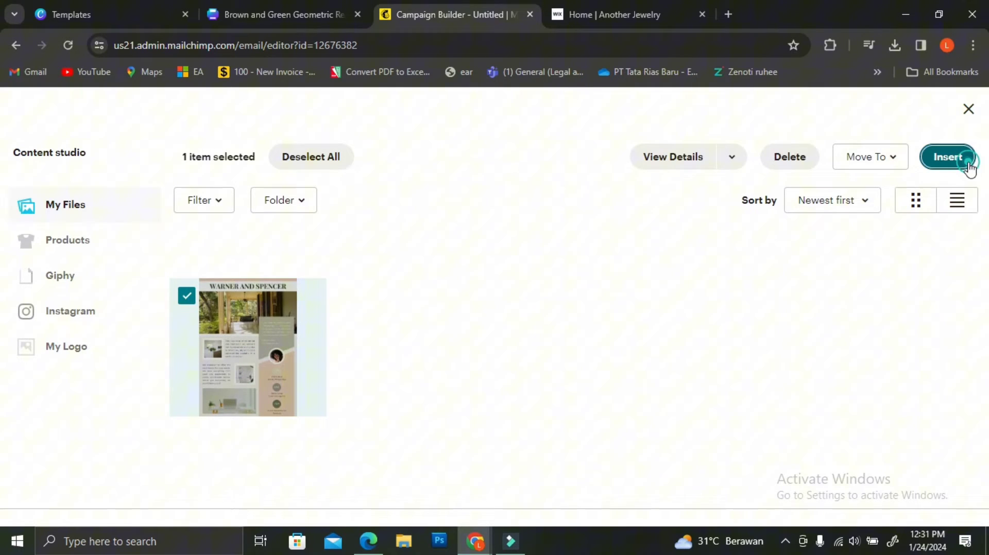
pyautogui.click(947, 156)
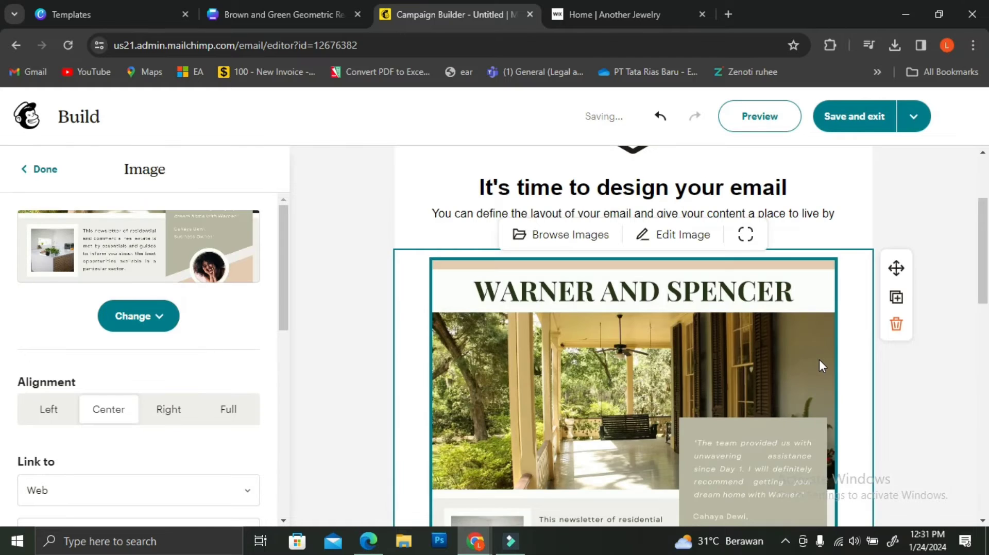
pyautogui.scroll(-3)
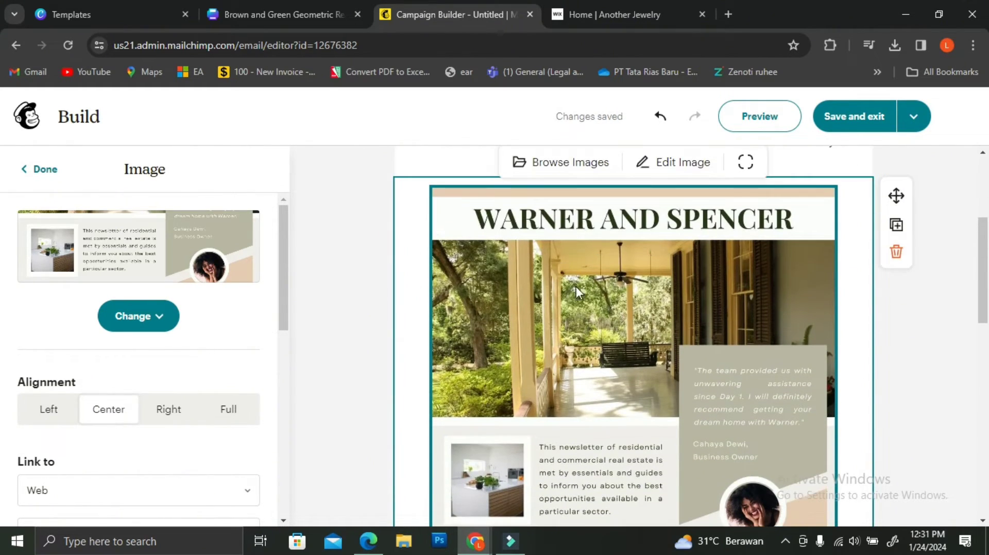
pyautogui.moveTo(621, 275)
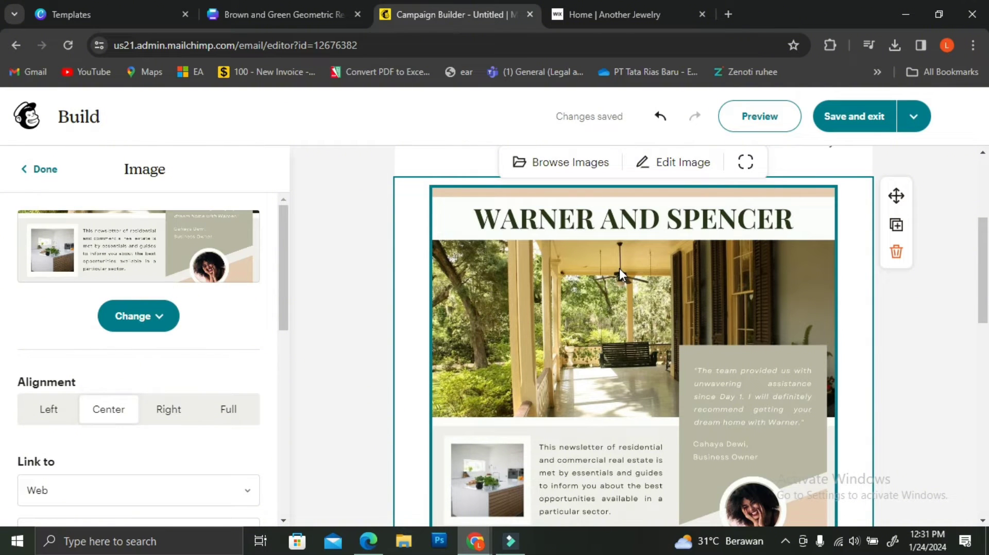
pyautogui.click(759, 116)
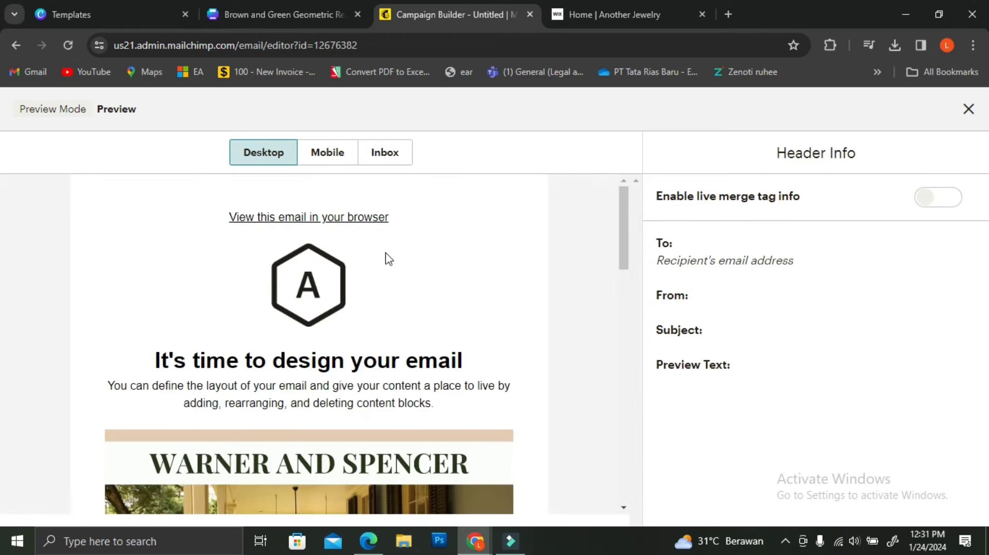
# Scroll the desktop preview to view the newsletter's porch photo and testimonial.
pyautogui.scroll(-3)
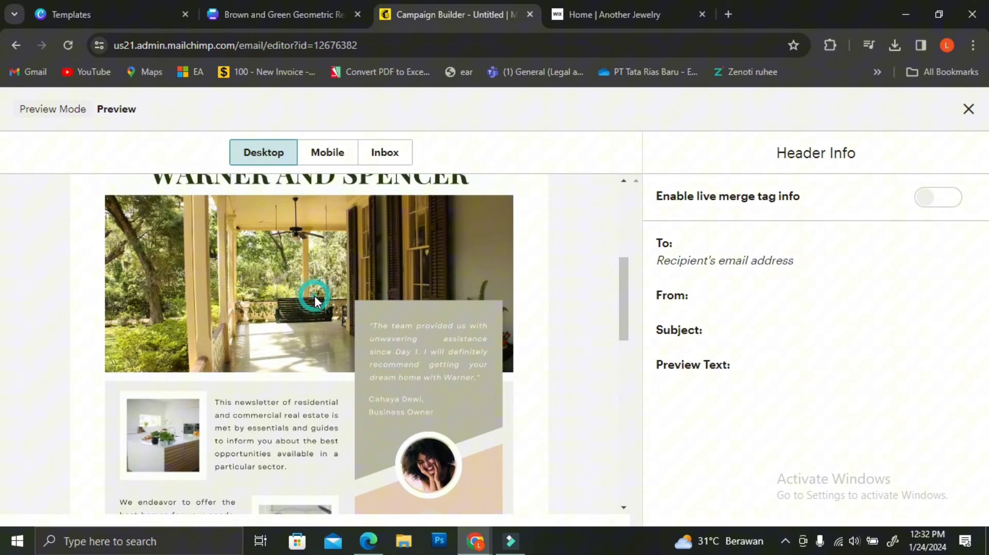
pyautogui.scroll(-3)
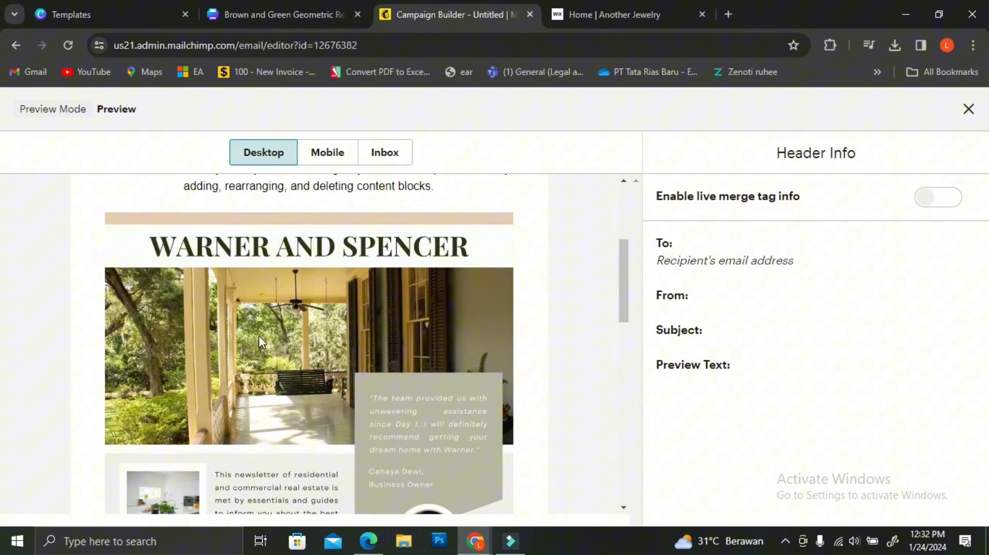
pyautogui.moveTo(306, 346)
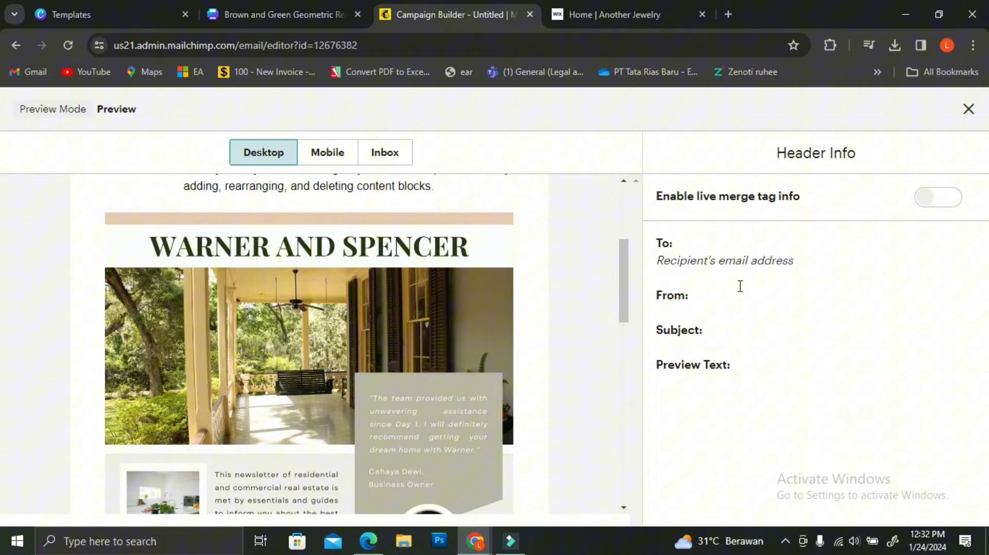
# Close the email preview and bring up sharing options for the Canva newsletter design.
pyautogui.click(968, 109)
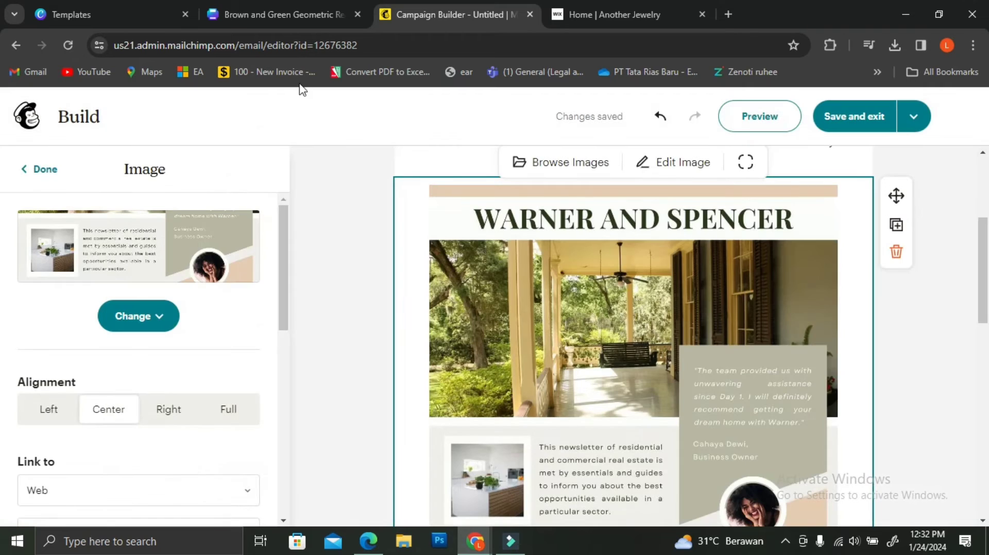
pyautogui.click(282, 14)
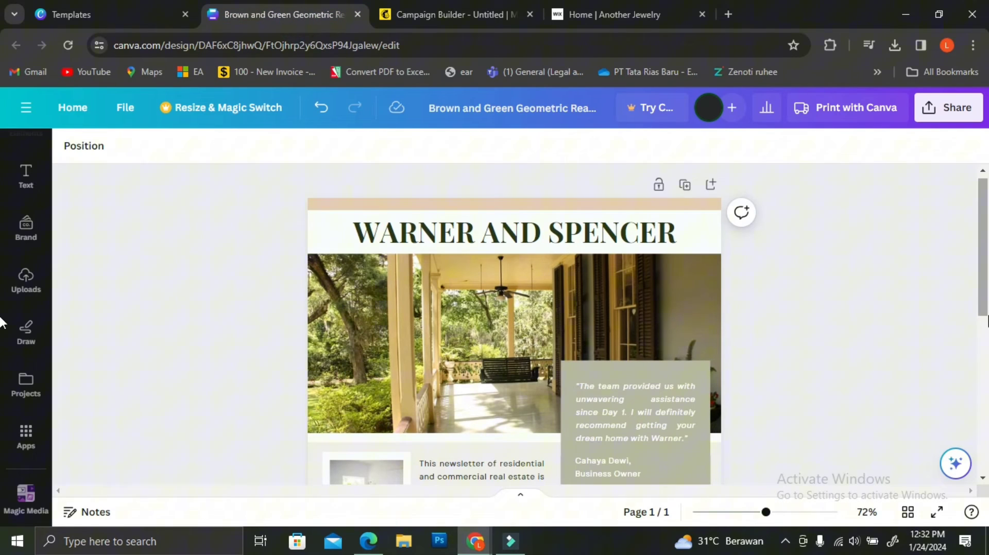
pyautogui.moveTo(914, 142)
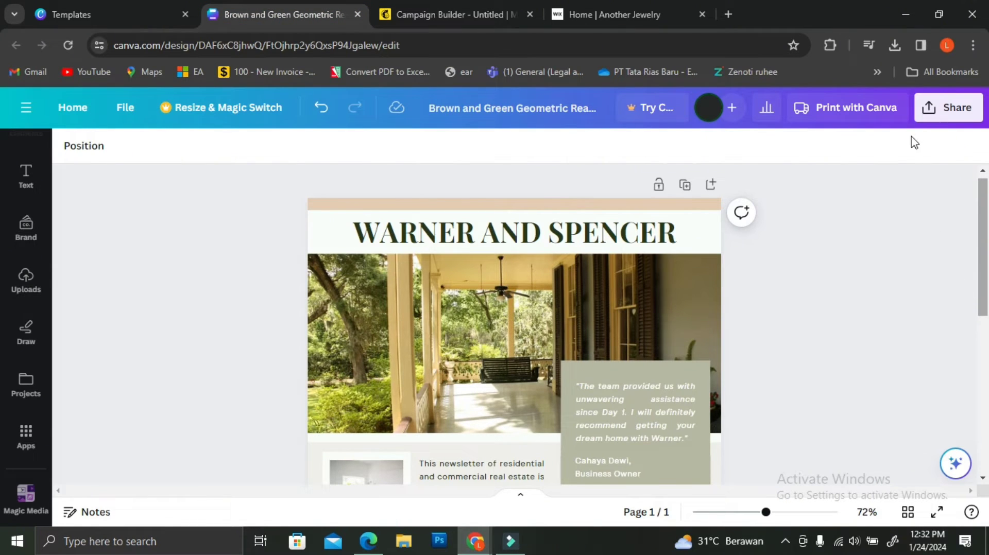
pyautogui.click(949, 107)
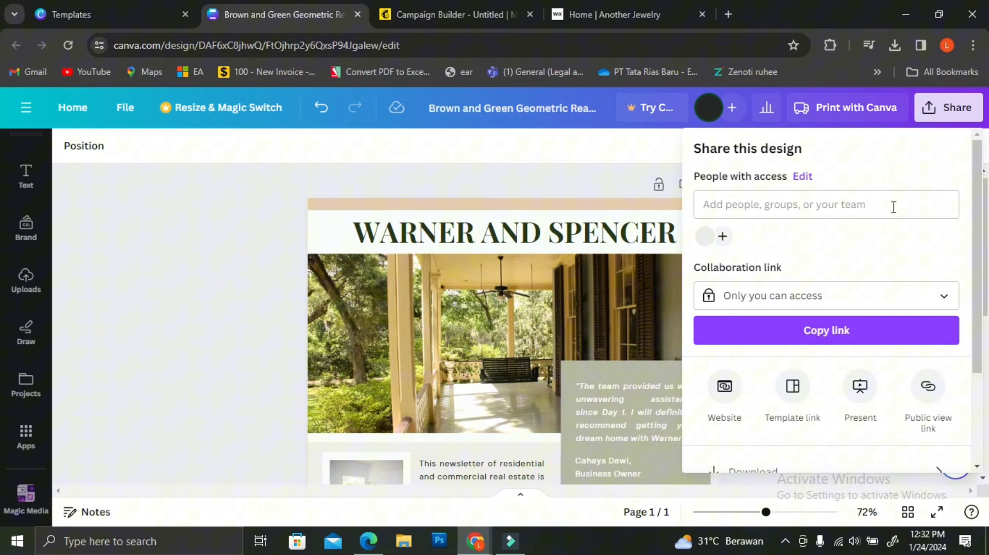
pyautogui.scroll(-3)
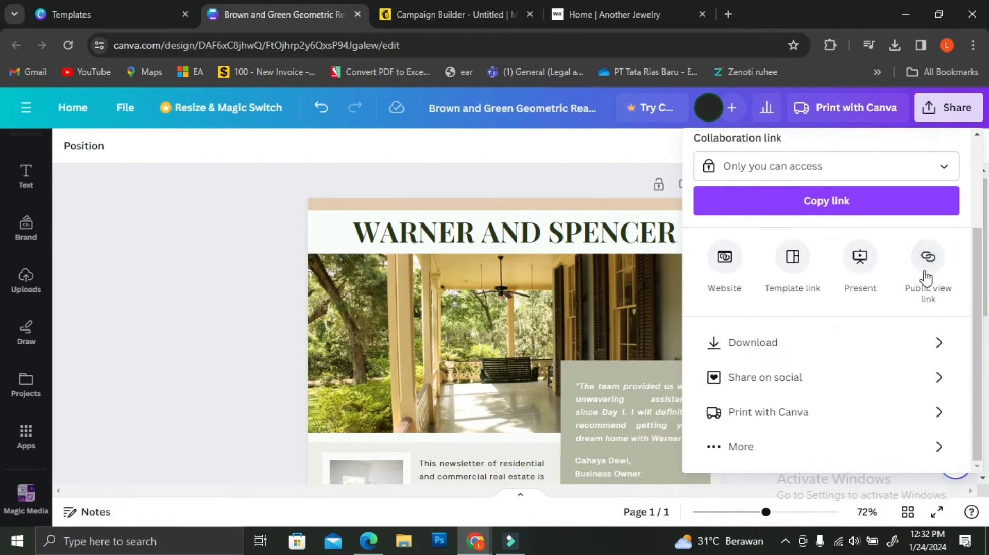
# Create and copy the design's public view link, then open it in a new tab.
pyautogui.click(928, 265)
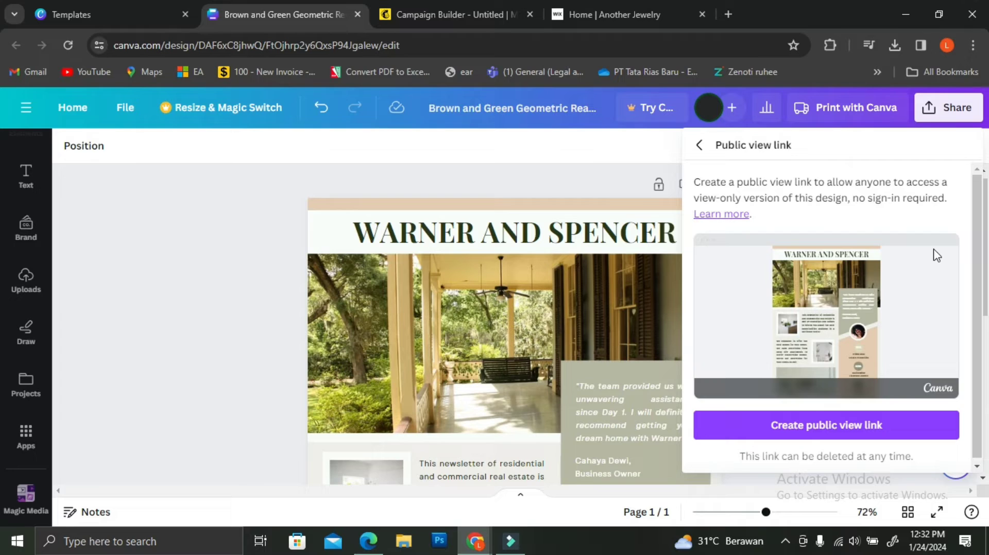
pyautogui.moveTo(834, 199)
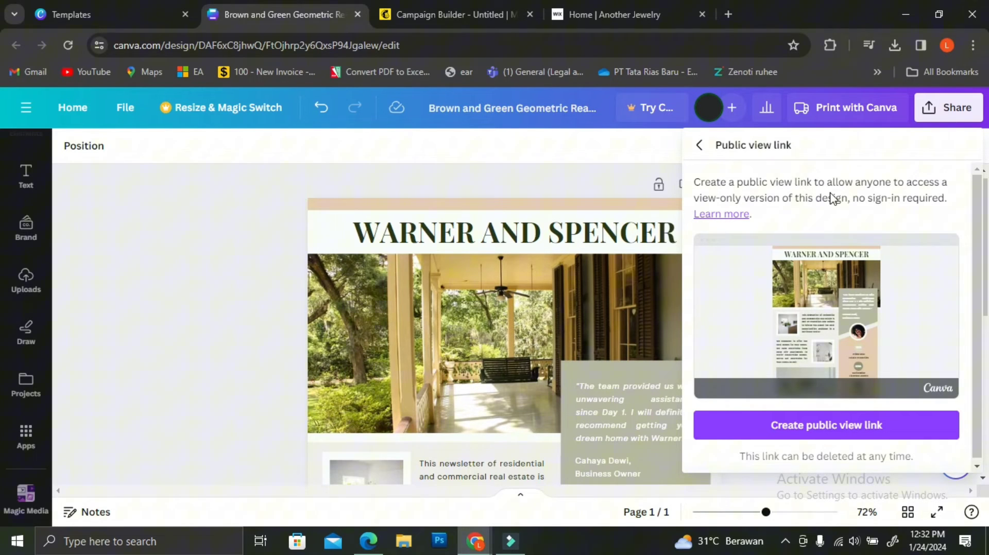
pyautogui.moveTo(892, 218)
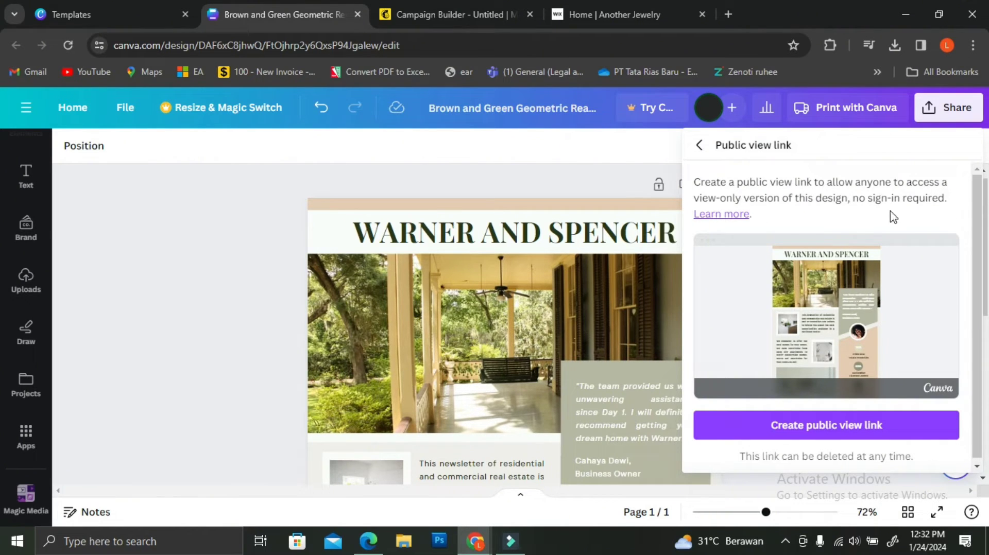
pyautogui.click(825, 424)
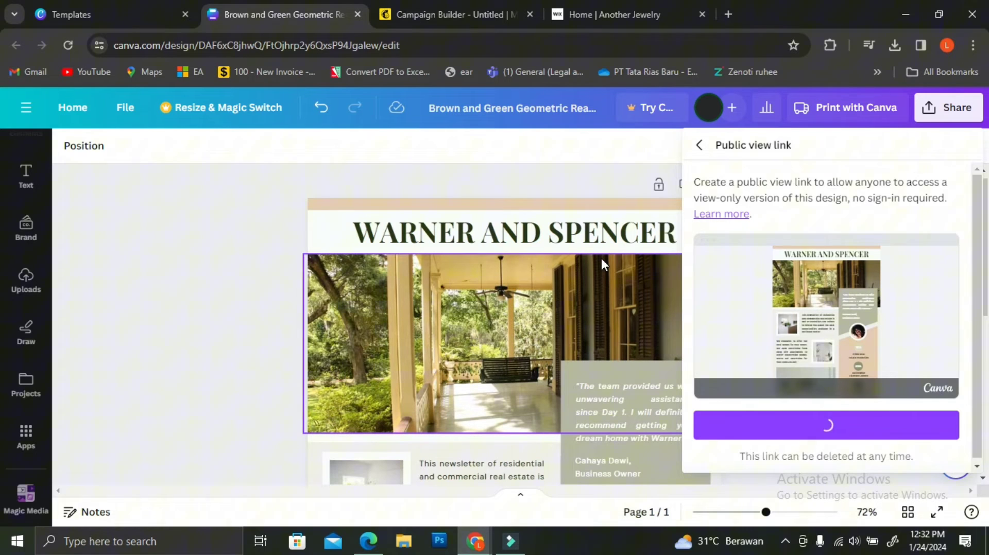
pyautogui.click(825, 424)
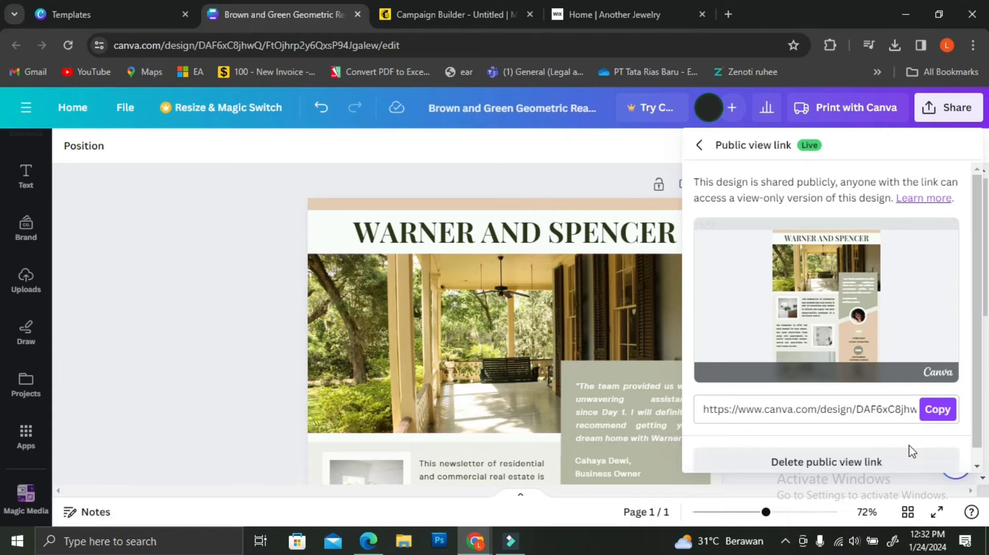
pyautogui.click(937, 409)
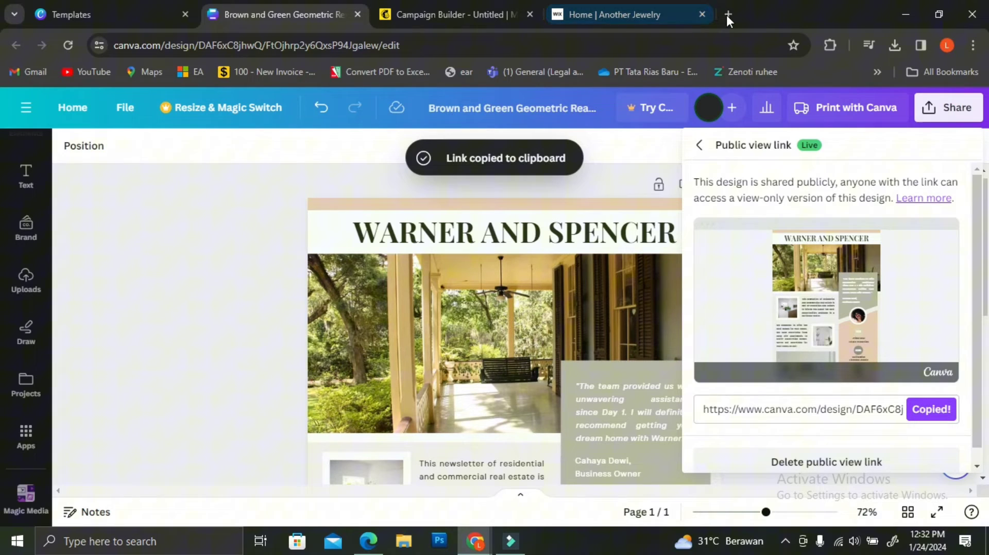
pyautogui.click(728, 14)
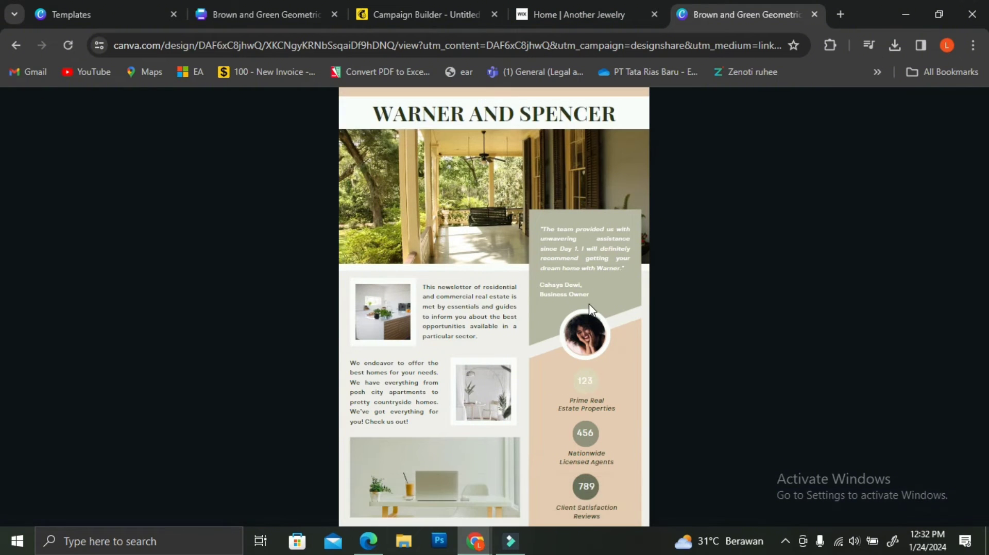
pyautogui.moveTo(454, 213)
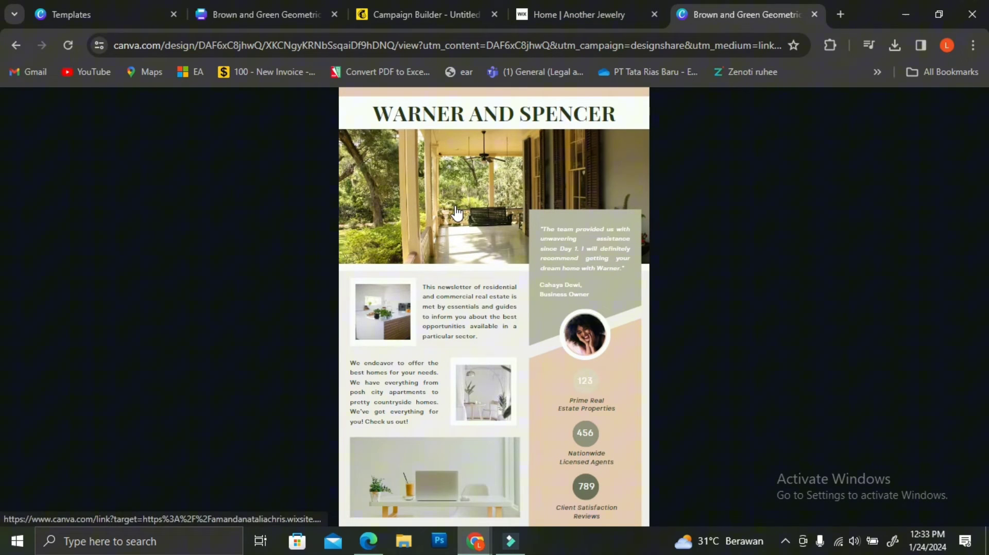
# Follow the porch photo's link to the Another Jewelry website, then return to the newsletter view.
pyautogui.click(455, 211)
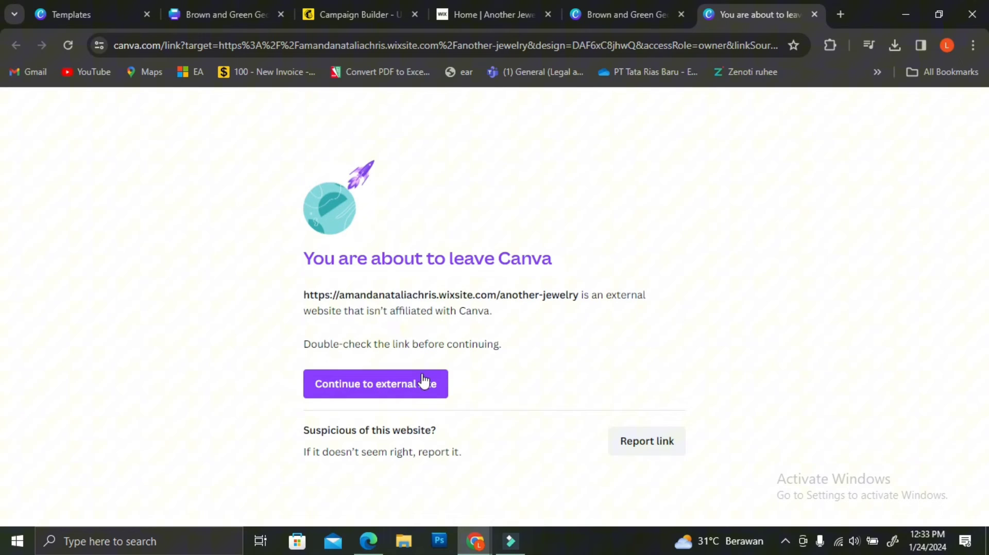
pyautogui.click(375, 383)
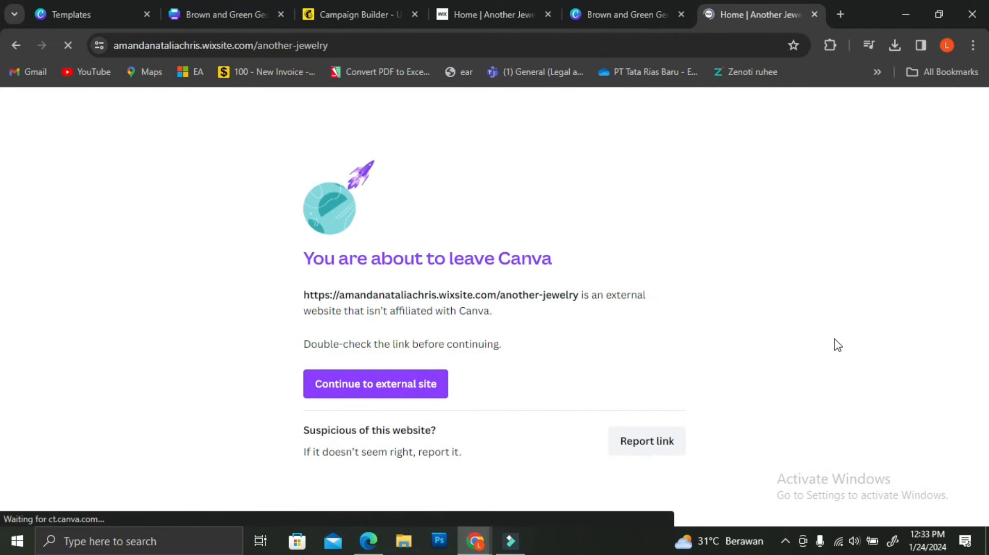
pyautogui.click(374, 384)
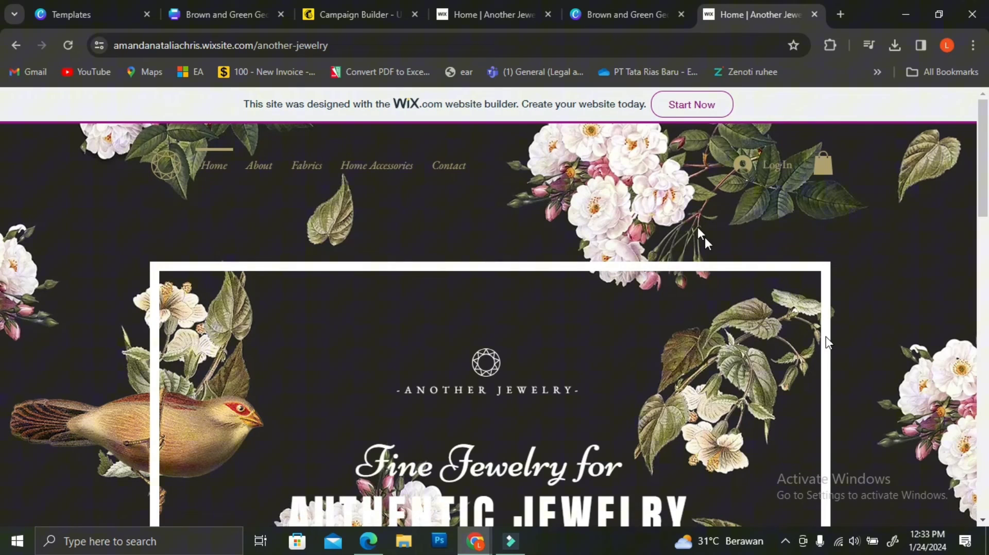
pyautogui.scroll(-3)
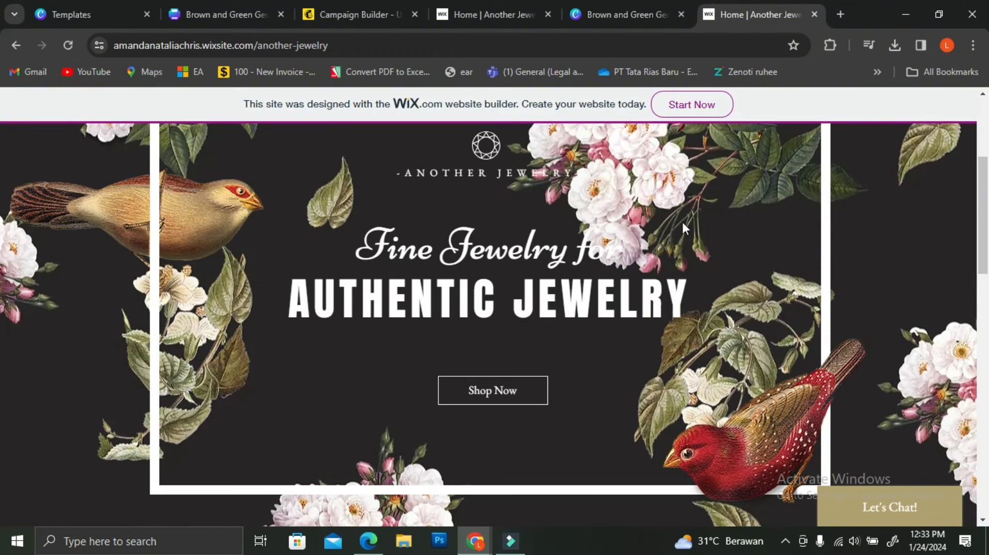
pyautogui.scroll(3)
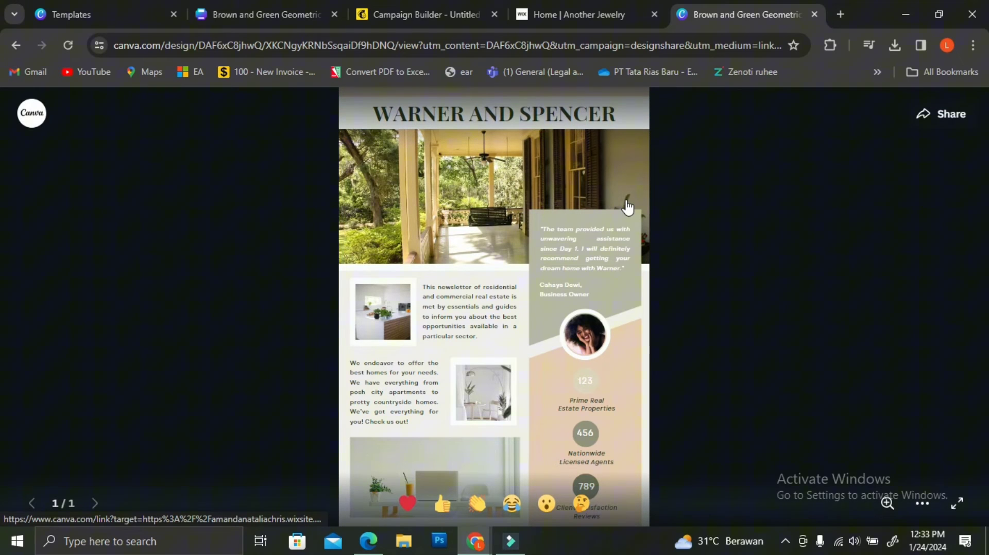
pyautogui.moveTo(3, 416)
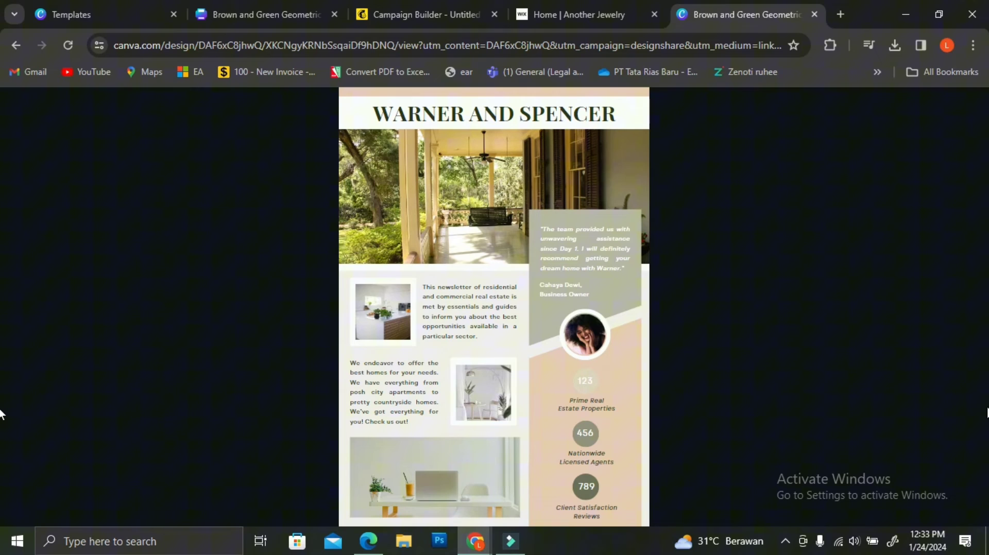
pyautogui.moveTo(793, 329)
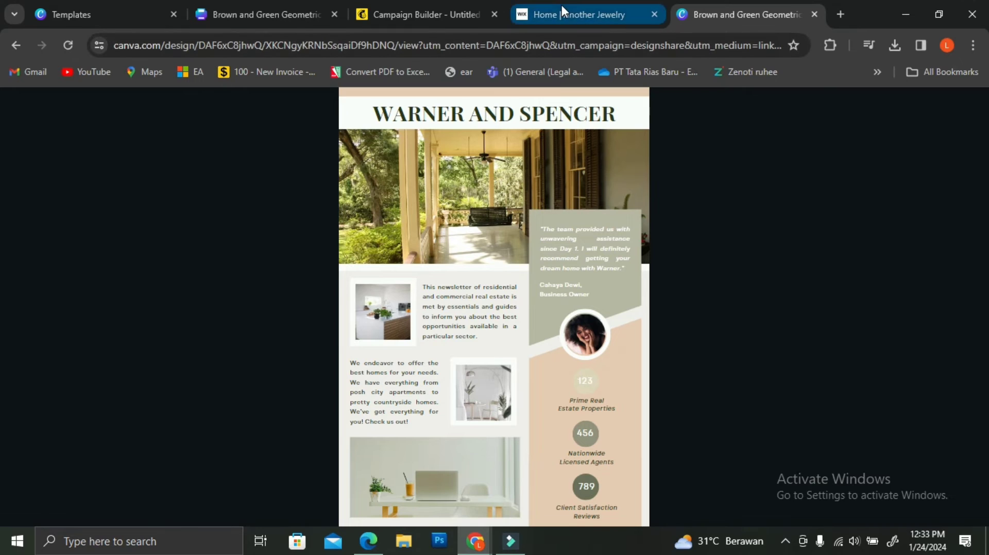
# Undo the last email change and relabel the new button below the image 'Click Here'.
pyautogui.click(426, 14)
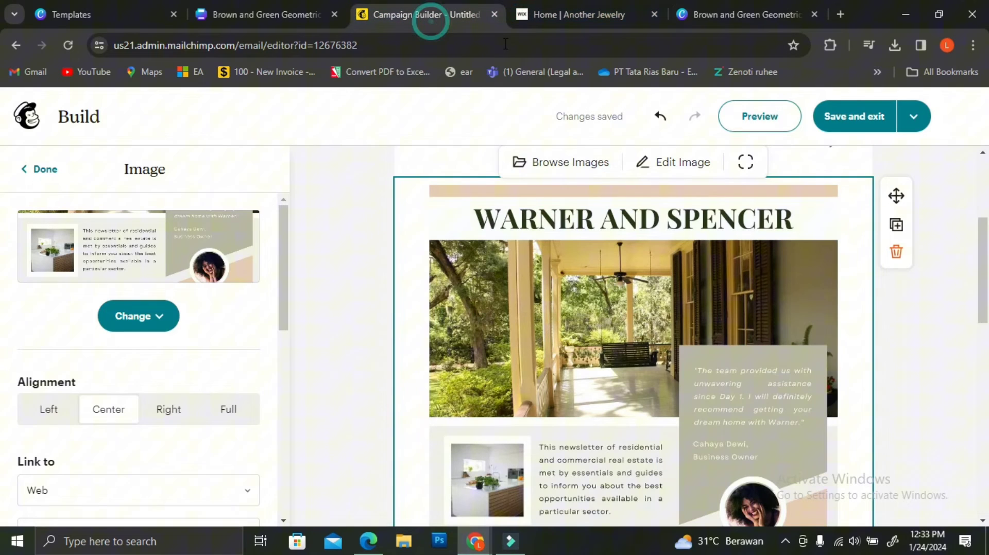
pyautogui.click(658, 115)
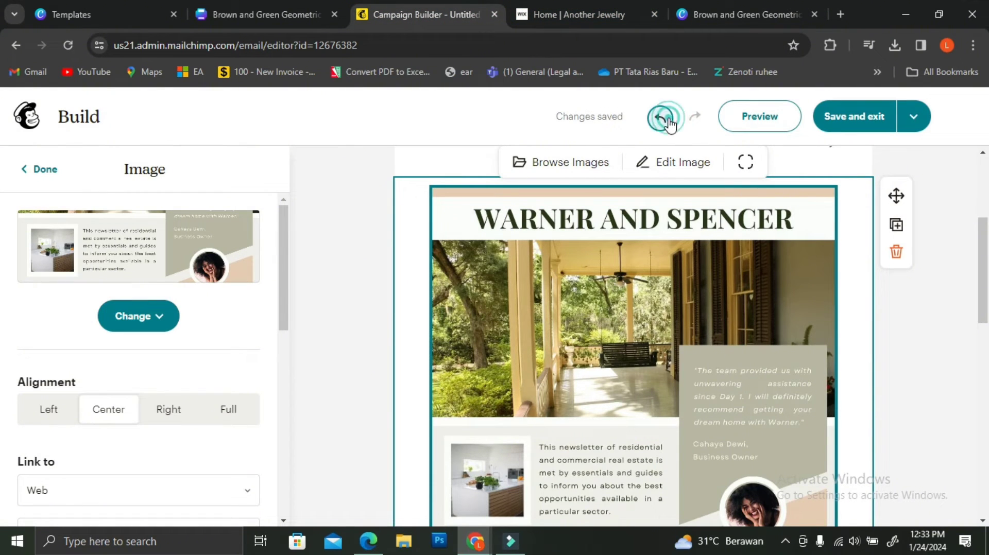
pyautogui.click(660, 116)
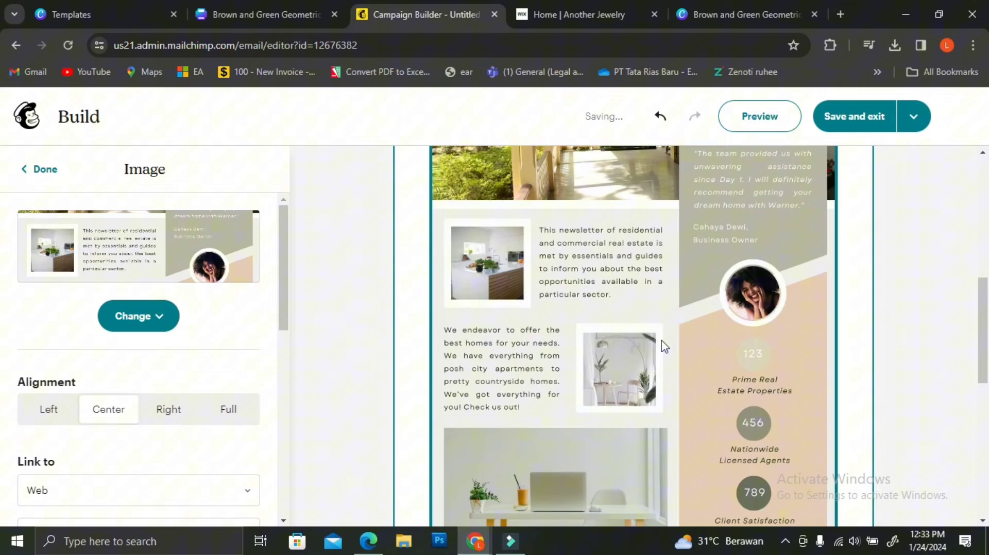
pyautogui.click(632, 365)
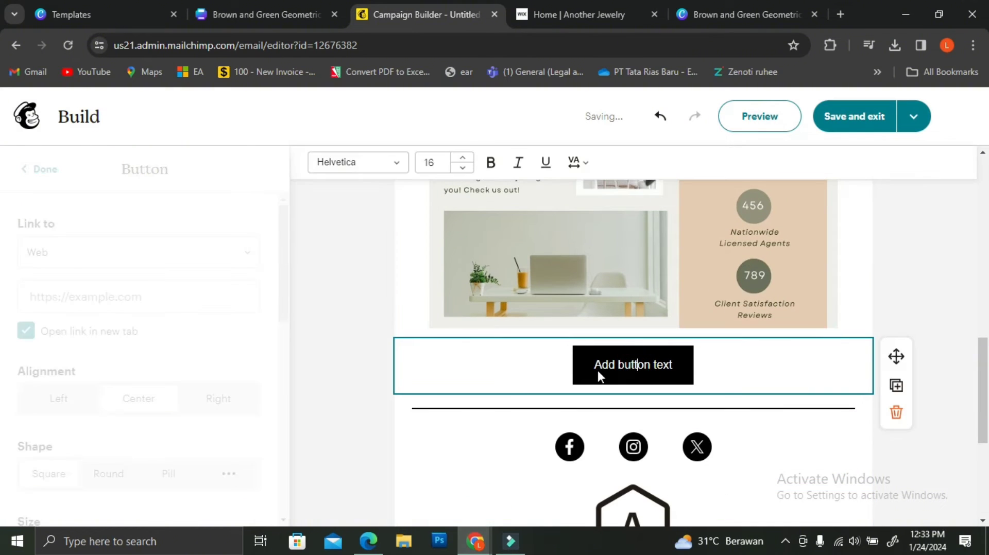
pyautogui.doubleClick(634, 365)
pyautogui.write('C')
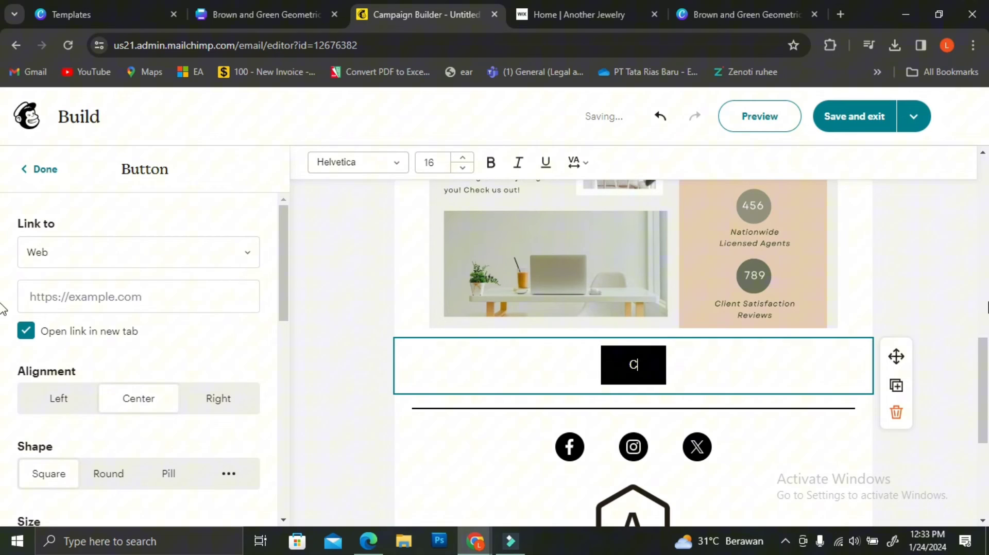
pyautogui.write('lick Here')
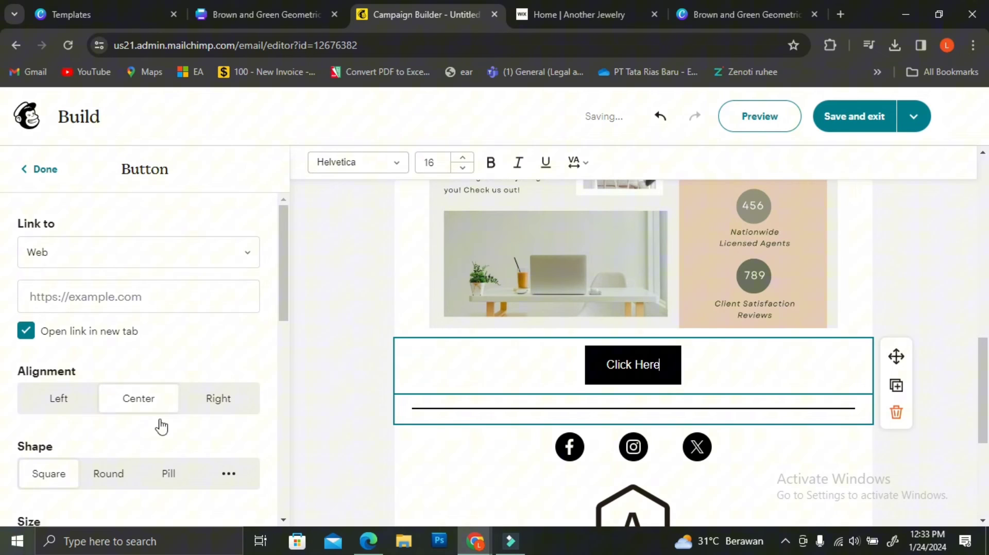
pyautogui.click(39, 169)
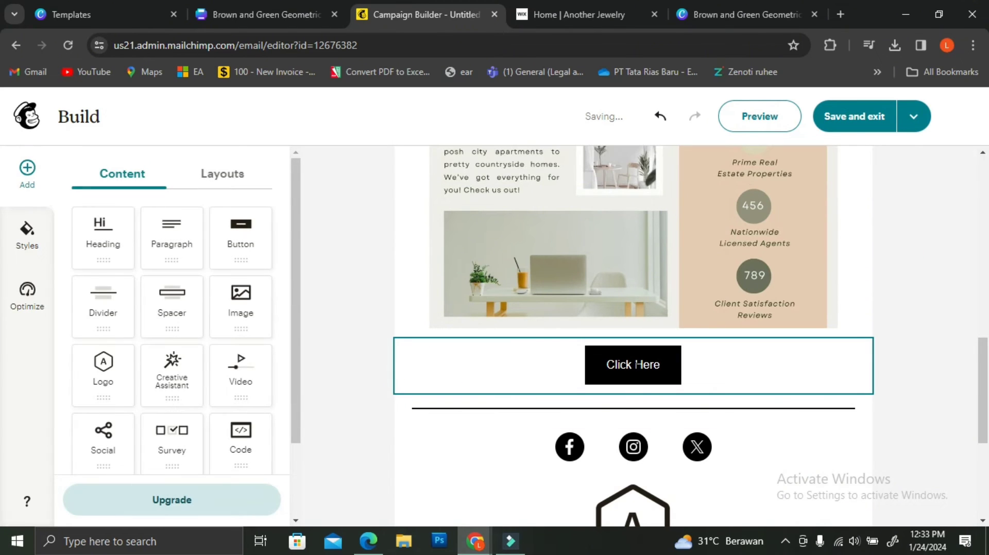
pyautogui.moveTo(672, 374)
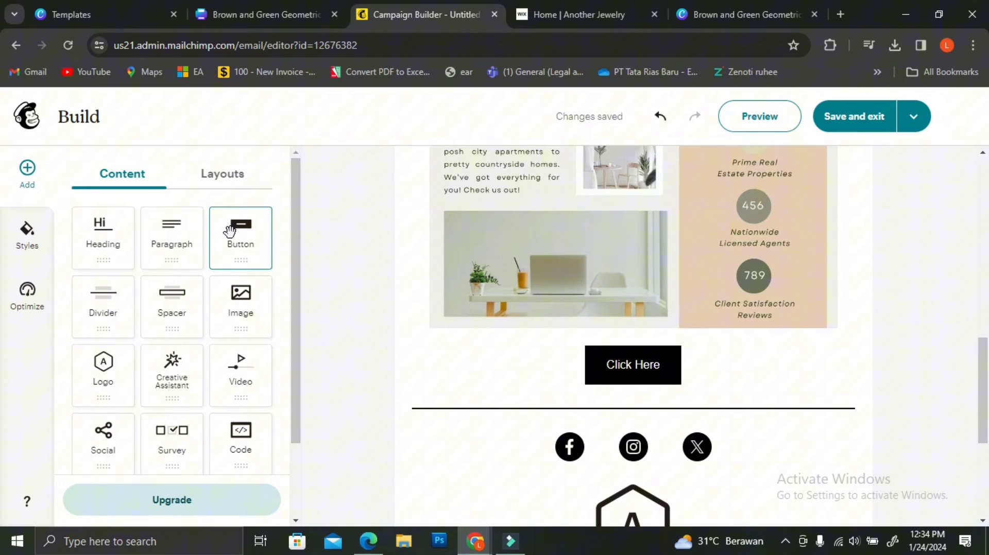
# Paste the Canva public view URL as the Click Here button's web link.
pyautogui.click(632, 364)
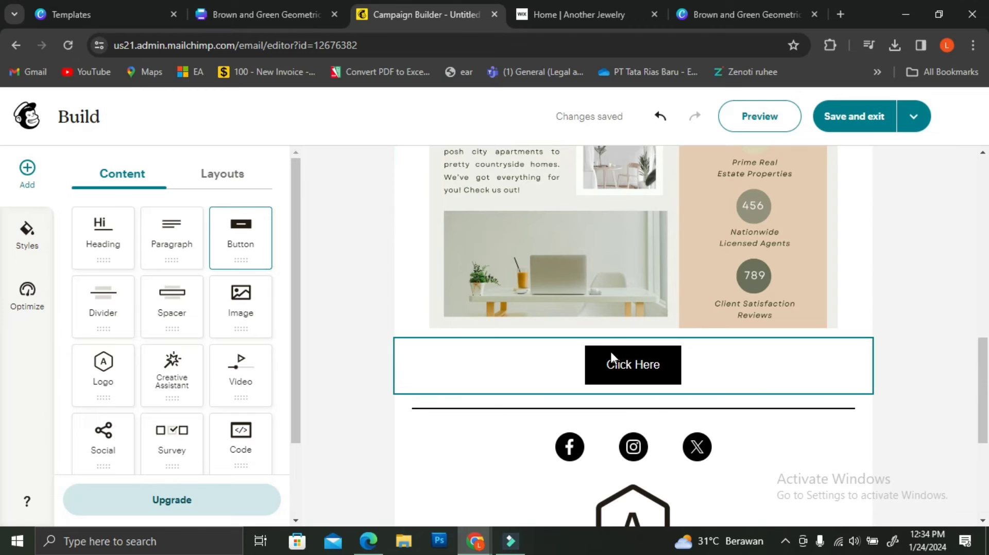
pyautogui.rightClick(632, 364)
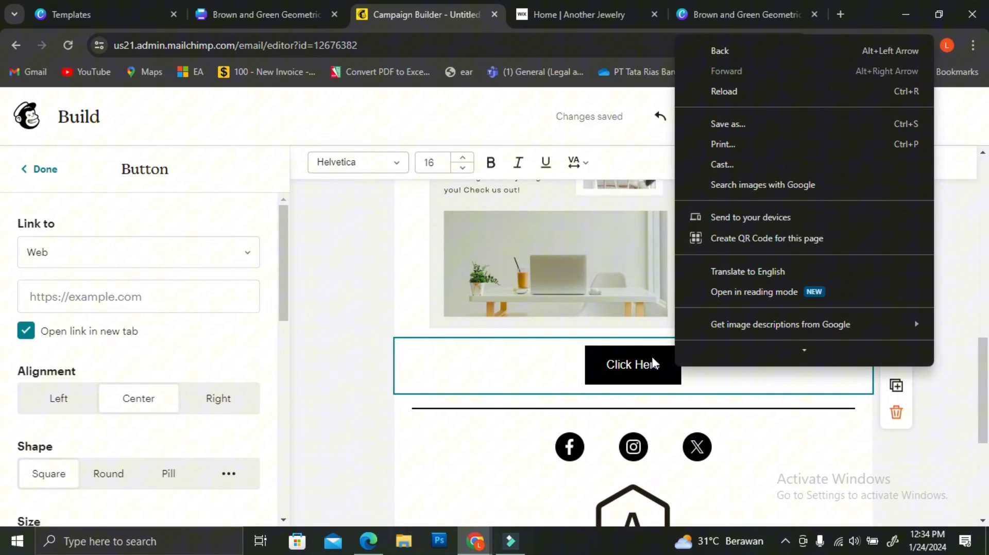
pyautogui.click(441, 253)
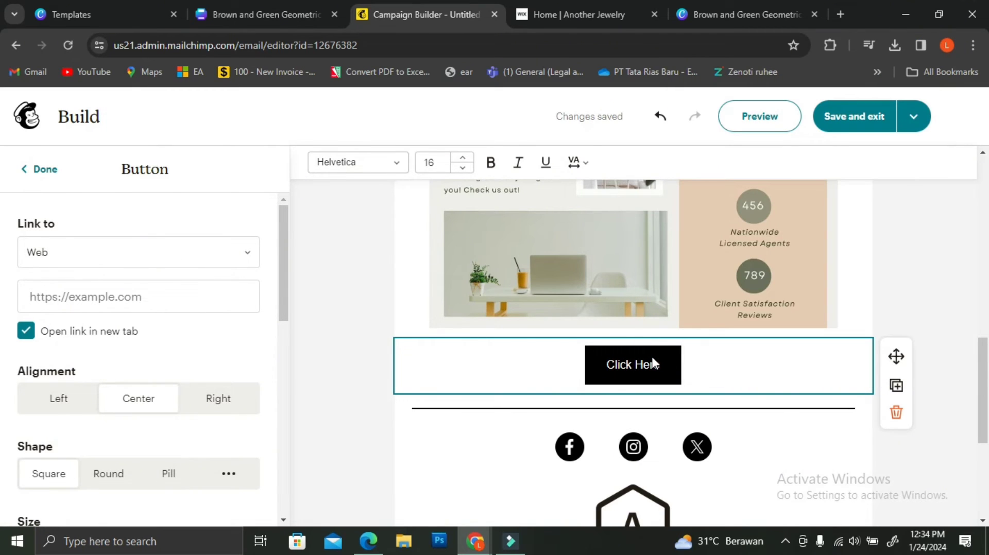
pyautogui.moveTo(897, 385)
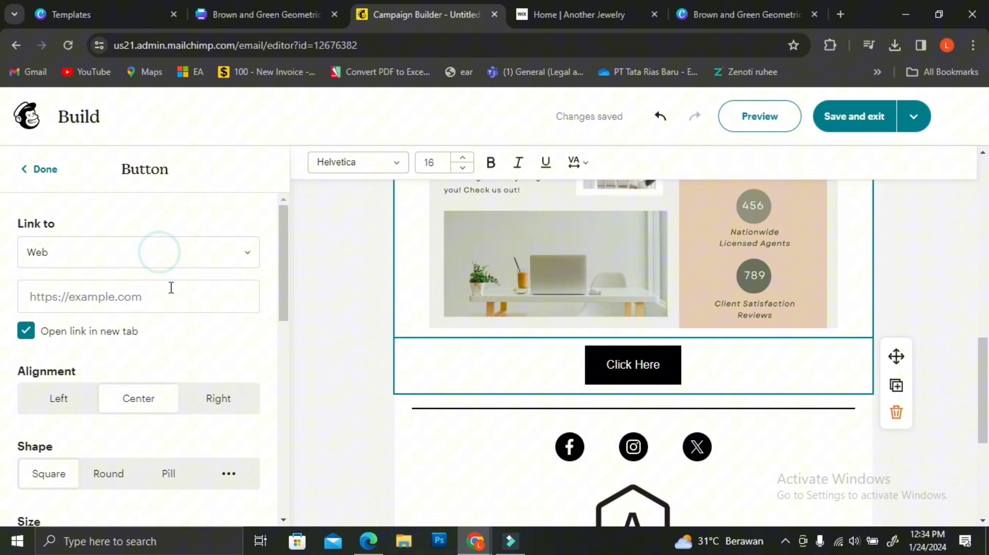
pyautogui.write('e&utm_medium=link&utm_source=editor')
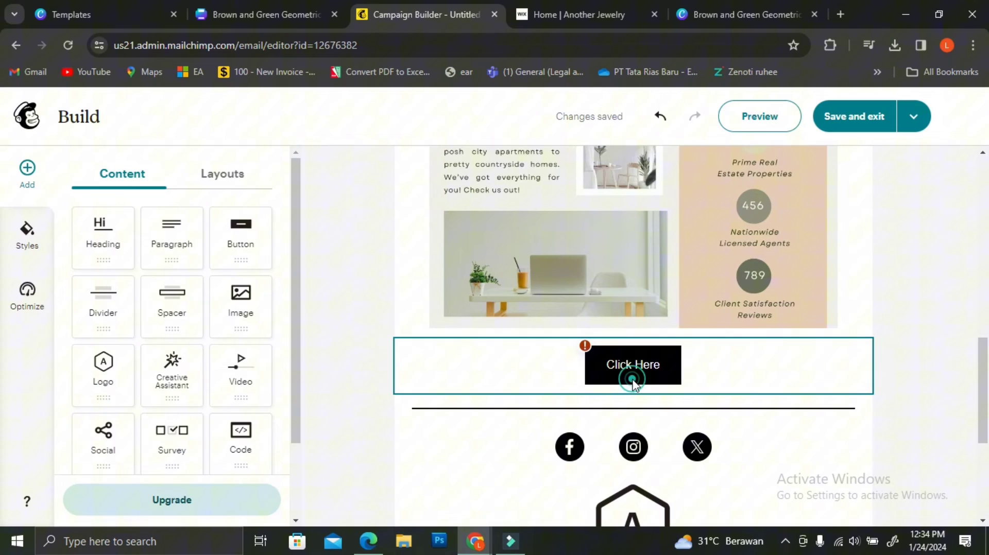
pyautogui.click(632, 365)
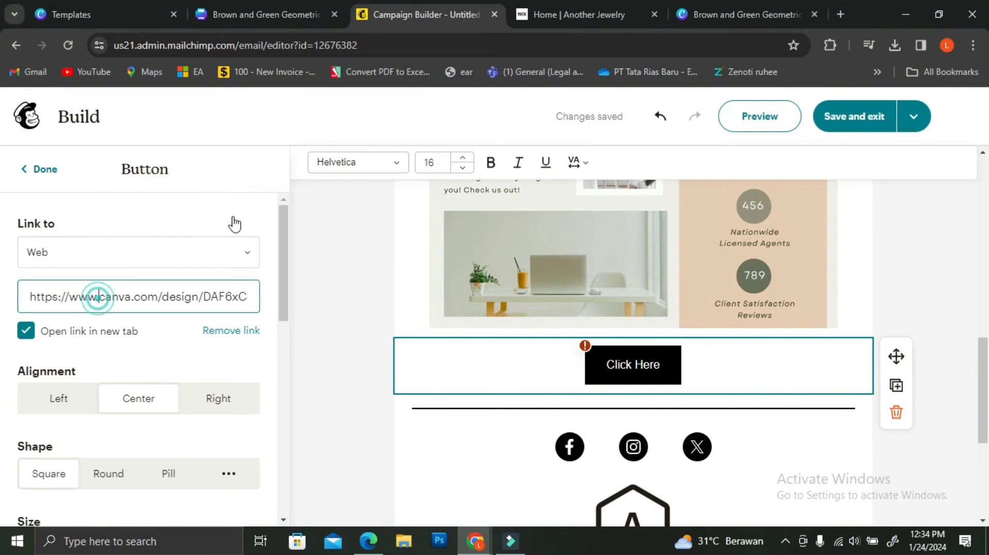
pyautogui.click(581, 13)
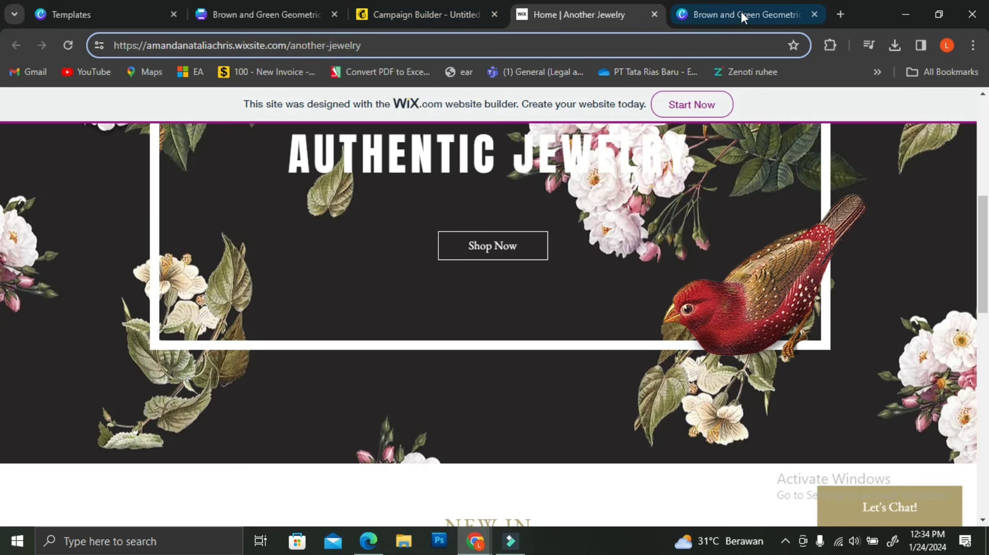
# Check the Canva public view tab, then return to the Mailchimp campaign editor.
pyautogui.click(747, 14)
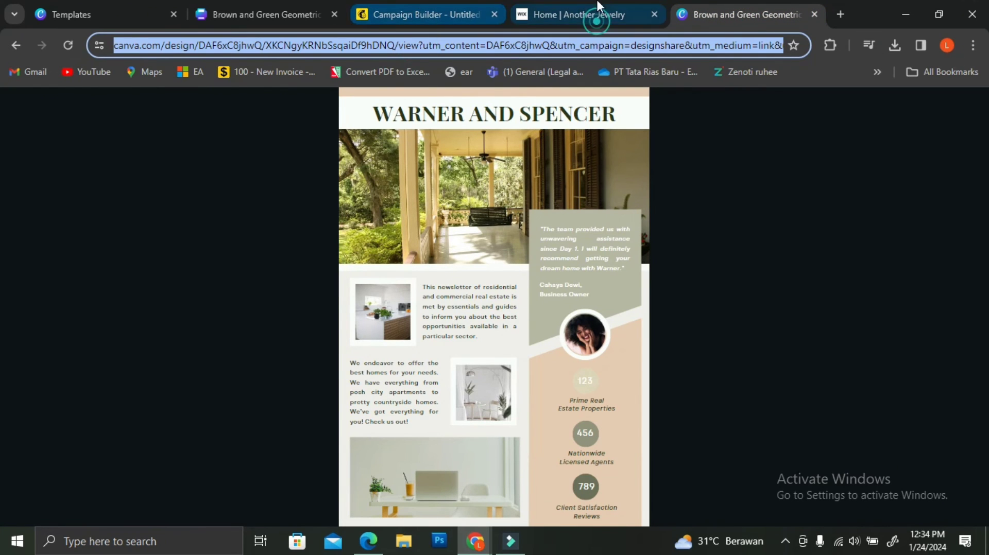
pyautogui.click(427, 14)
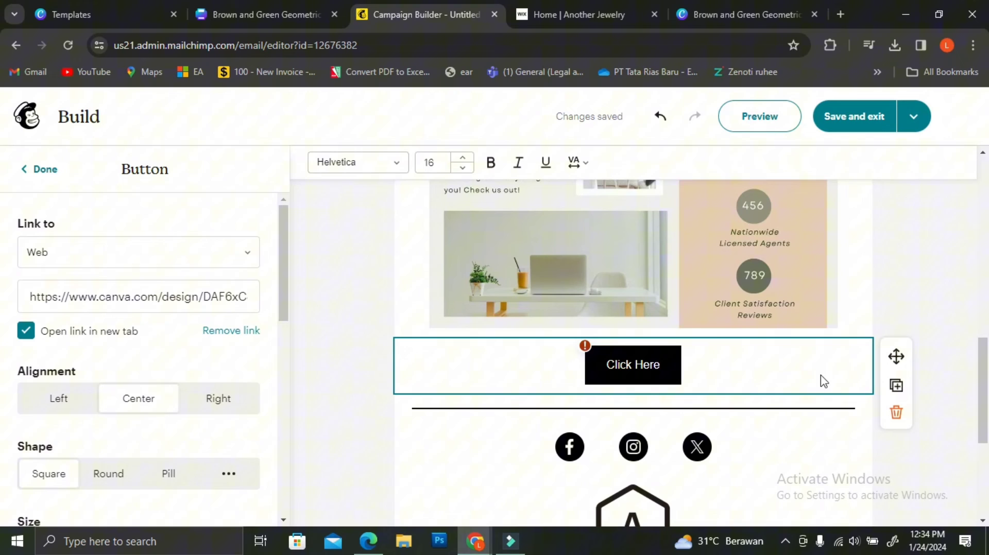
# Keep the button linked to Web and scroll the desktop preview down to the Click Here button.
pyautogui.click(138, 252)
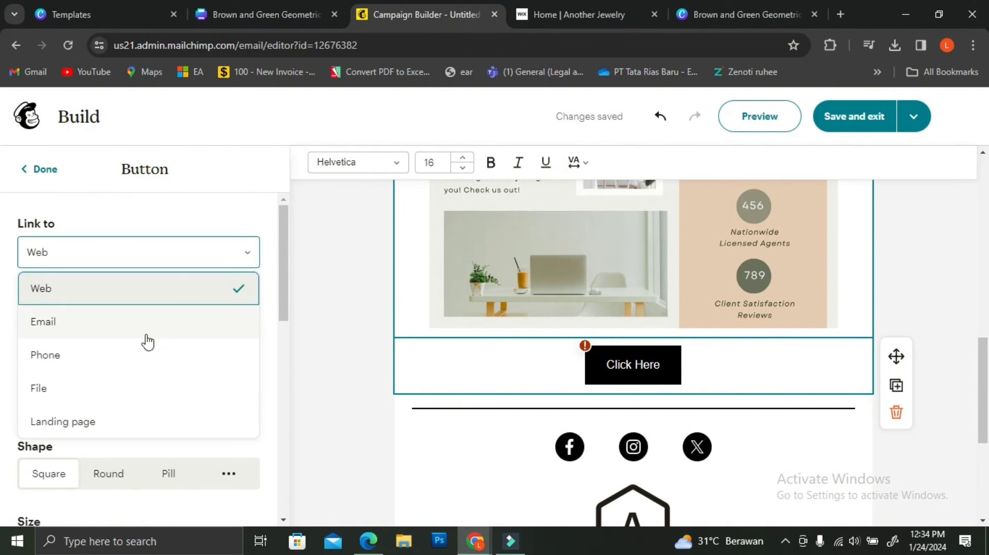
pyautogui.click(40, 289)
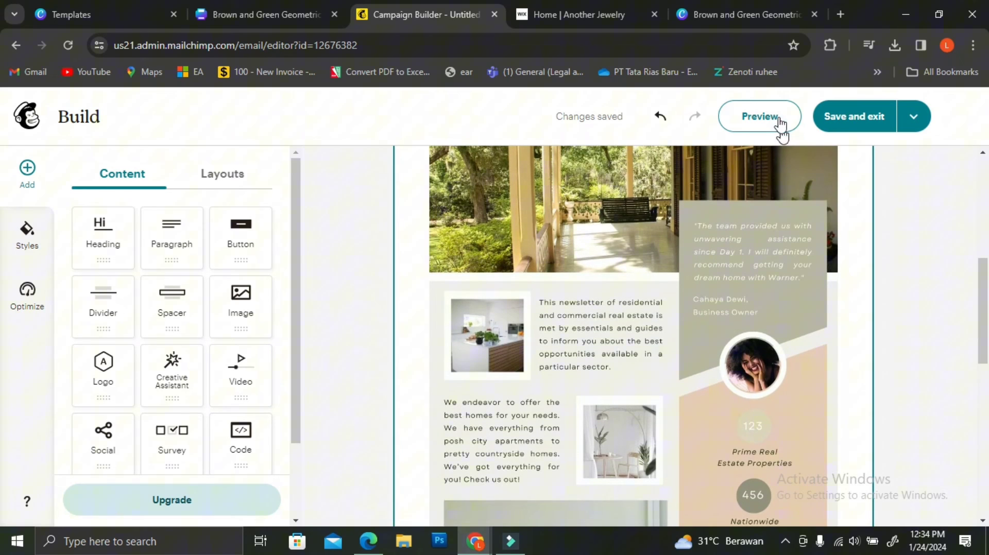
pyautogui.click(759, 116)
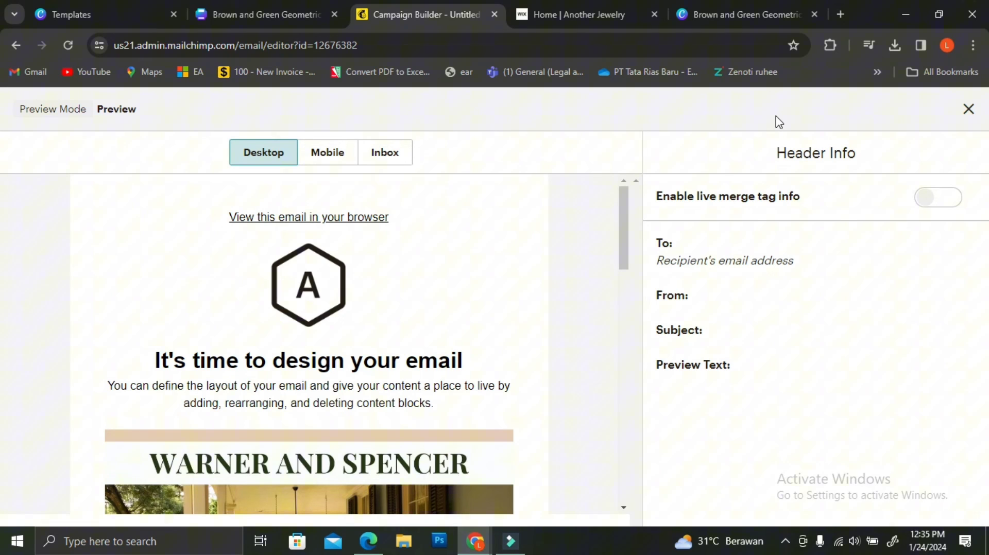
pyautogui.scroll(-3)
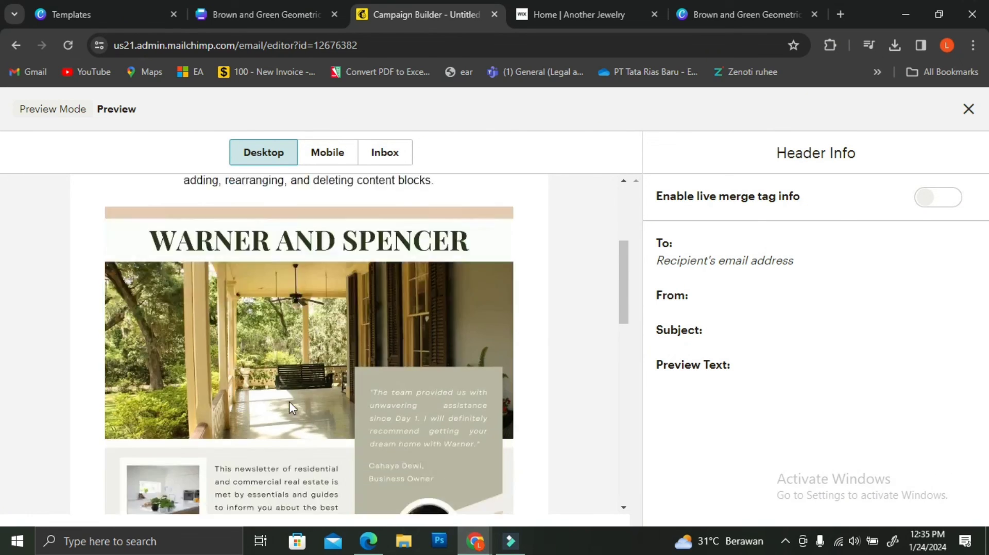
pyautogui.scroll(-3)
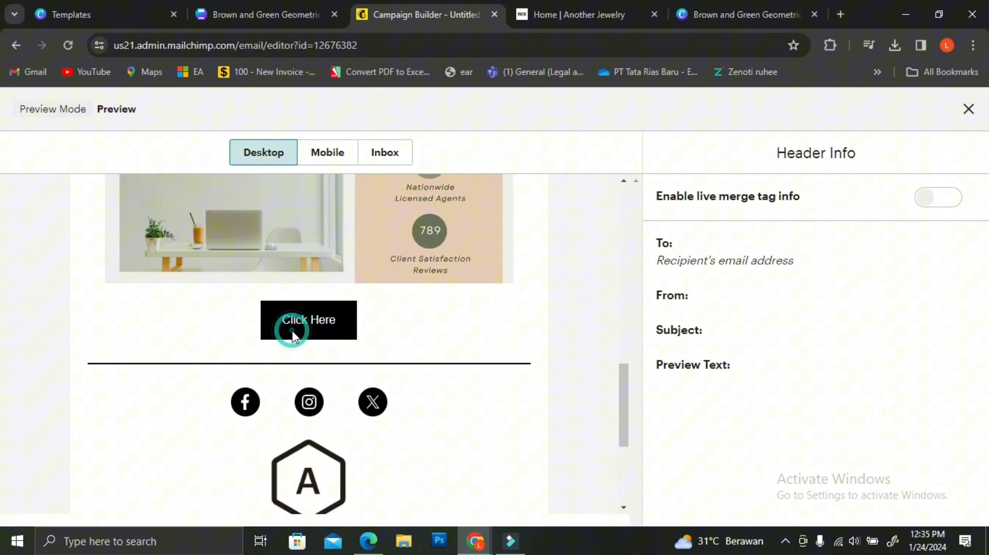